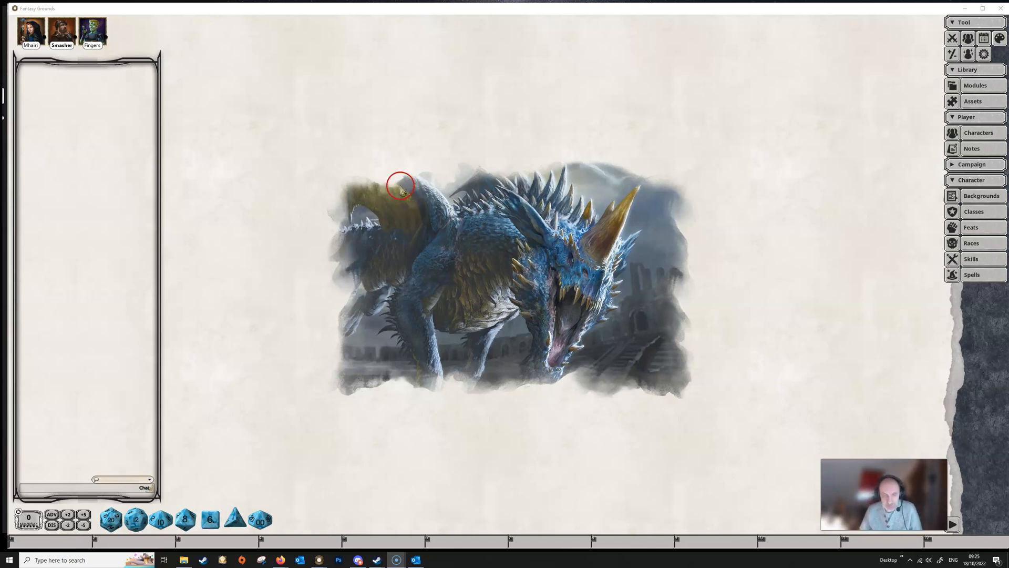
mouse_move(376, 277)
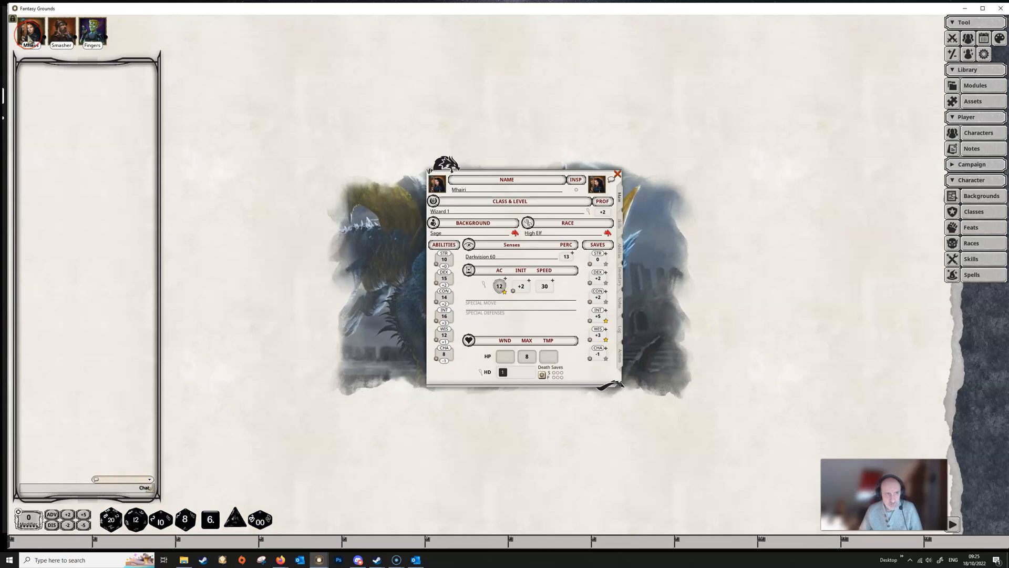
mouse_move(822, 154)
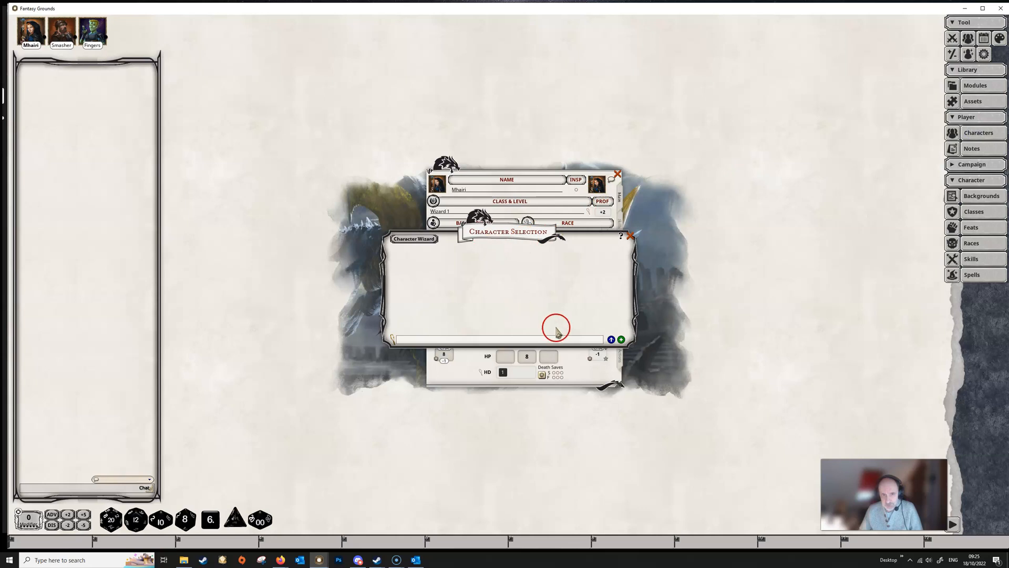
mouse_move(630, 235)
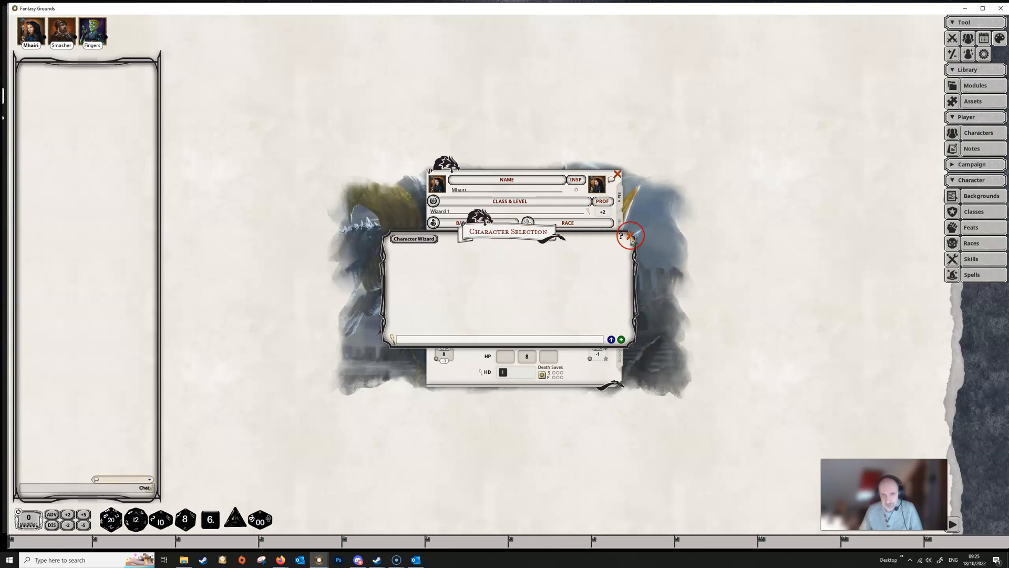
mouse_move(431, 279)
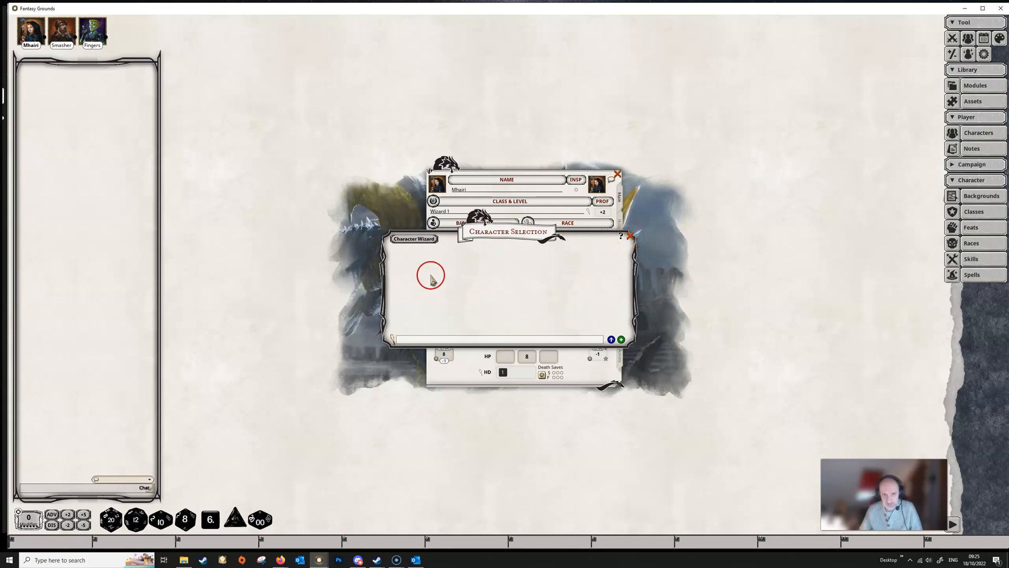
mouse_move(507, 323)
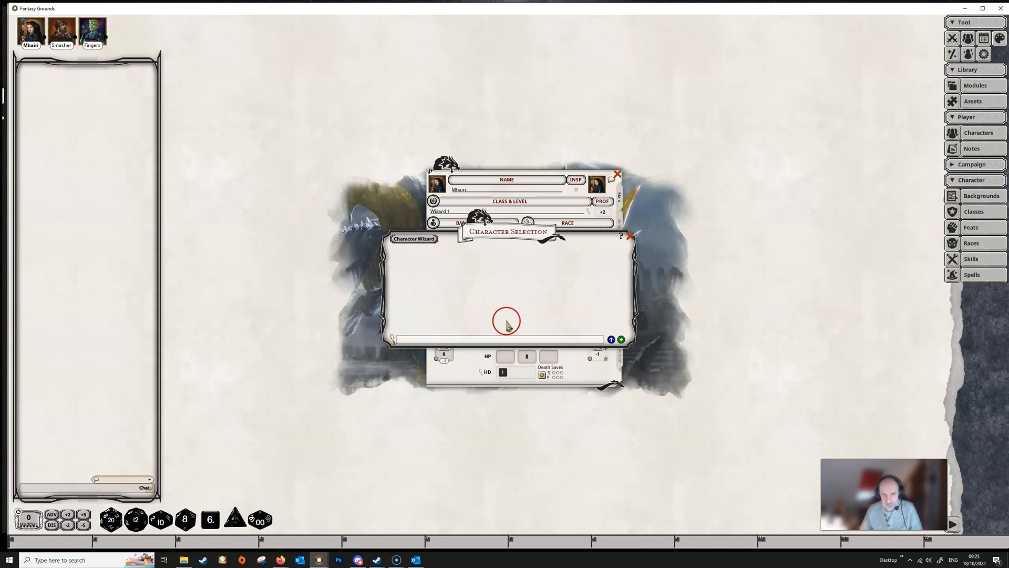
mouse_move(471, 307)
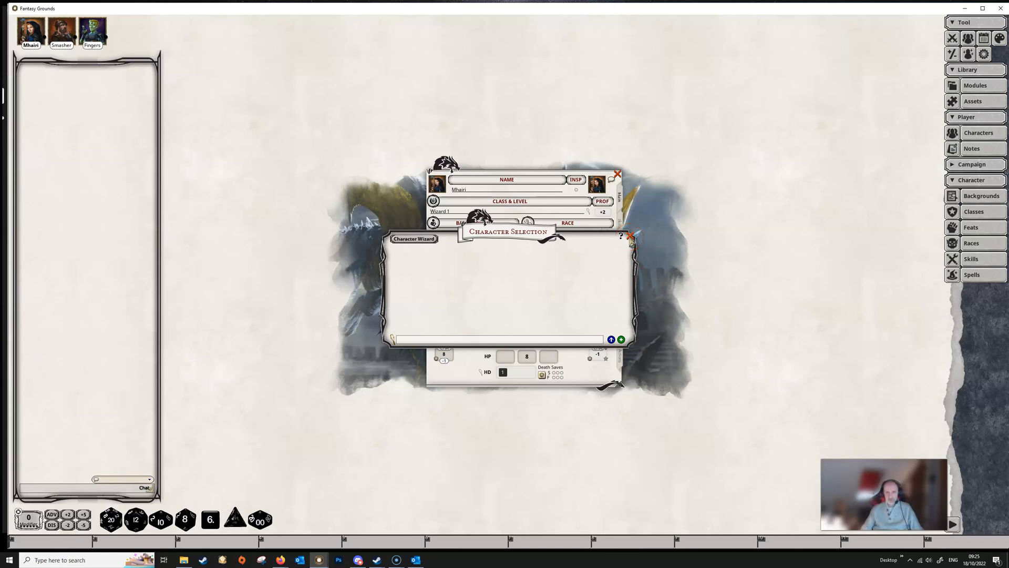
Step: Dismiss Character Selection, review Mhairi's Abilities page, and return to the Main tab
click(630, 235)
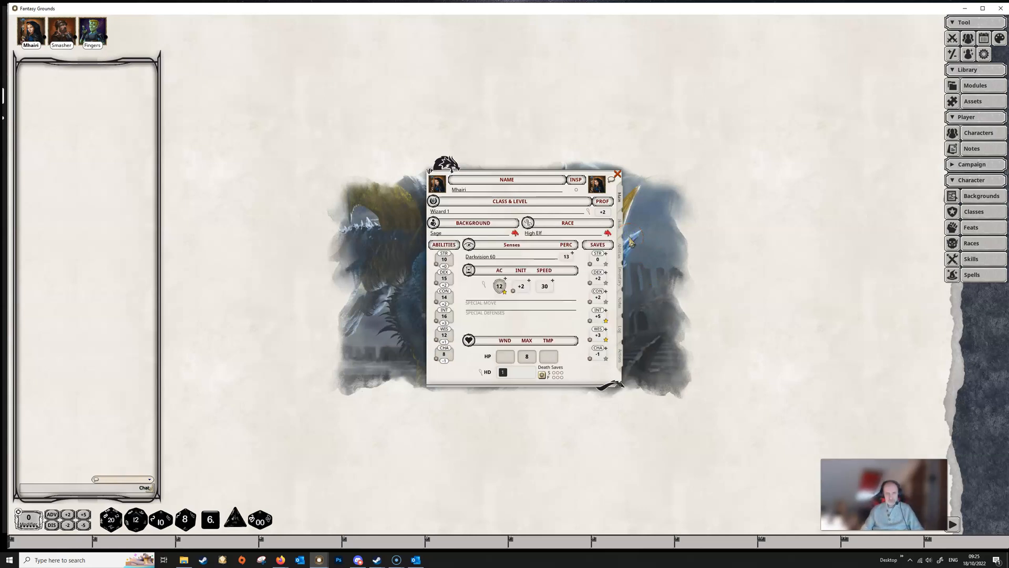
mouse_move(549, 403)
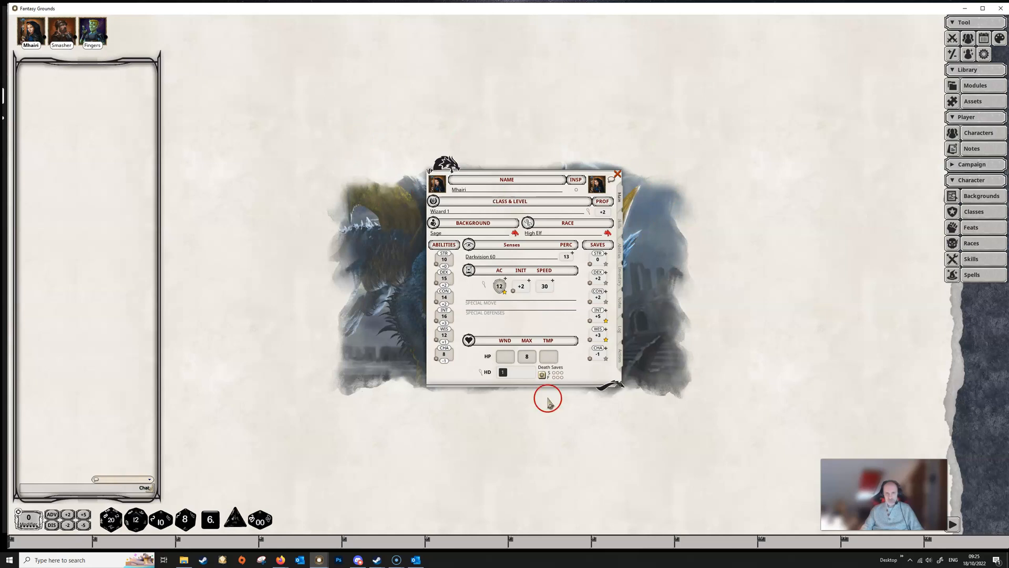
mouse_move(499, 287)
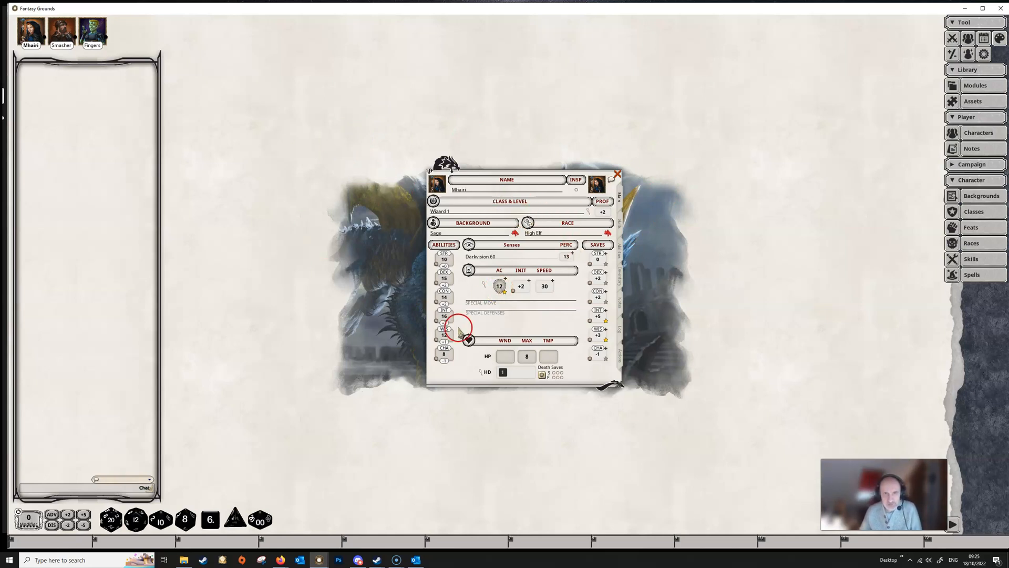
mouse_move(483, 174)
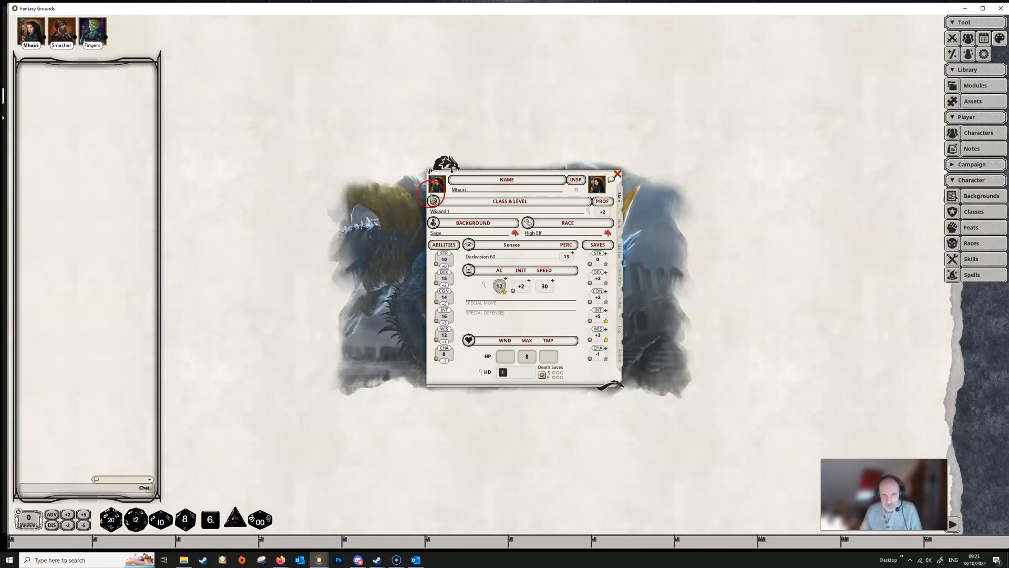
mouse_move(630, 211)
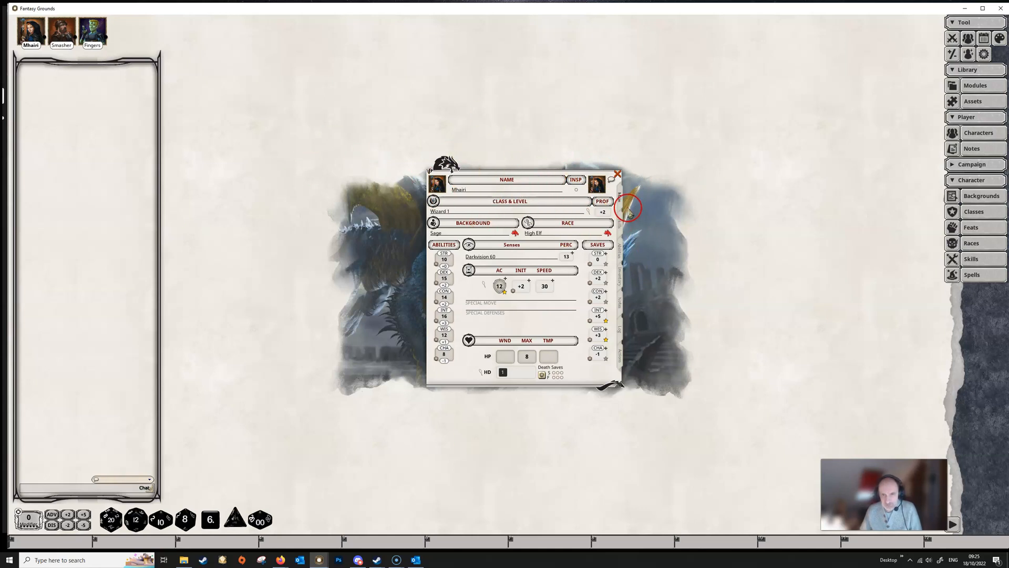
click(619, 250)
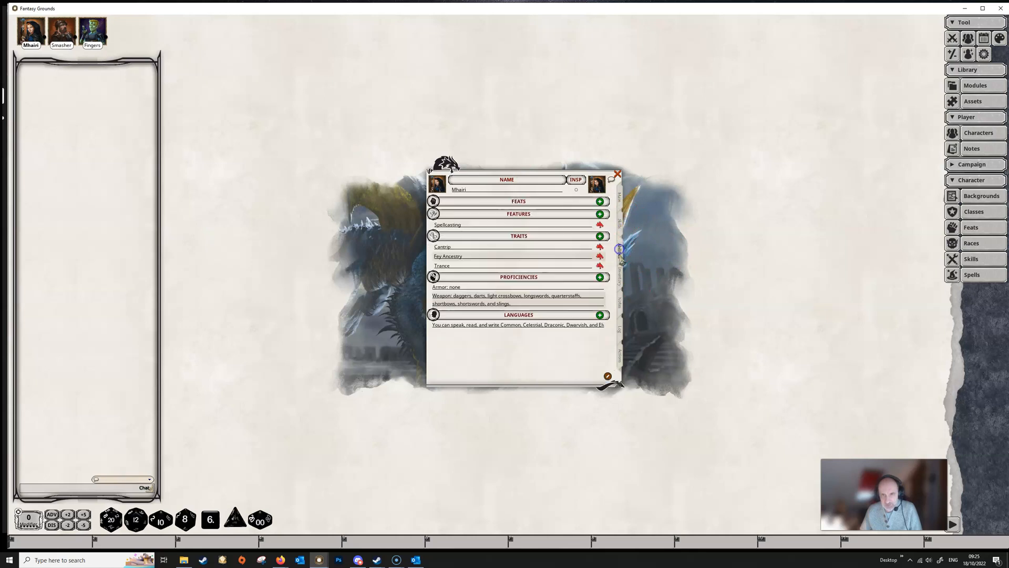
click(620, 248)
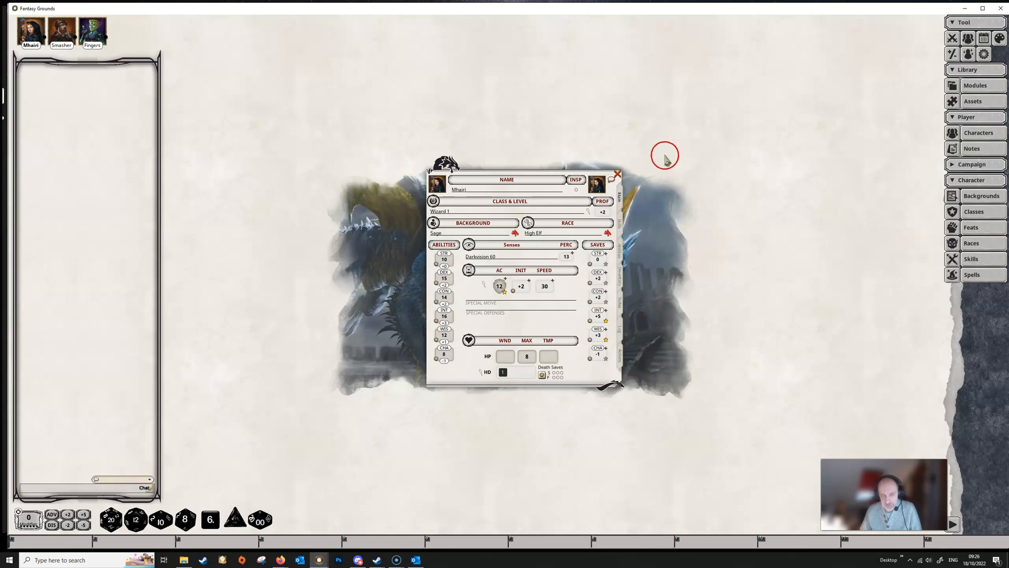
mouse_move(661, 339)
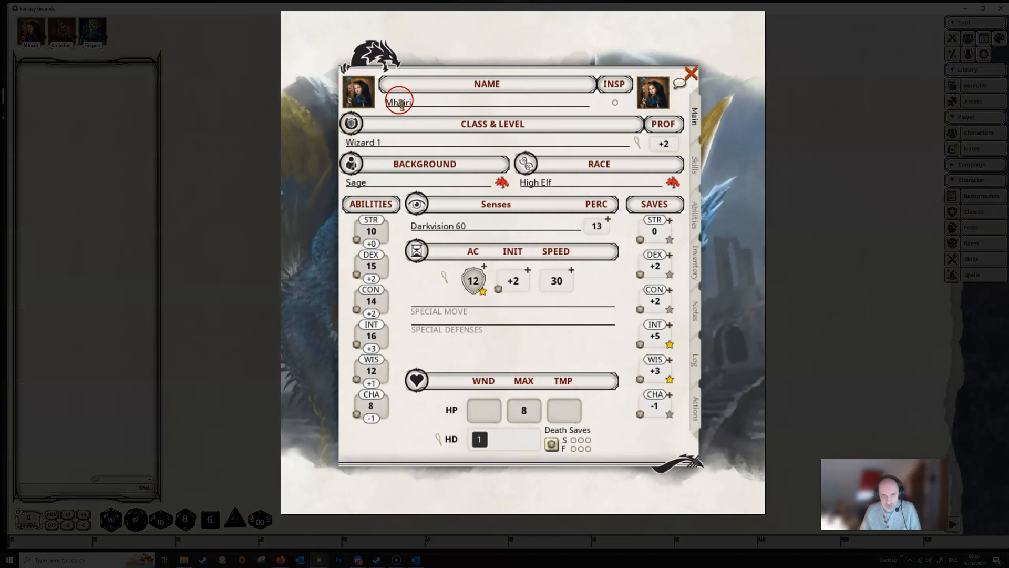
mouse_move(616, 113)
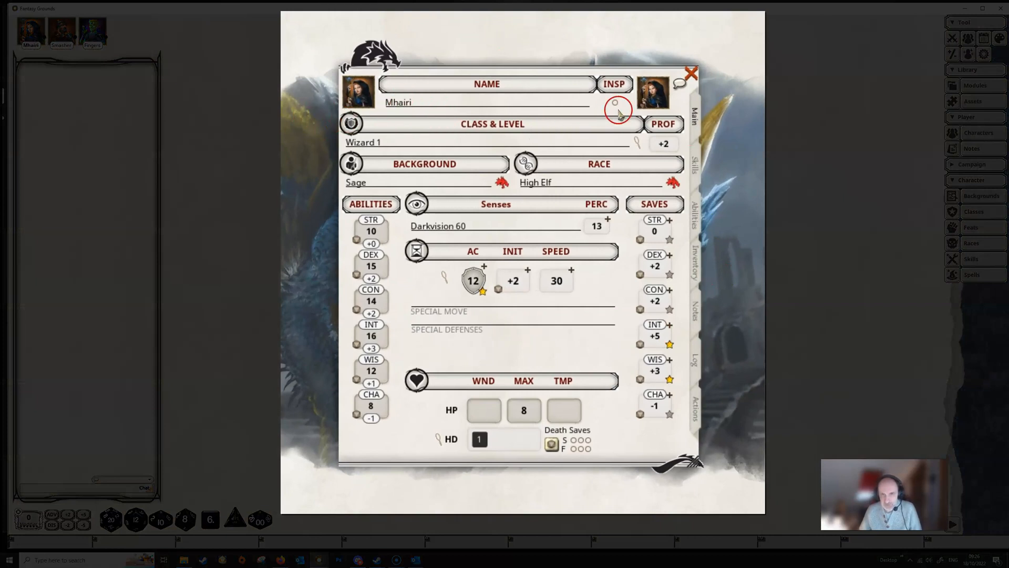
mouse_move(615, 105)
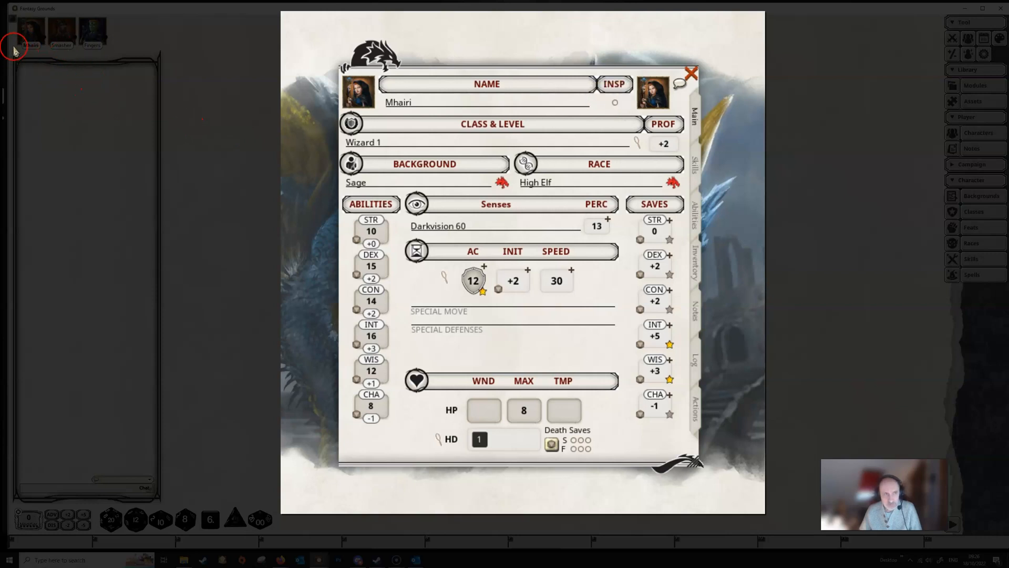
mouse_move(308, 147)
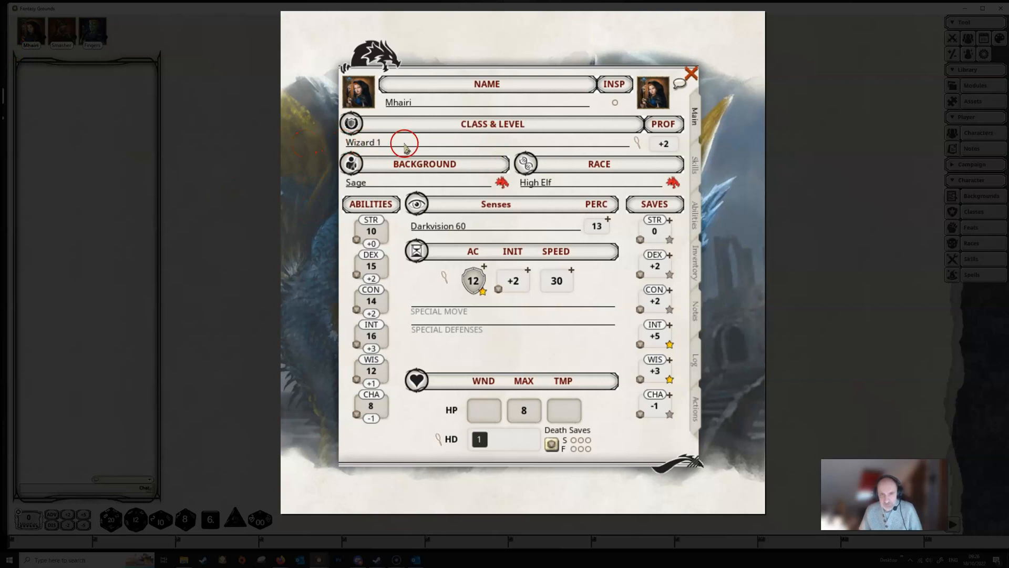
mouse_move(636, 143)
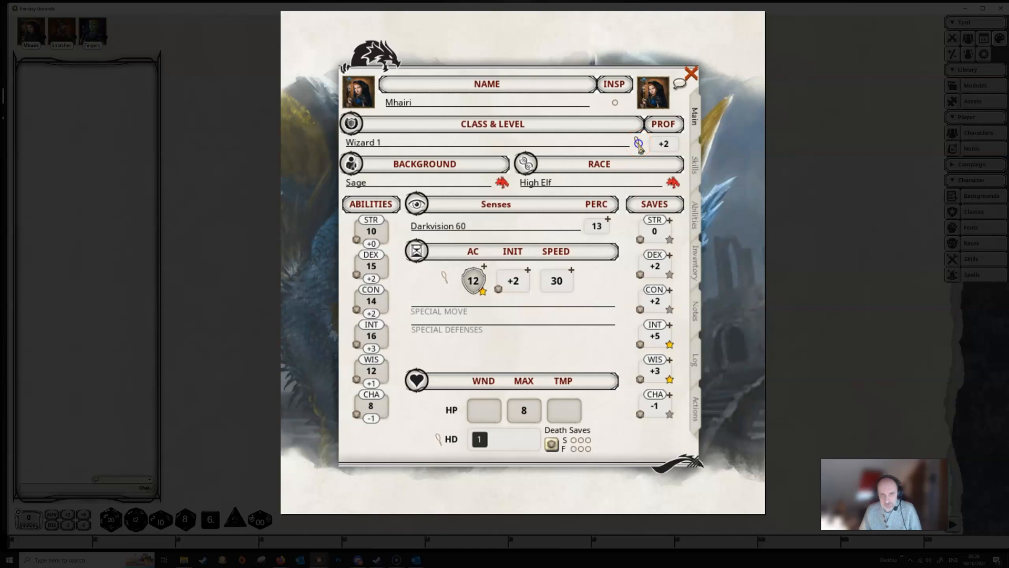
Step: Show the Class & Level window with Wizard level 1 and 300 XP needed for next level
click(493, 124)
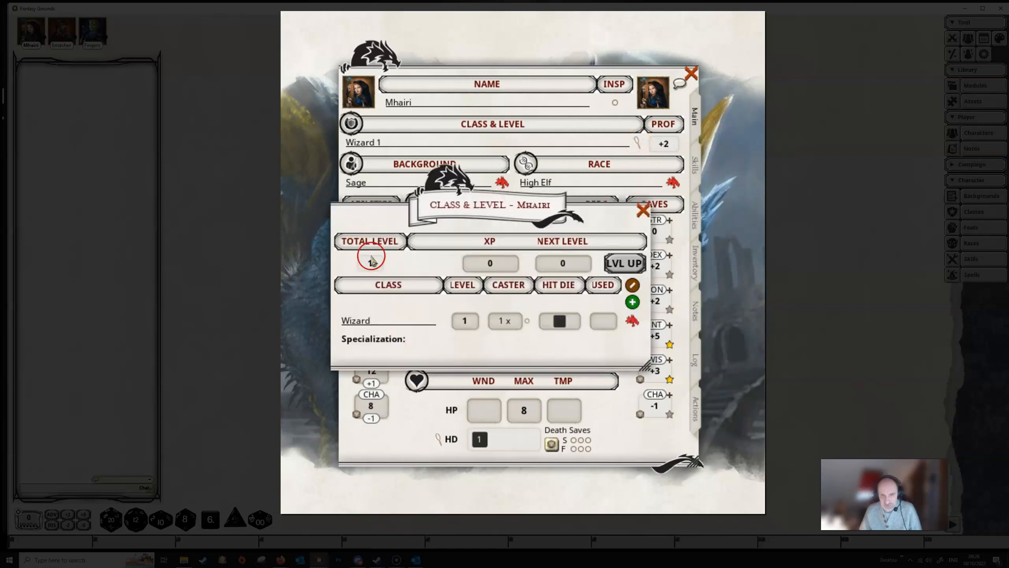
click(370, 263)
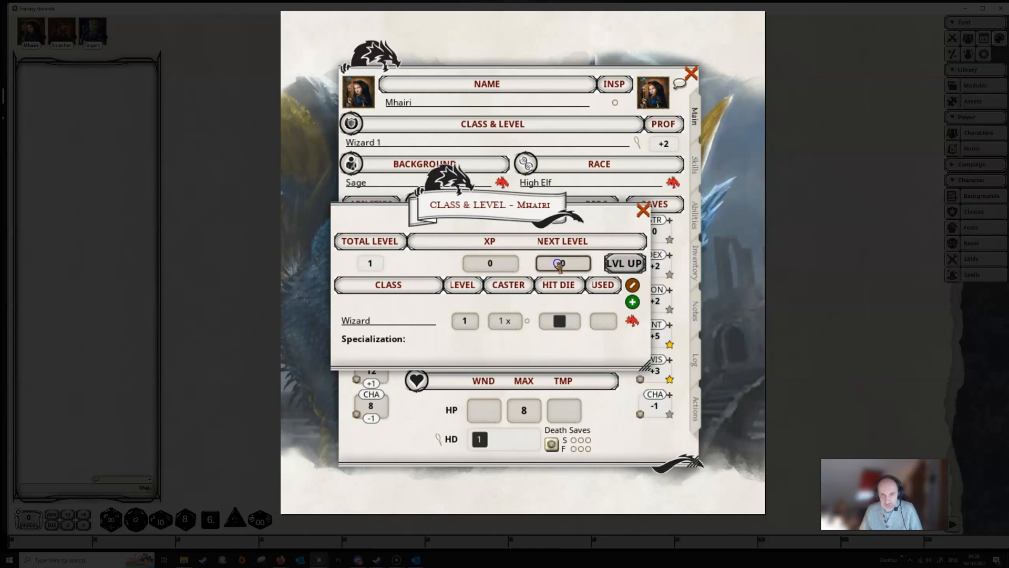
click(563, 263)
text(300)
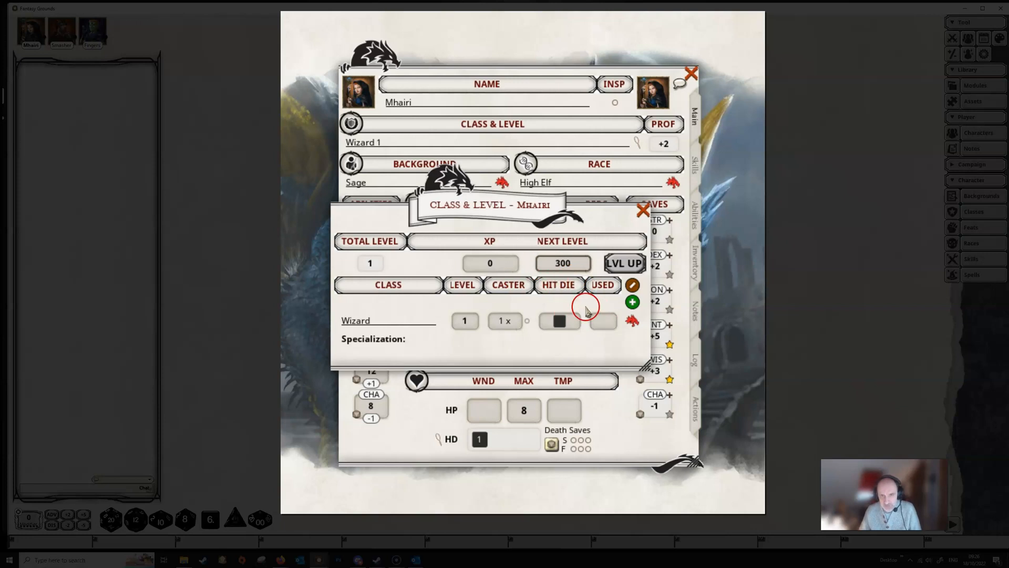
mouse_move(579, 349)
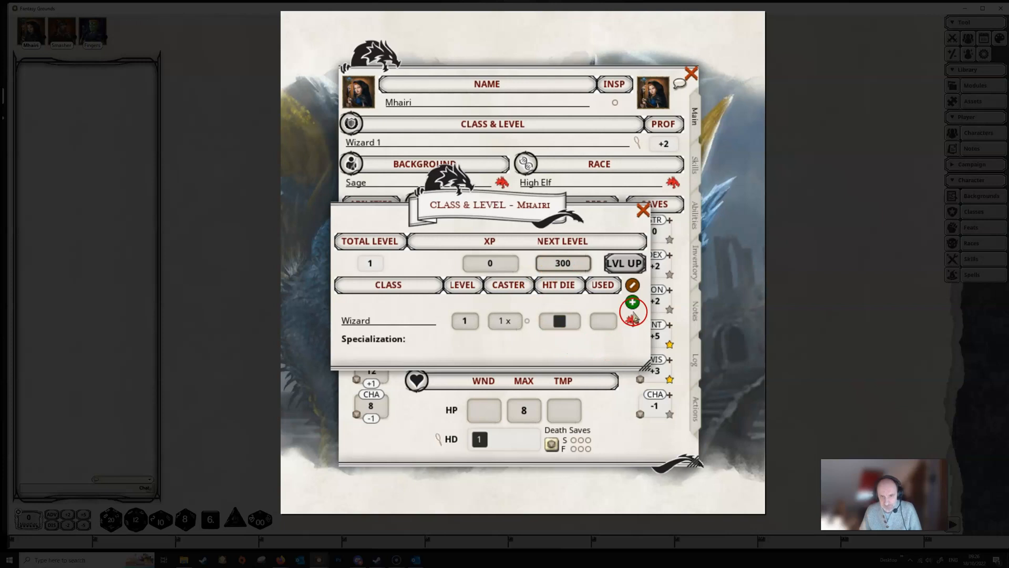
mouse_move(632, 303)
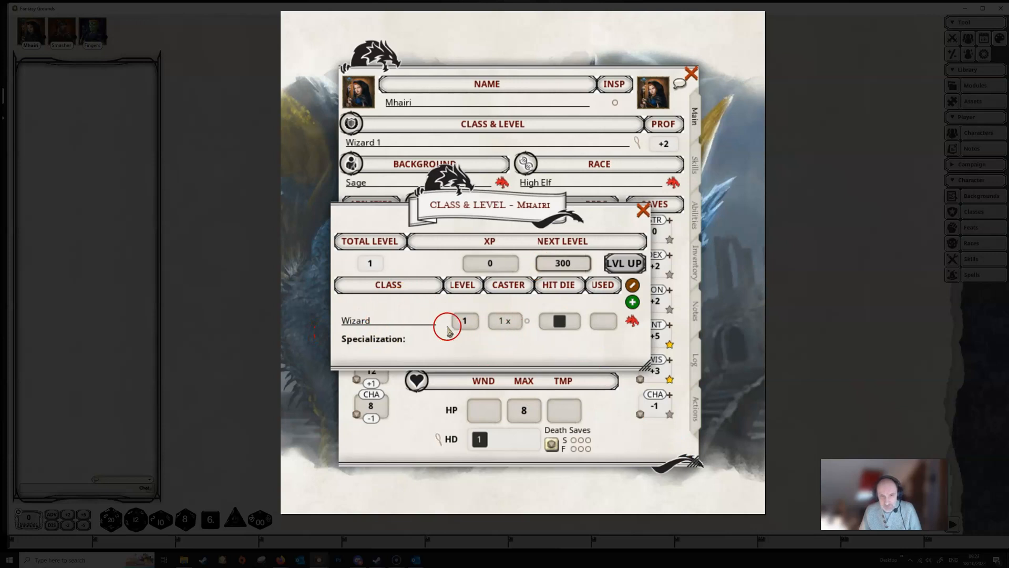
mouse_move(508, 331)
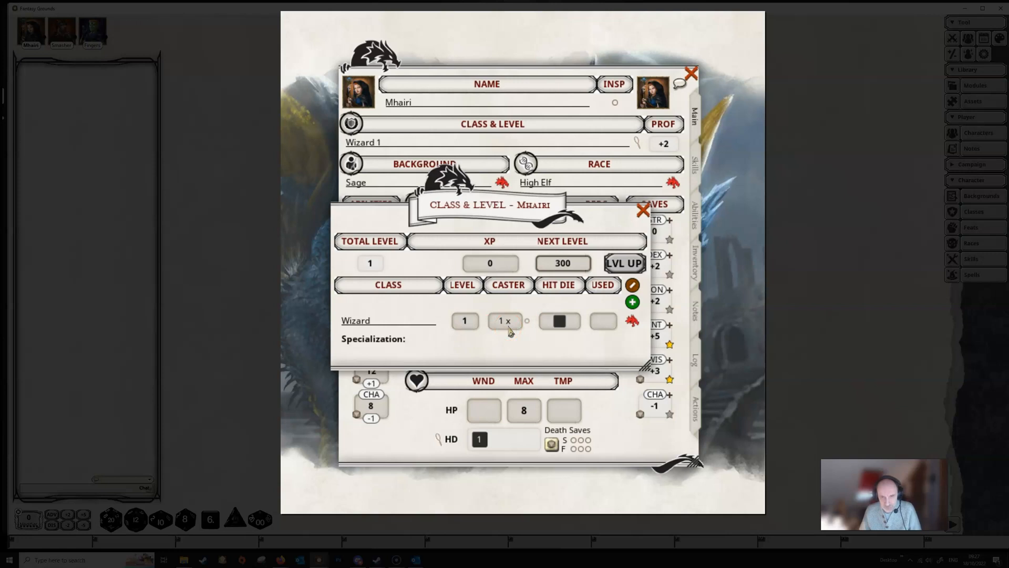
Step: Cycle the Wizard caster multiplier through half, third and none, back to 1x
click(505, 321)
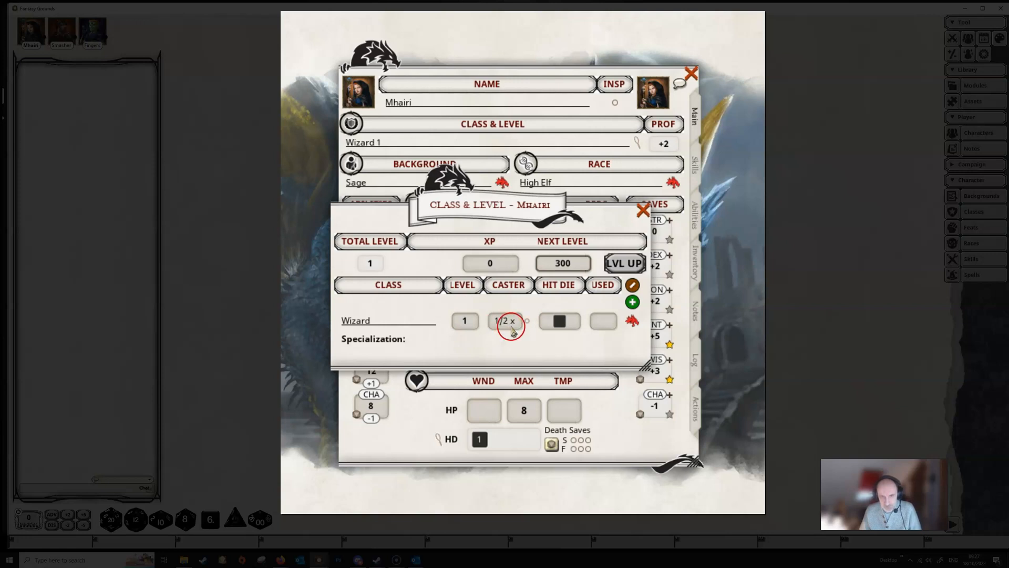
click(506, 321)
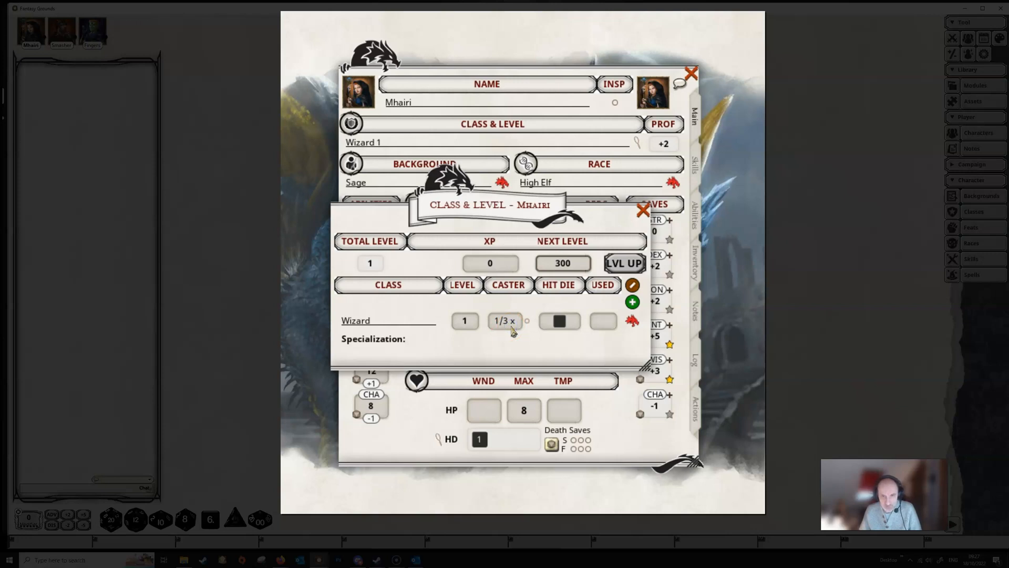
click(503, 321)
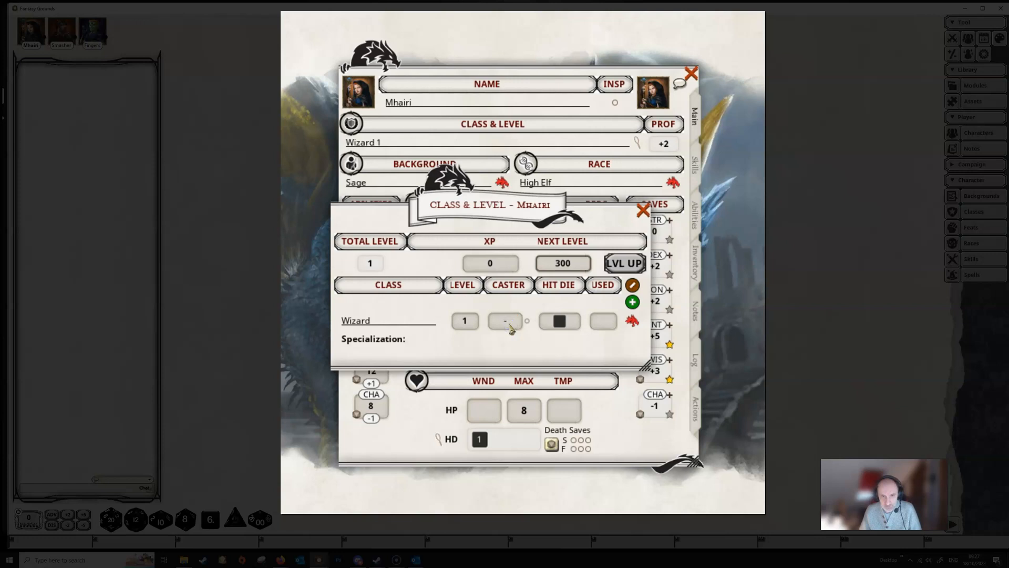
click(505, 321)
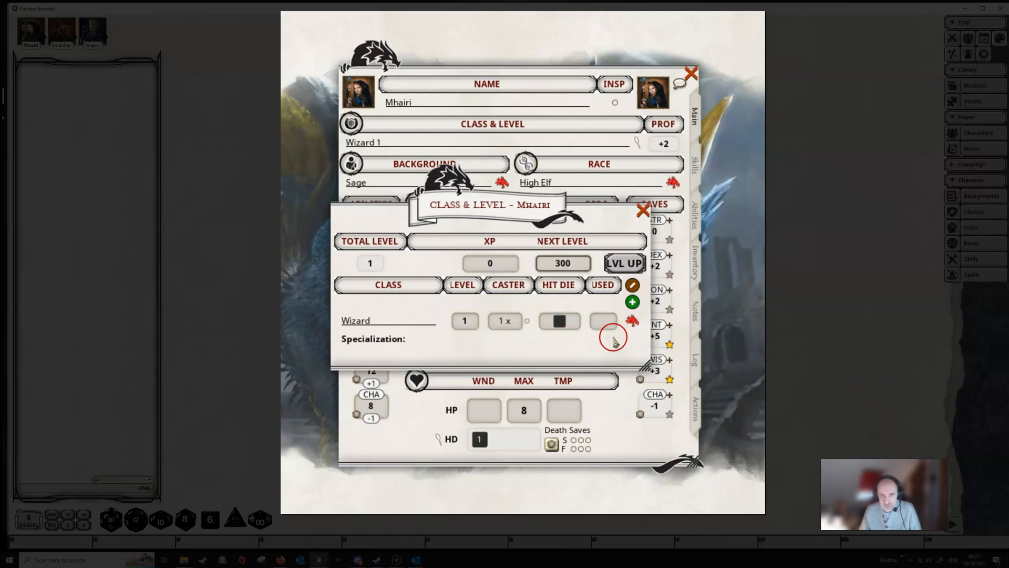
mouse_move(566, 328)
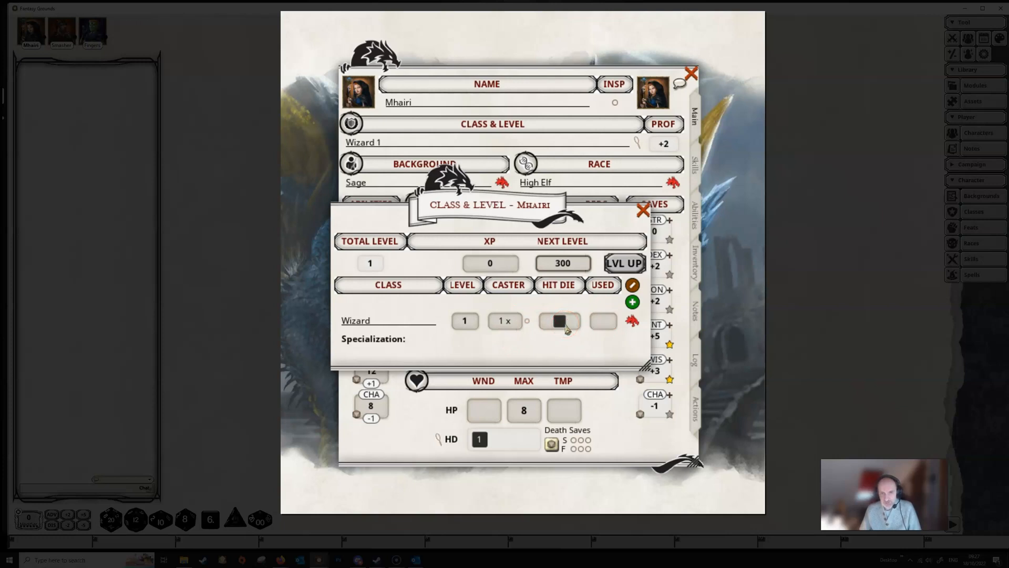
mouse_move(575, 338)
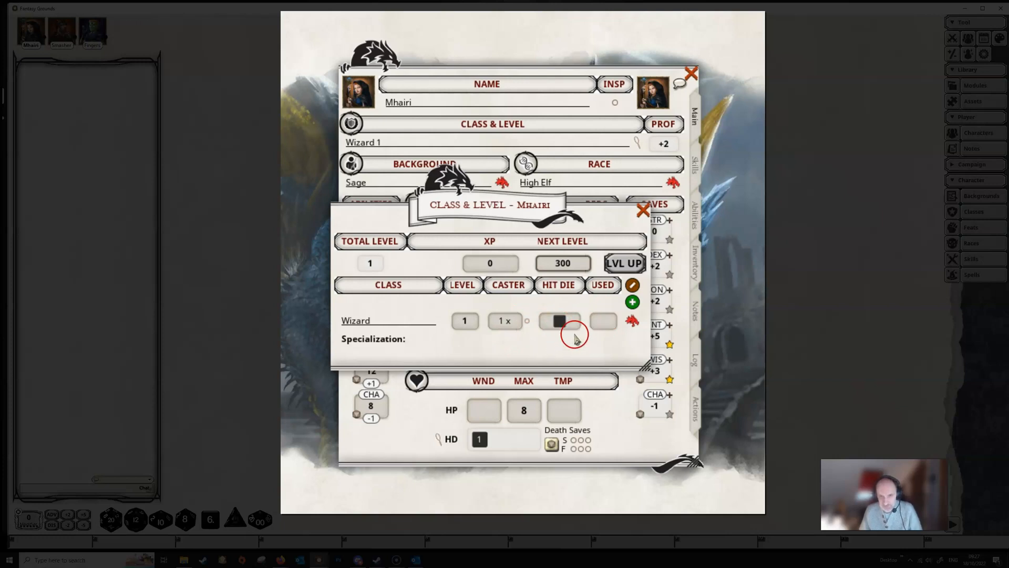
mouse_move(604, 330)
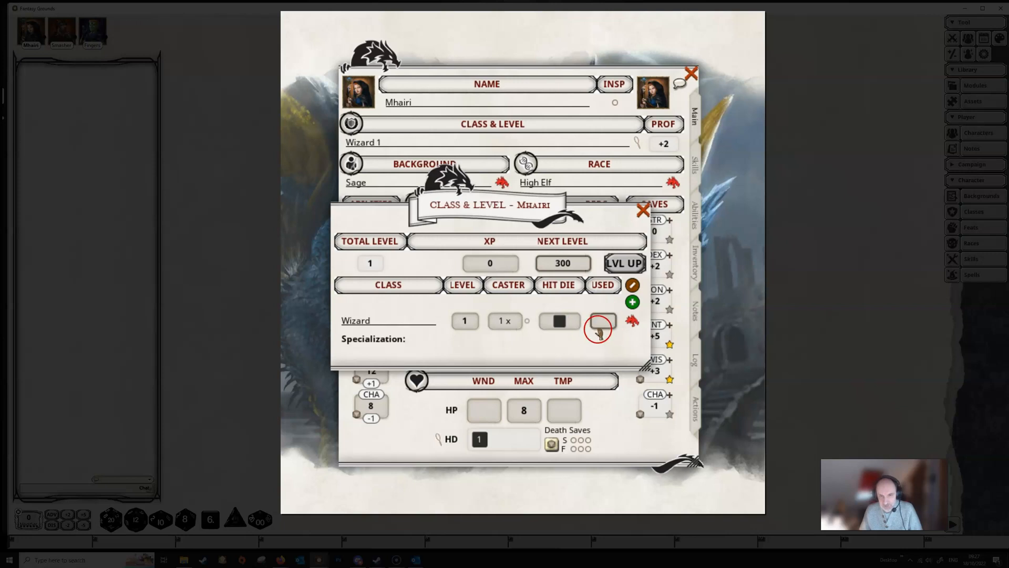
Step: Load and read the Wizard class description, then close it and the Class & Level window
click(599, 322)
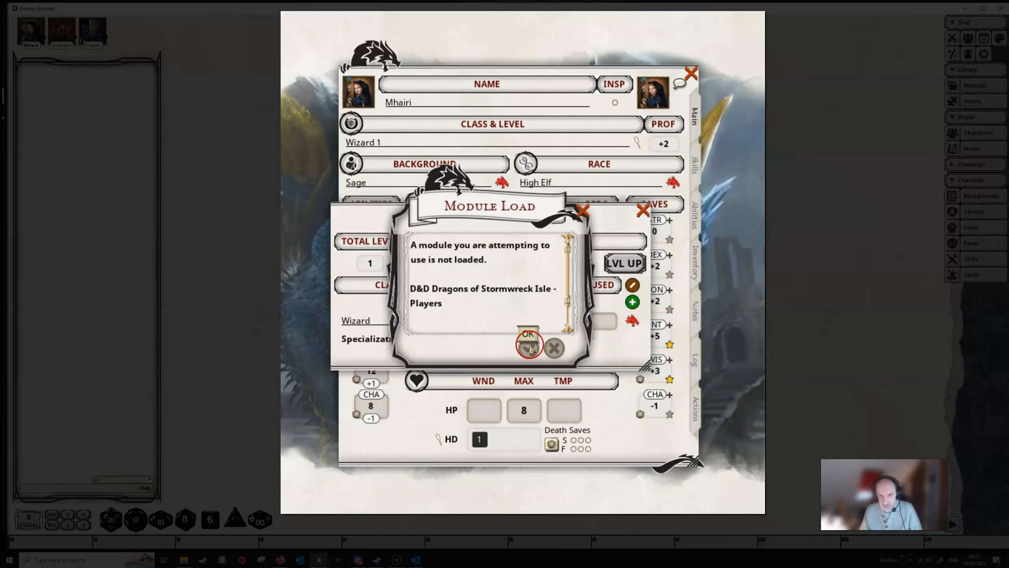
click(527, 334)
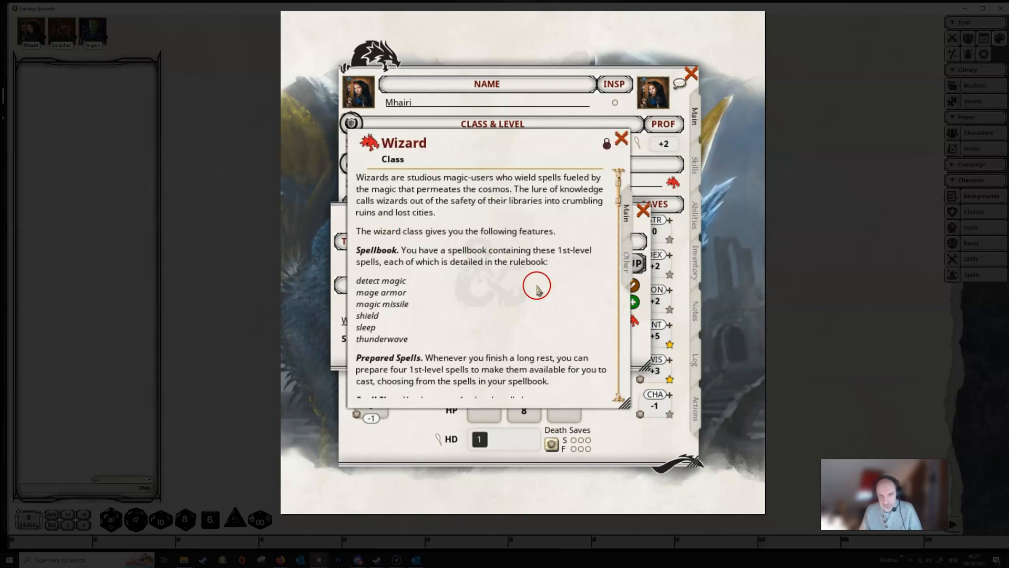
mouse_move(540, 400)
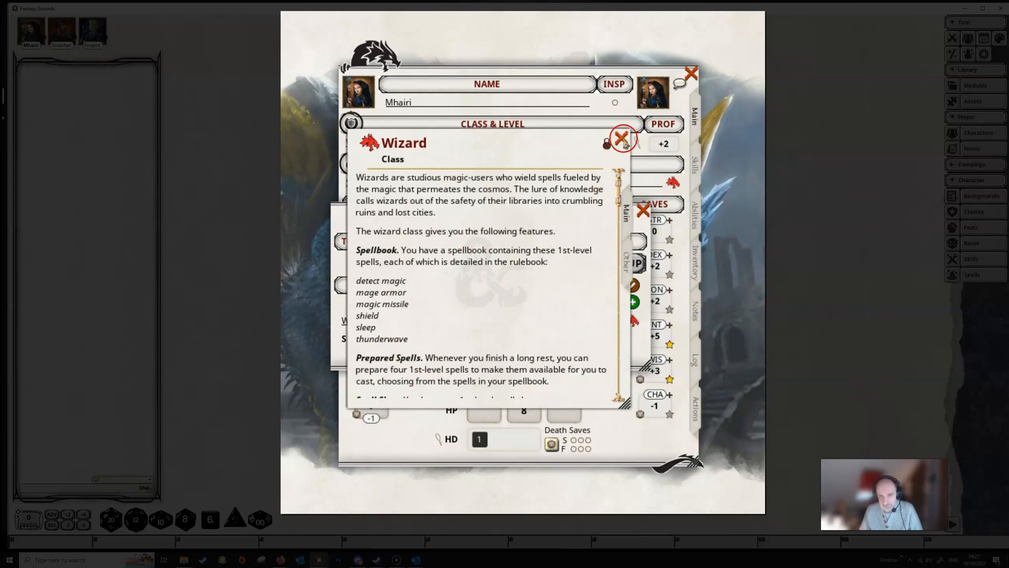
click(621, 138)
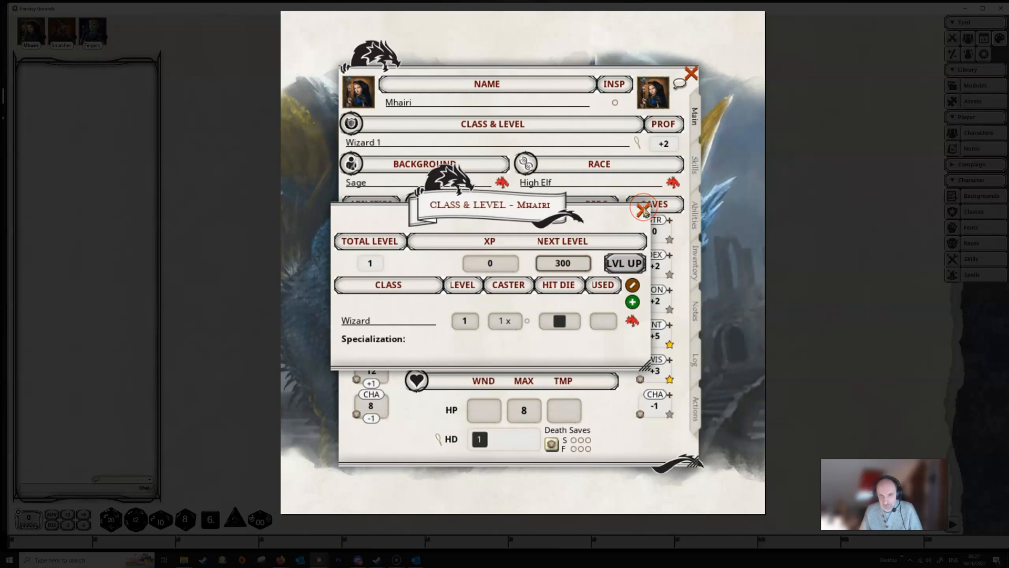
click(643, 212)
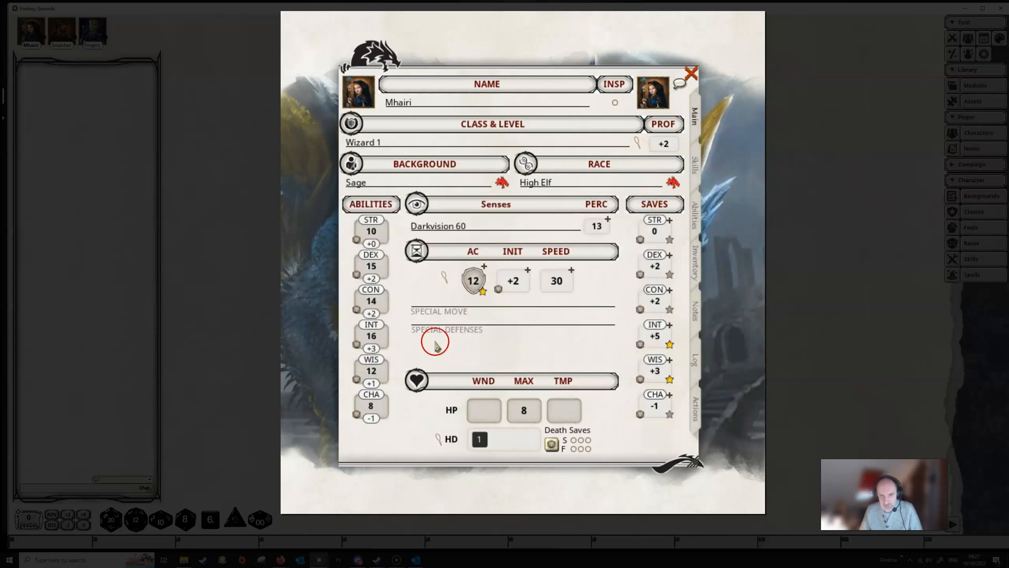
mouse_move(442, 288)
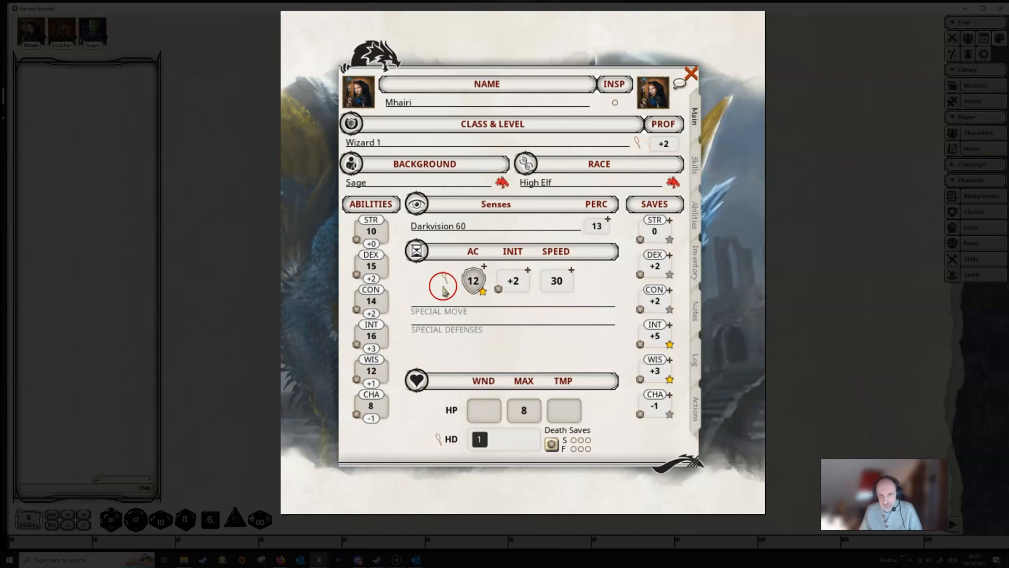
mouse_move(587, 303)
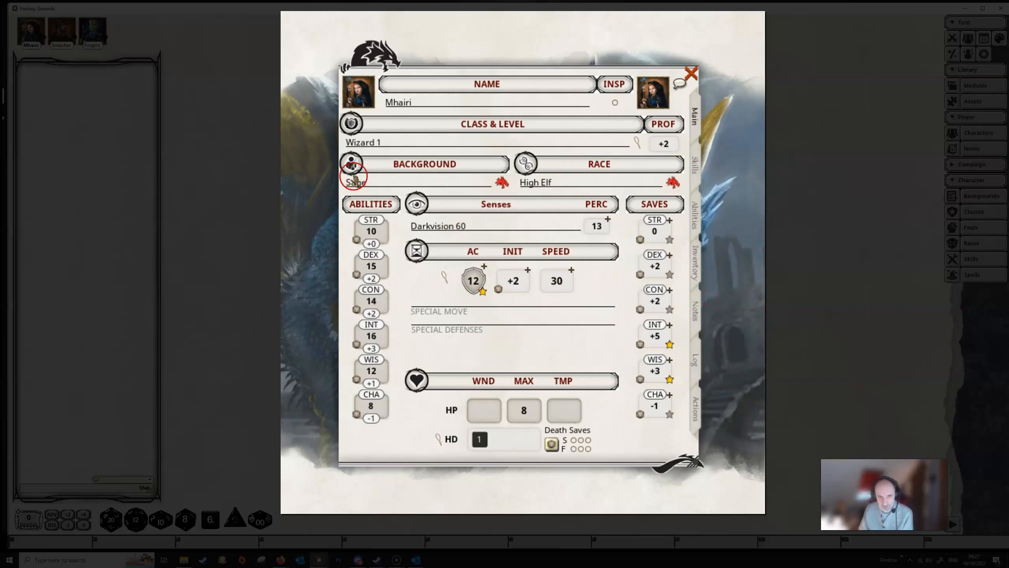
mouse_move(385, 182)
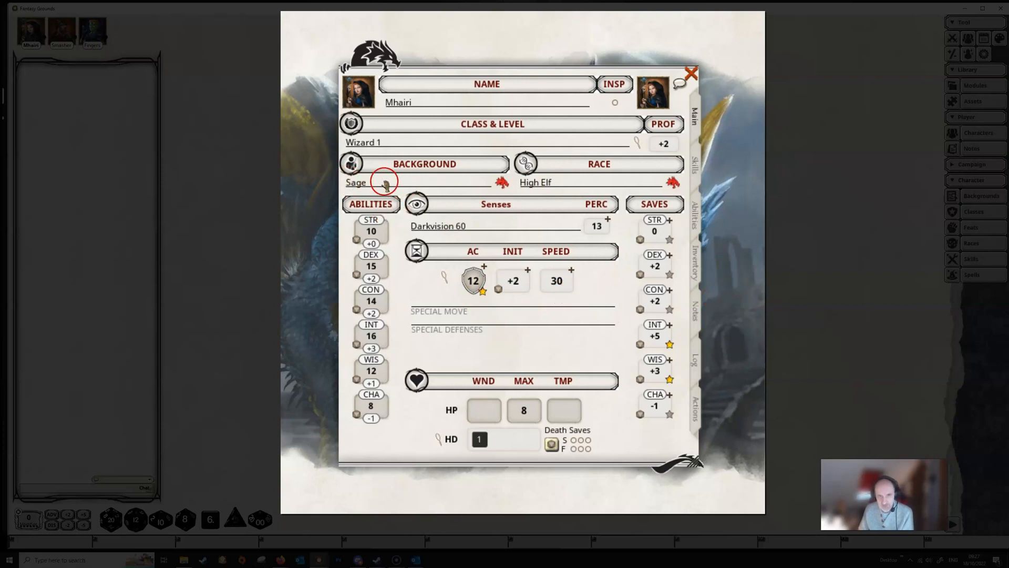
click(357, 182)
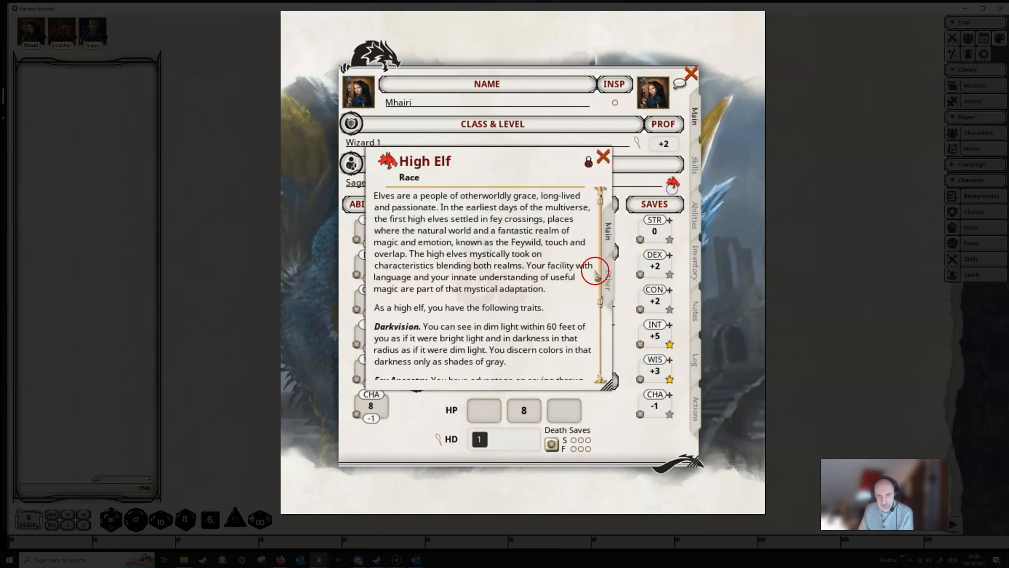
click(604, 156)
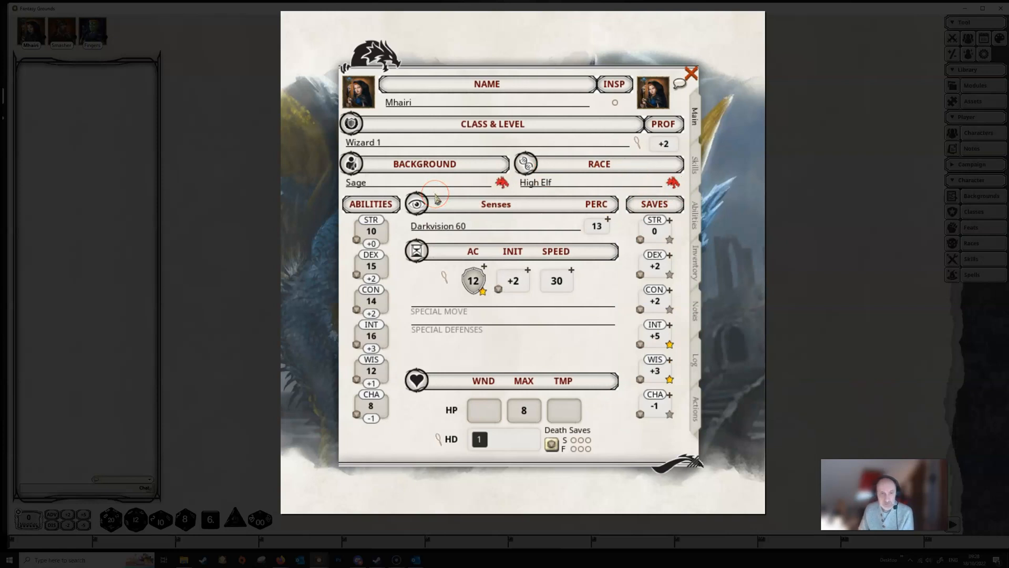
mouse_move(637, 506)
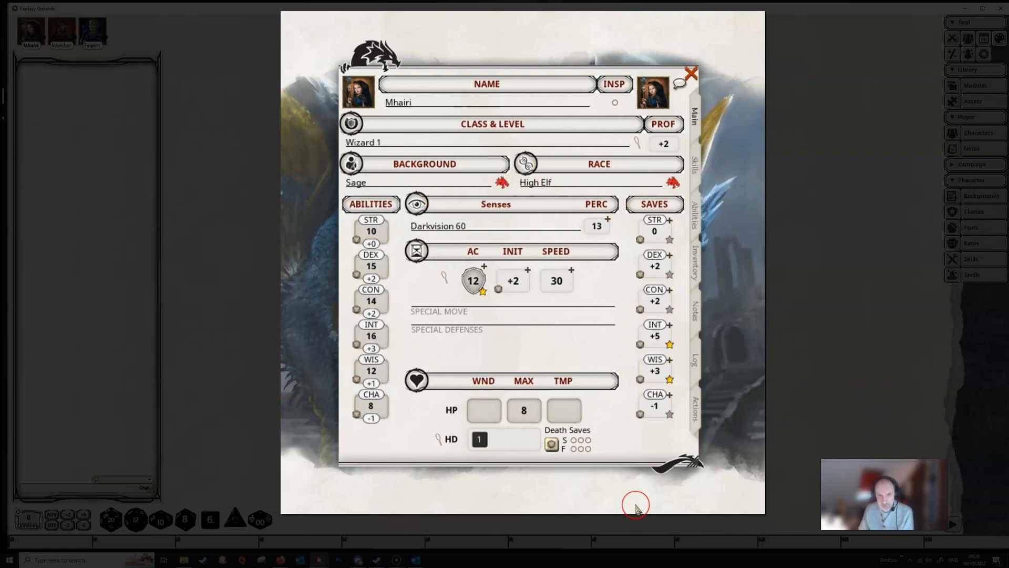
mouse_move(619, 443)
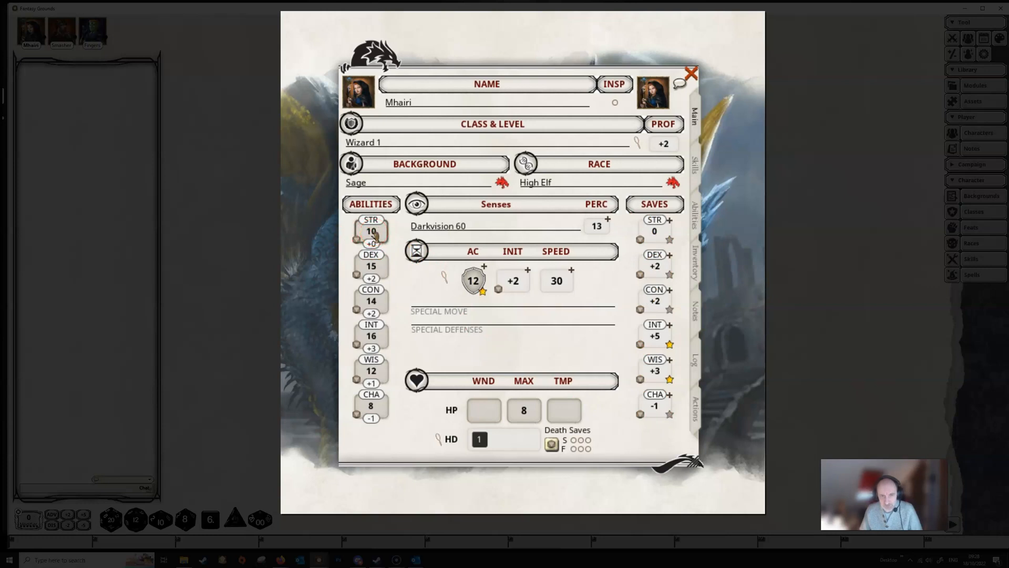
Step: Roll a Strength check and a Constitution saving throw for Mhairi into chat
click(371, 232)
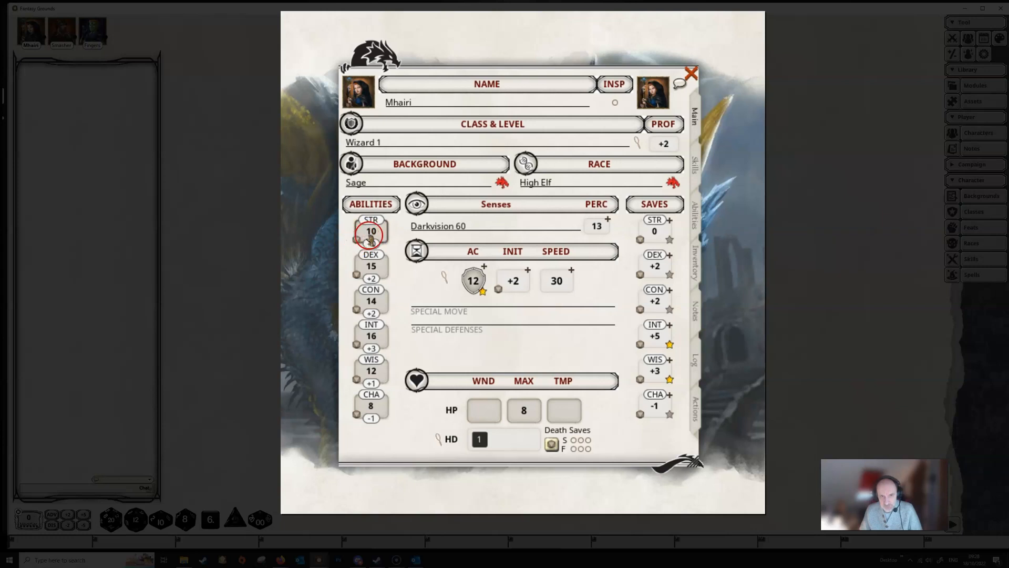
click(371, 231)
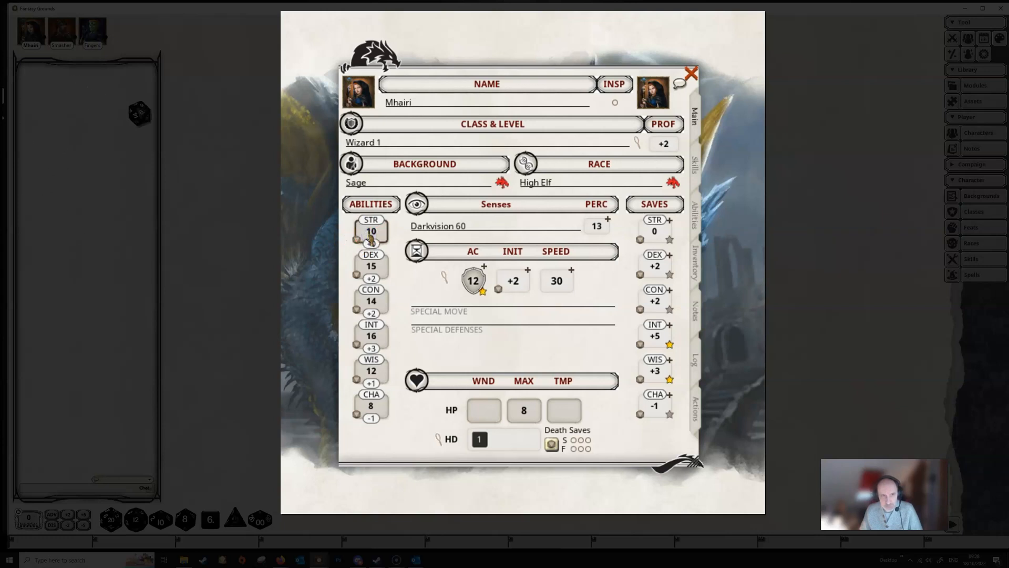
click(371, 231)
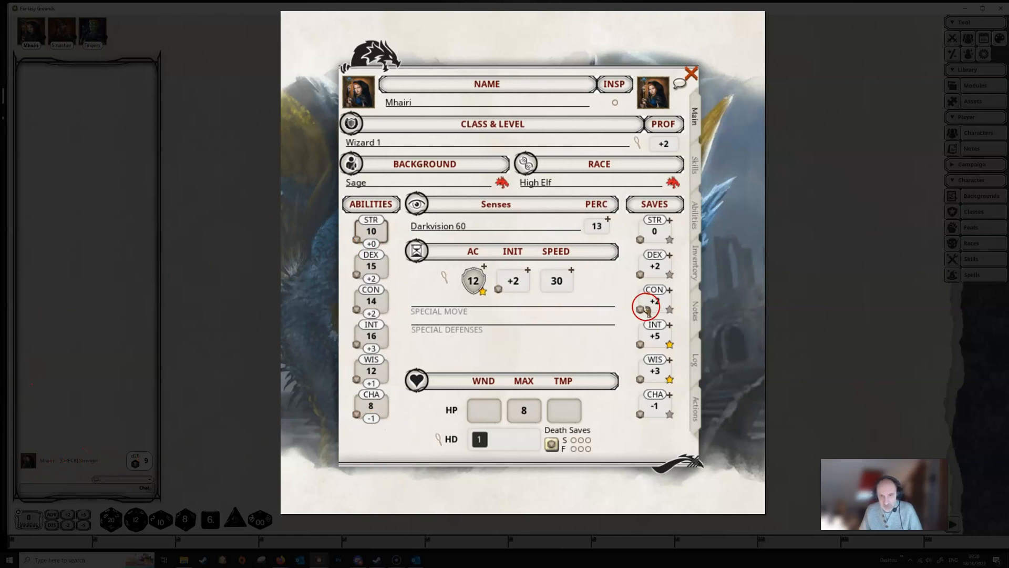
click(645, 306)
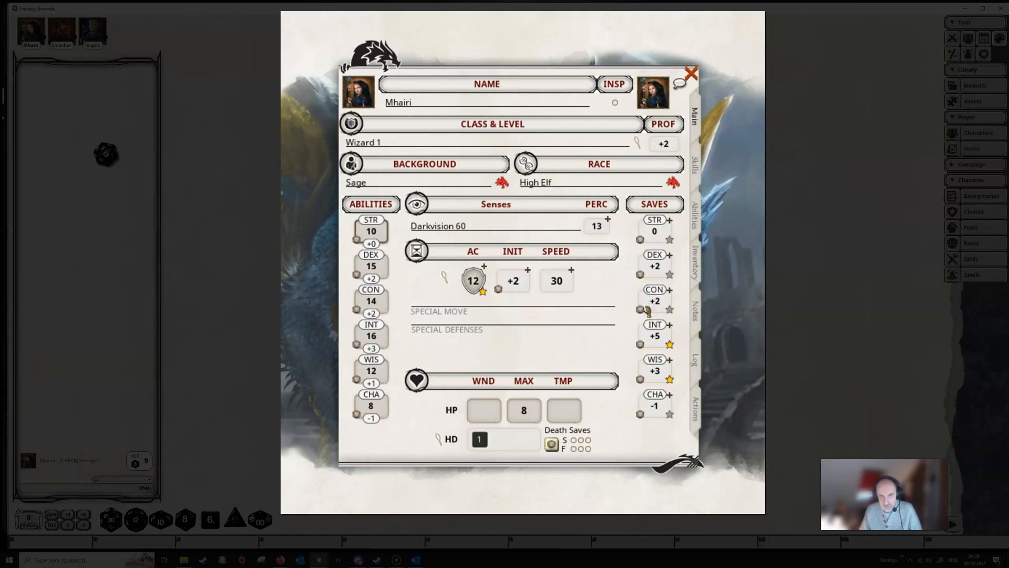
click(640, 309)
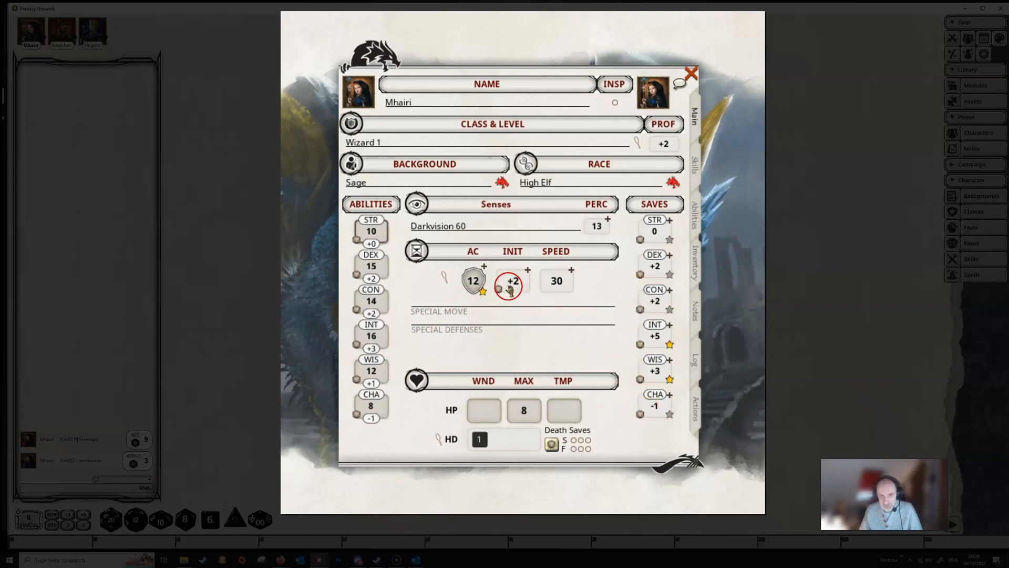
Step: Roll Mhairi's initiative and a death saving throw into chat
click(512, 286)
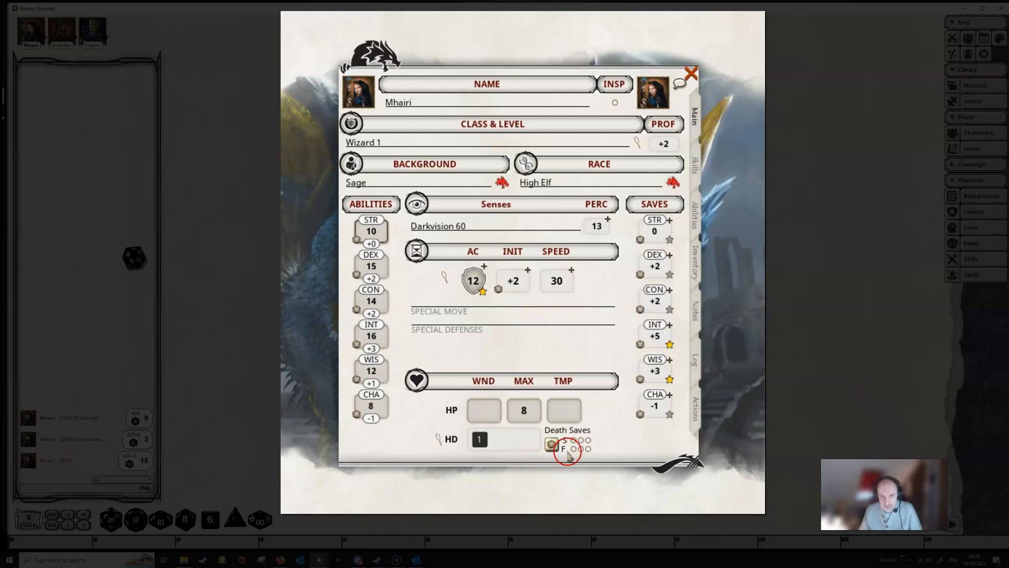
click(552, 443)
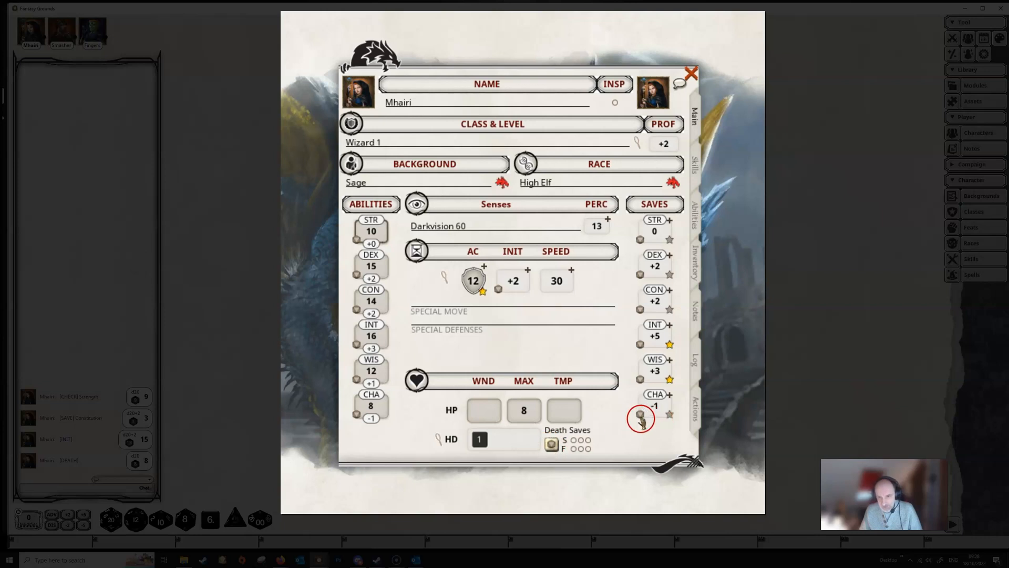
mouse_move(398, 286)
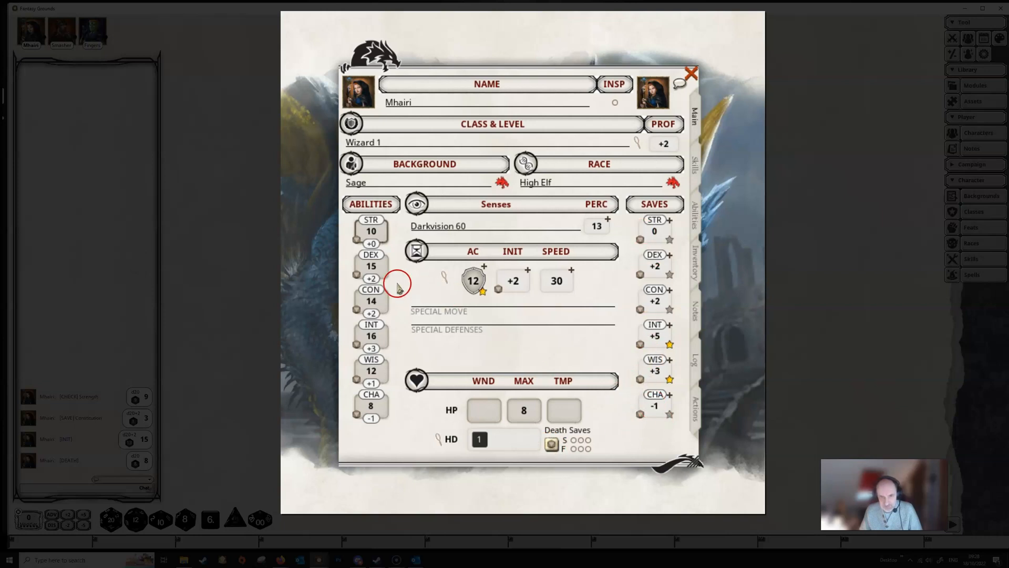
mouse_move(139, 470)
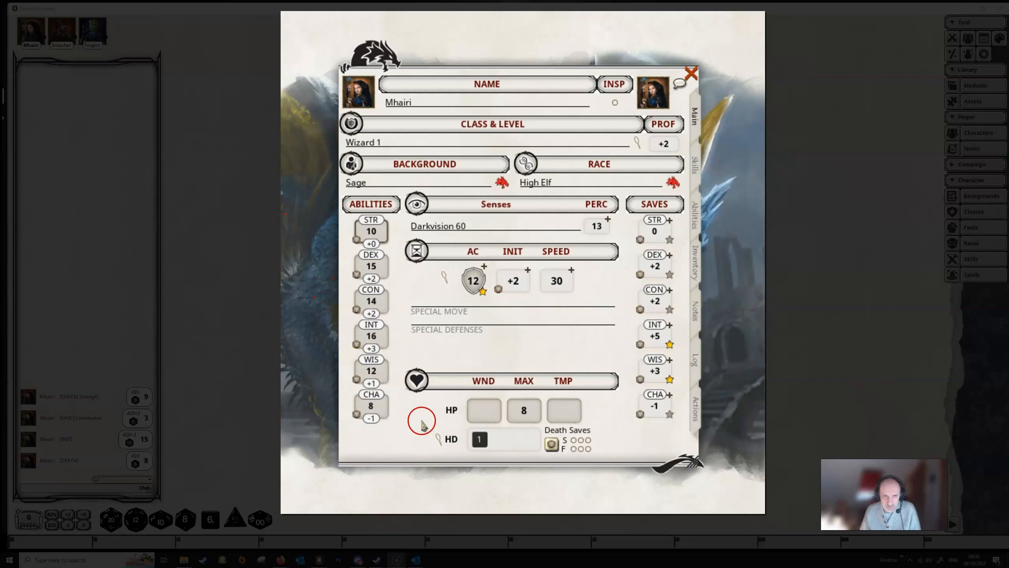
mouse_move(397, 267)
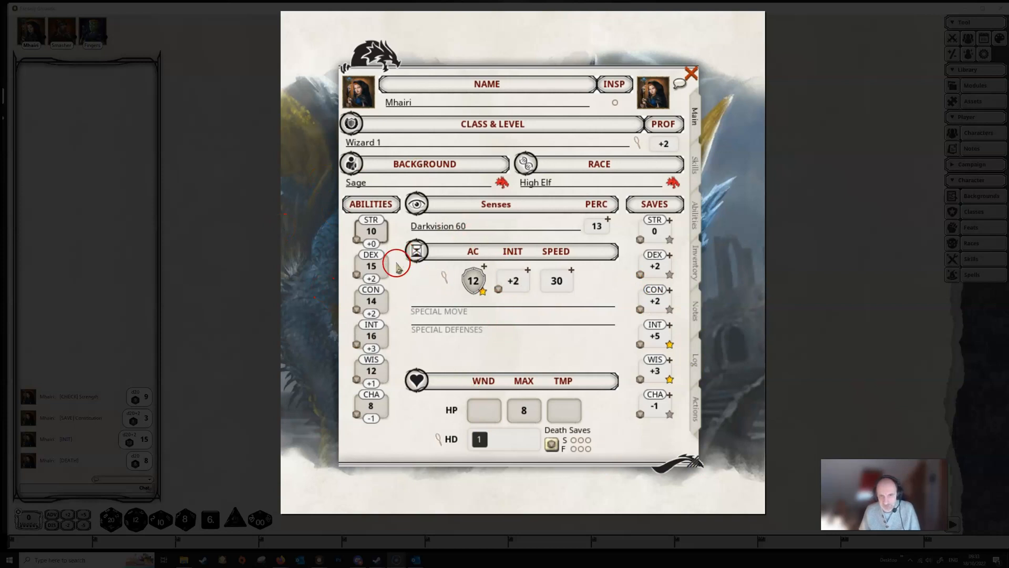
mouse_move(521, 240)
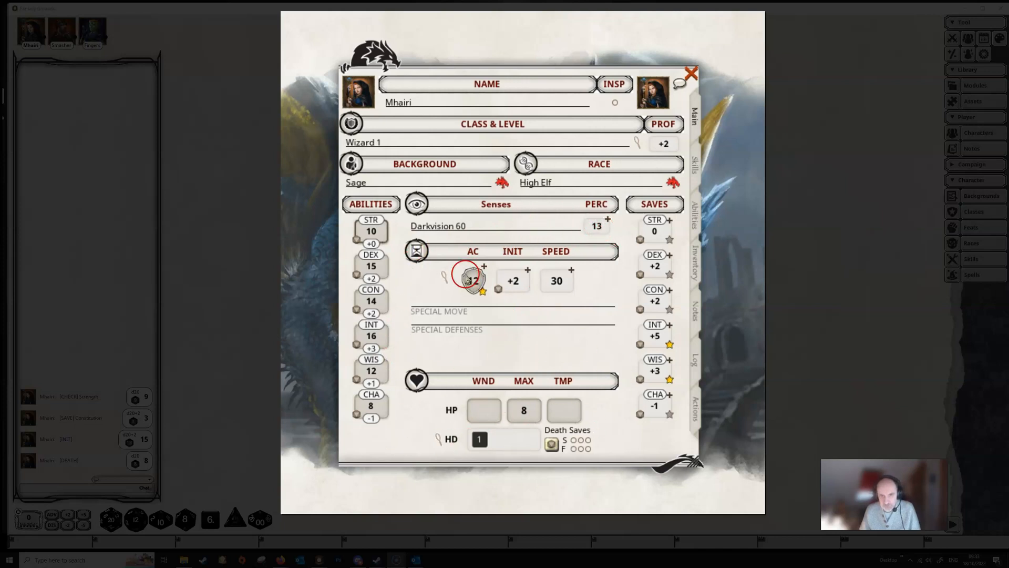
mouse_move(494, 280)
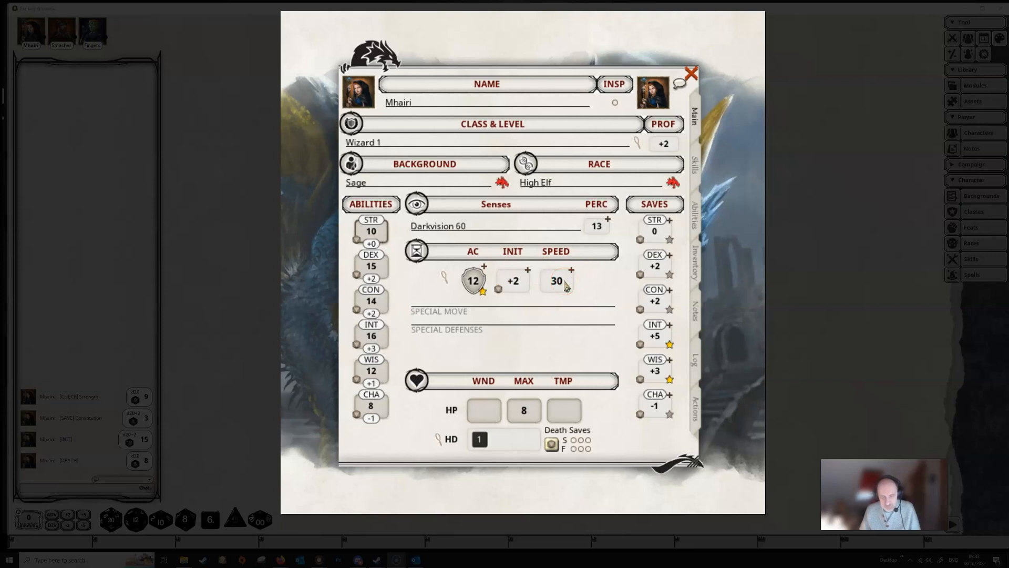
mouse_move(564, 286)
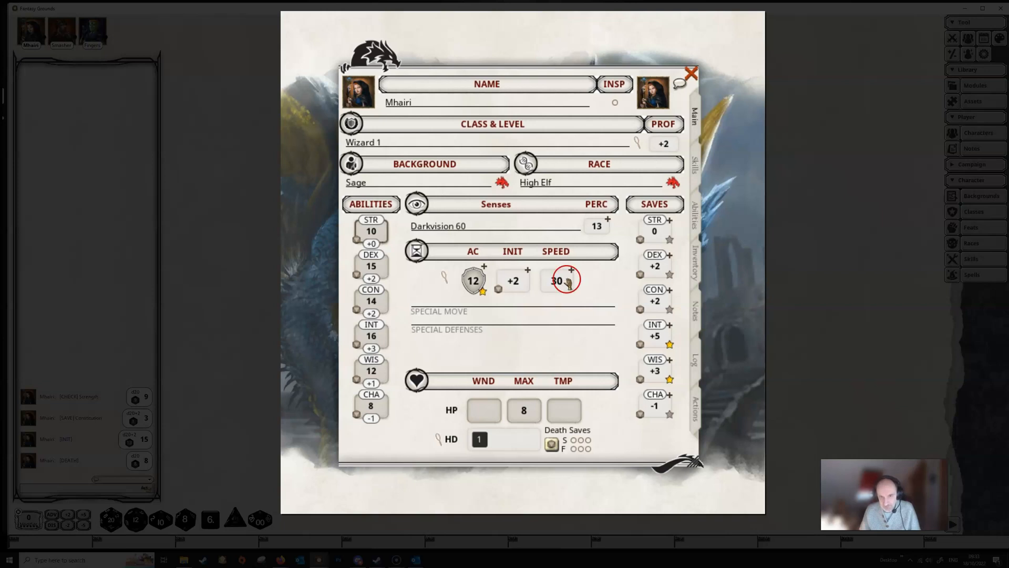
Step: Give Mhairi's speed a +3 bonus so it reads 33
click(569, 271)
text(+3)
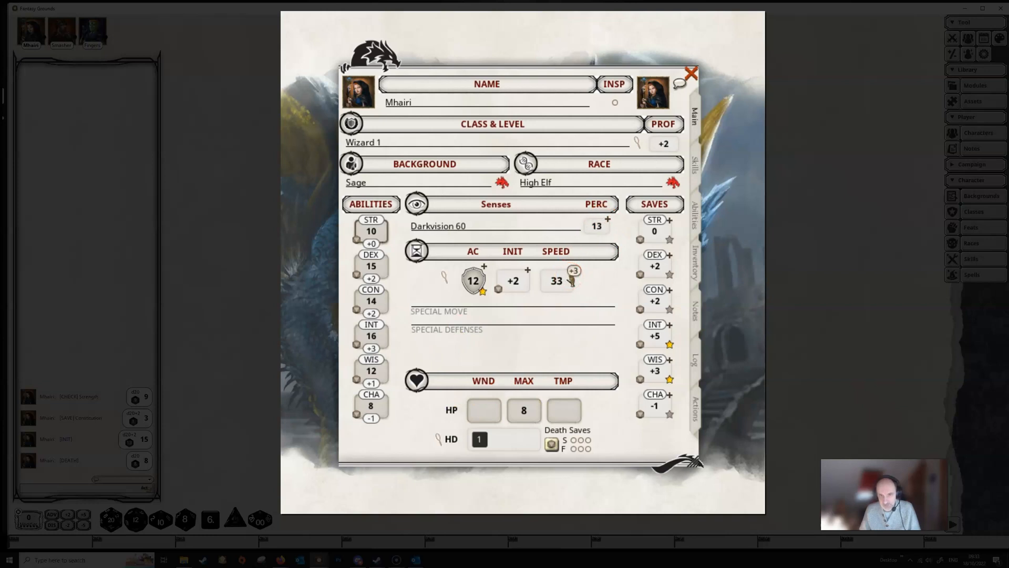
click(571, 282)
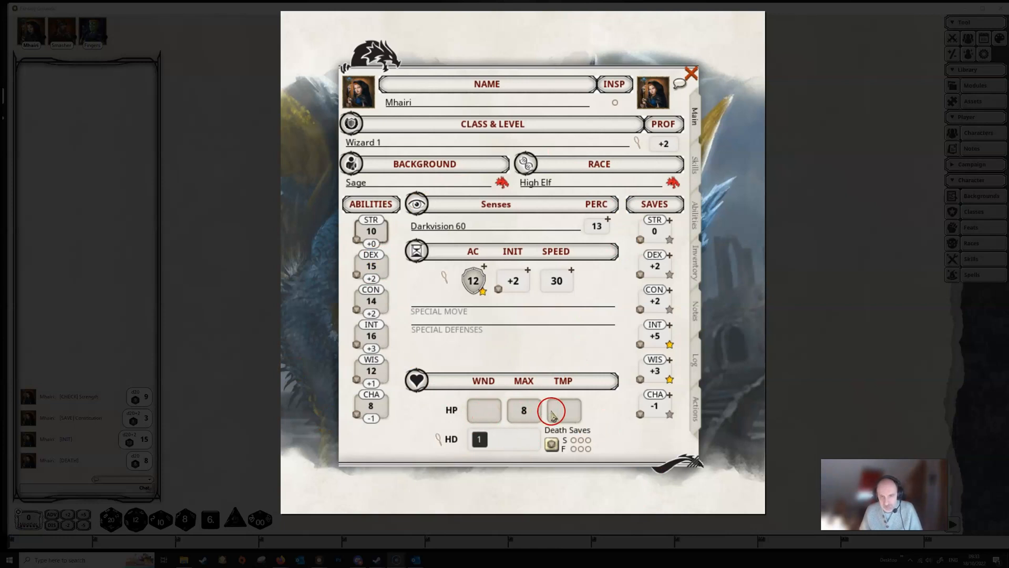
mouse_move(453, 437)
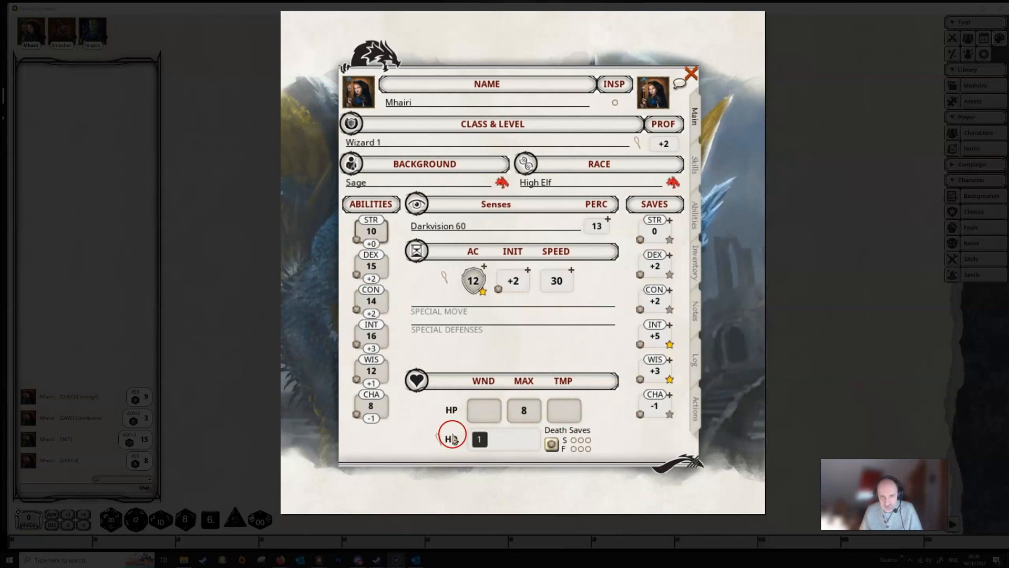
Step: Roll one of Mhairi's hit dice so the recovery roll appears in chat
click(479, 440)
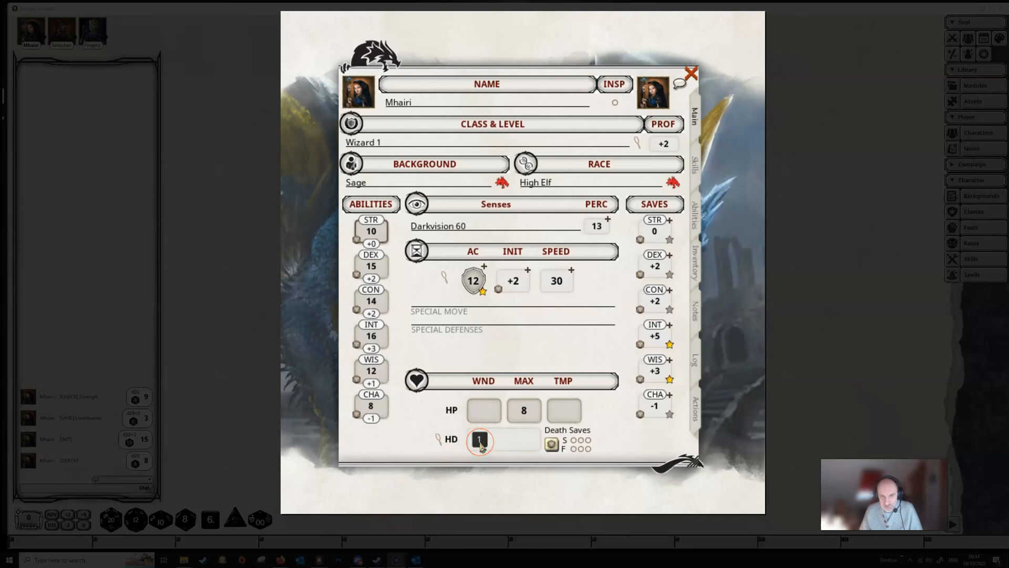
click(479, 440)
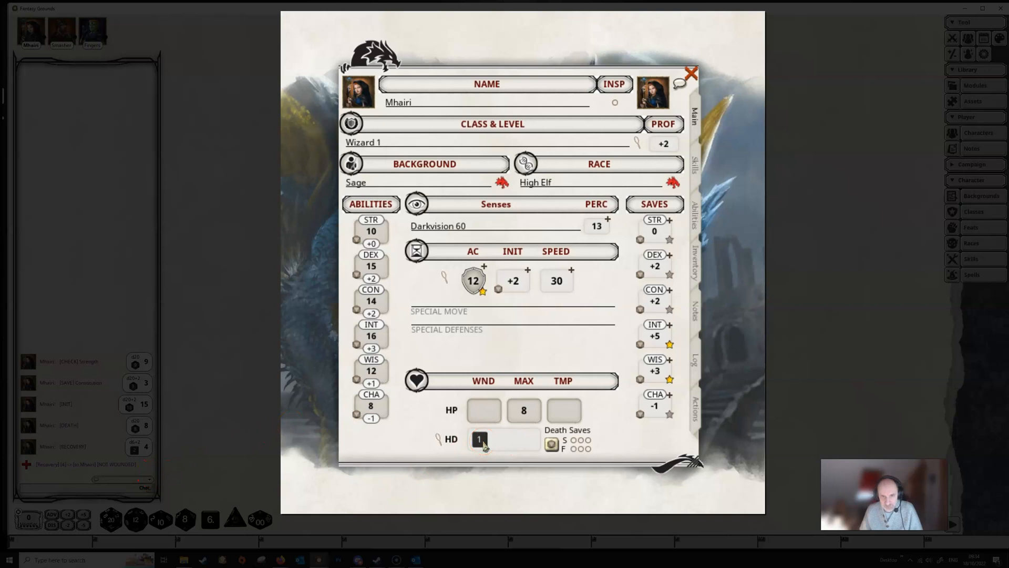
mouse_move(261, 473)
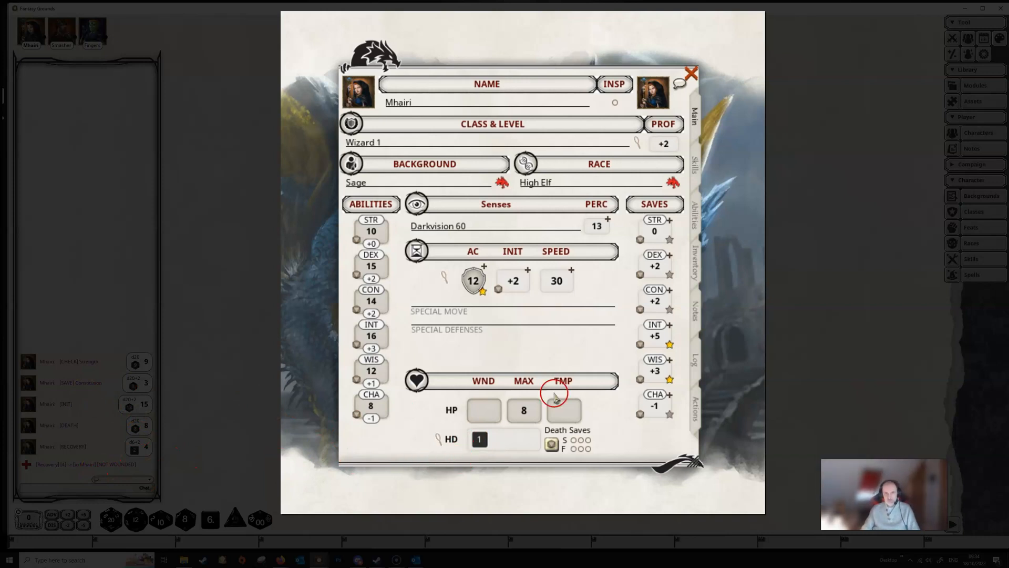
mouse_move(57, 538)
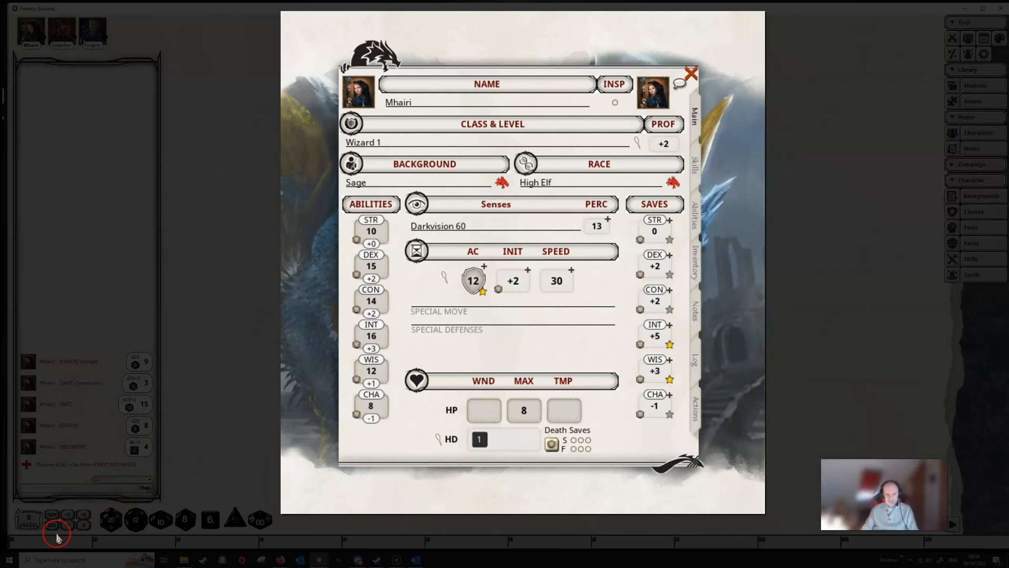
mouse_move(651, 321)
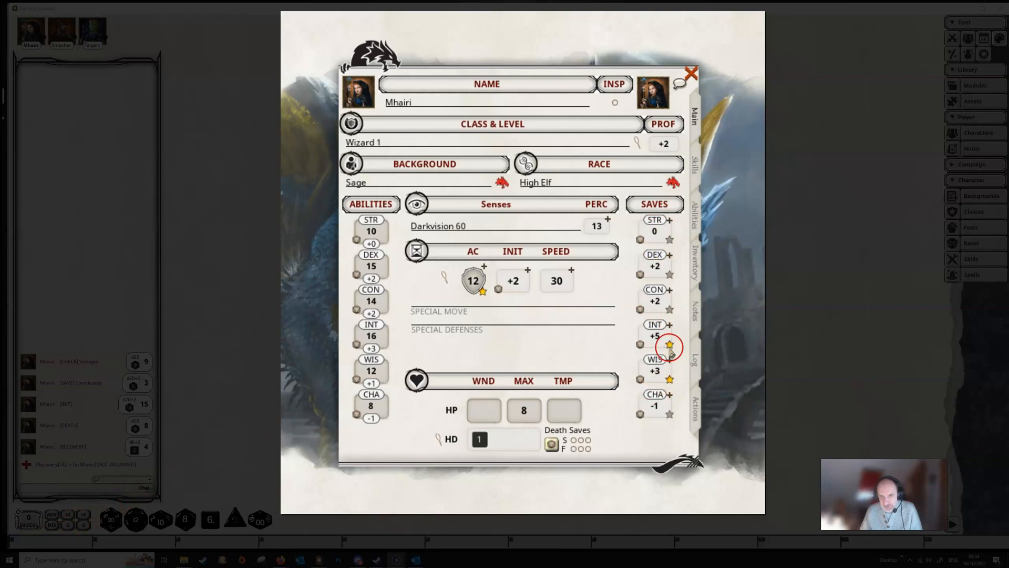
mouse_move(669, 381)
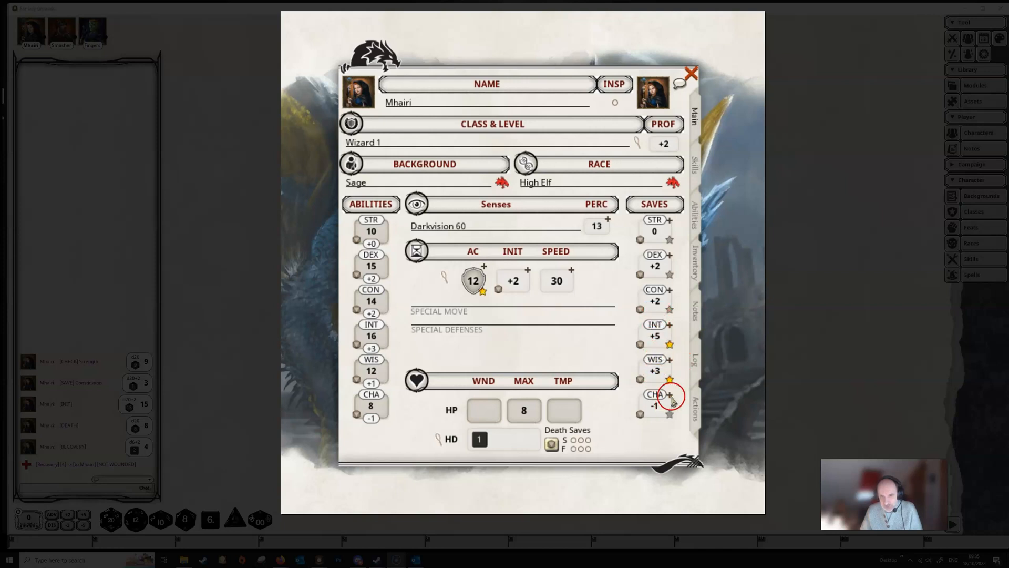
mouse_move(670, 330)
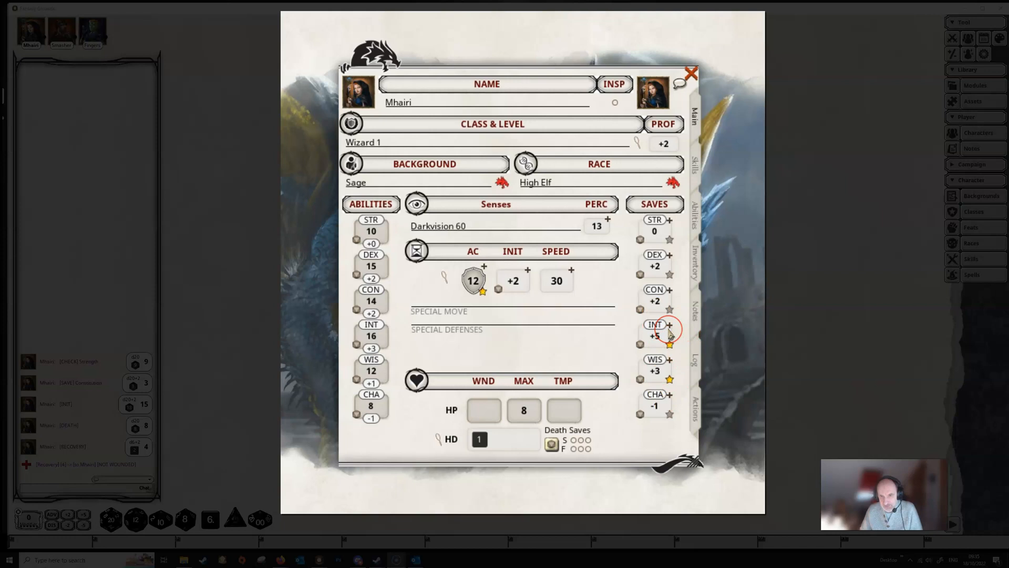
mouse_move(669, 251)
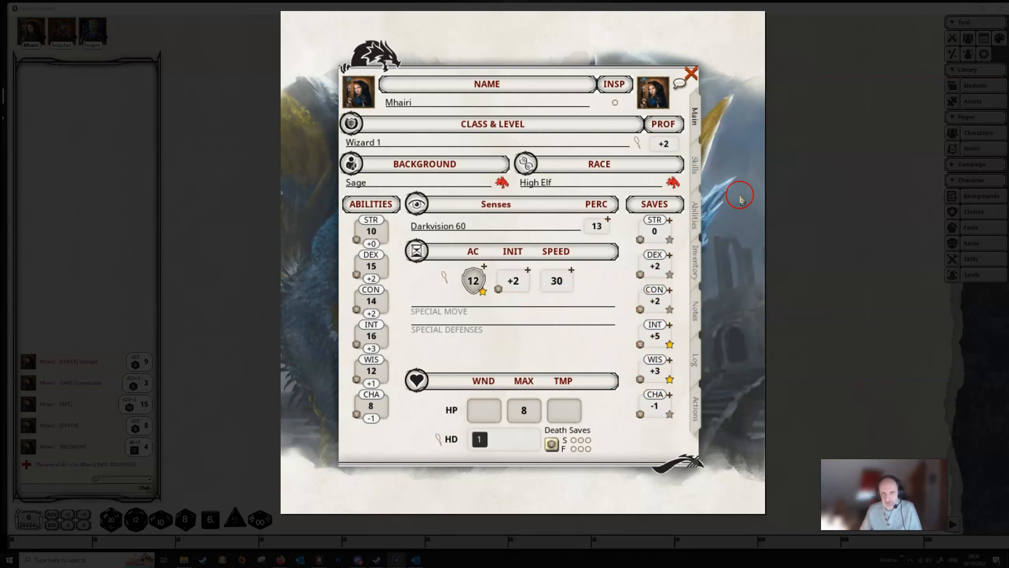
mouse_move(707, 191)
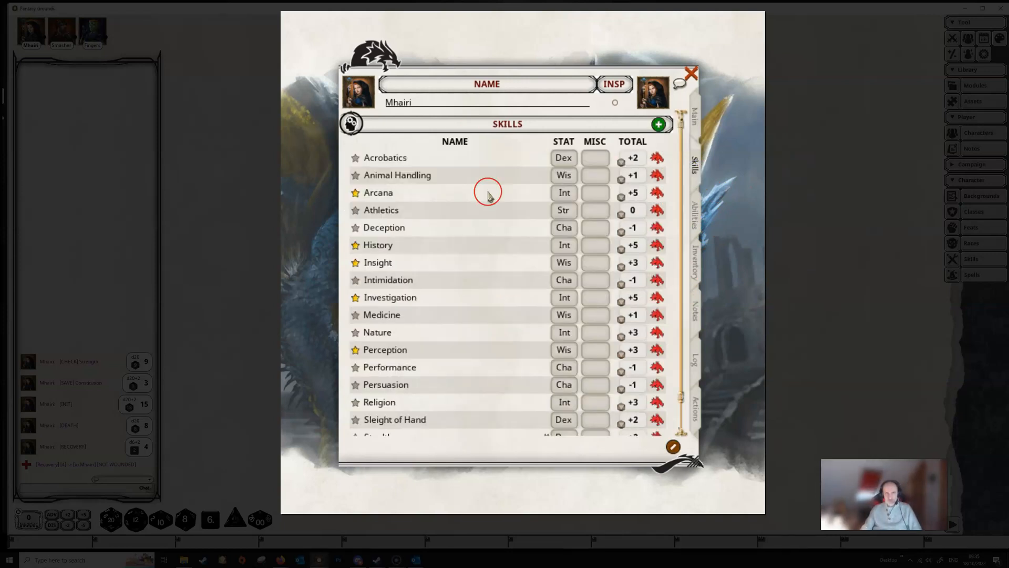
mouse_move(362, 206)
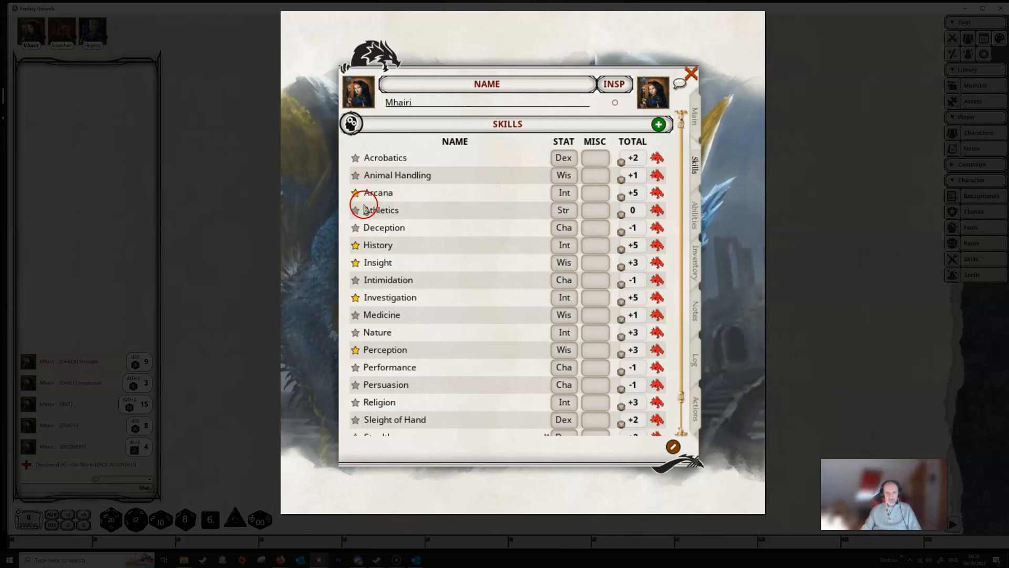
mouse_move(365, 250)
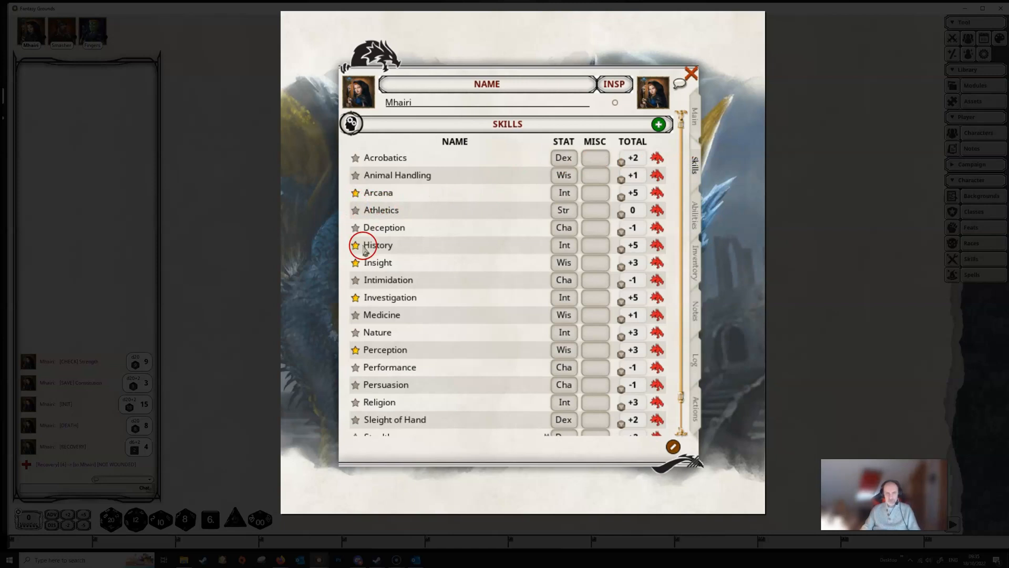
mouse_move(356, 354)
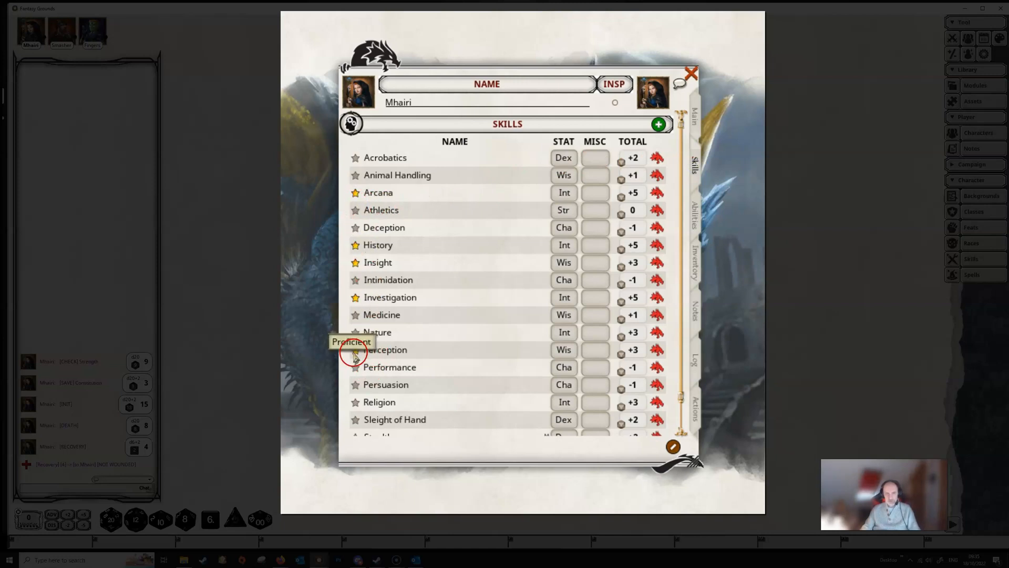
Step: Cycle Perception through expertise, half and no proficiency, ending back at proficient (+3)
click(355, 349)
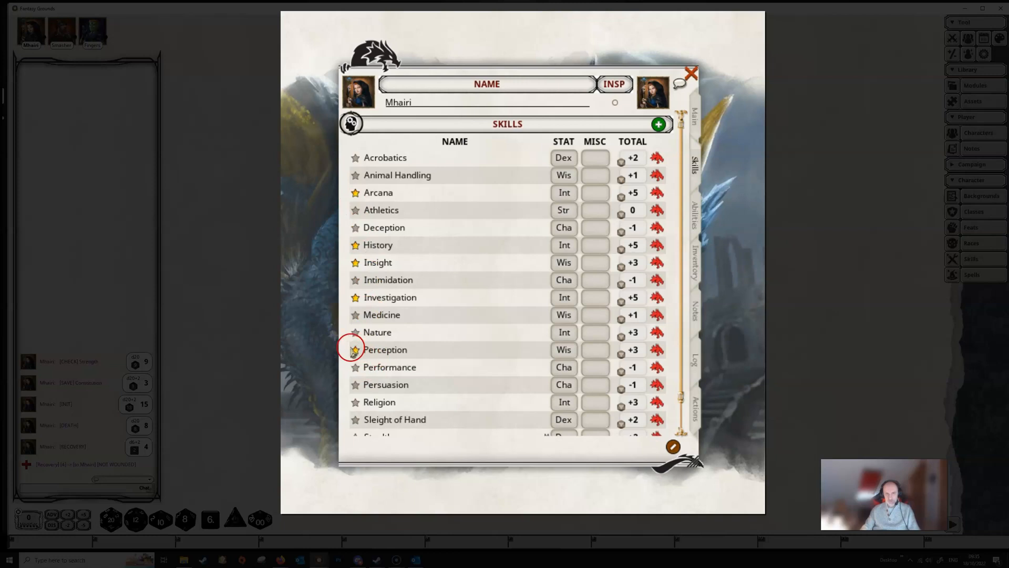
mouse_move(354, 349)
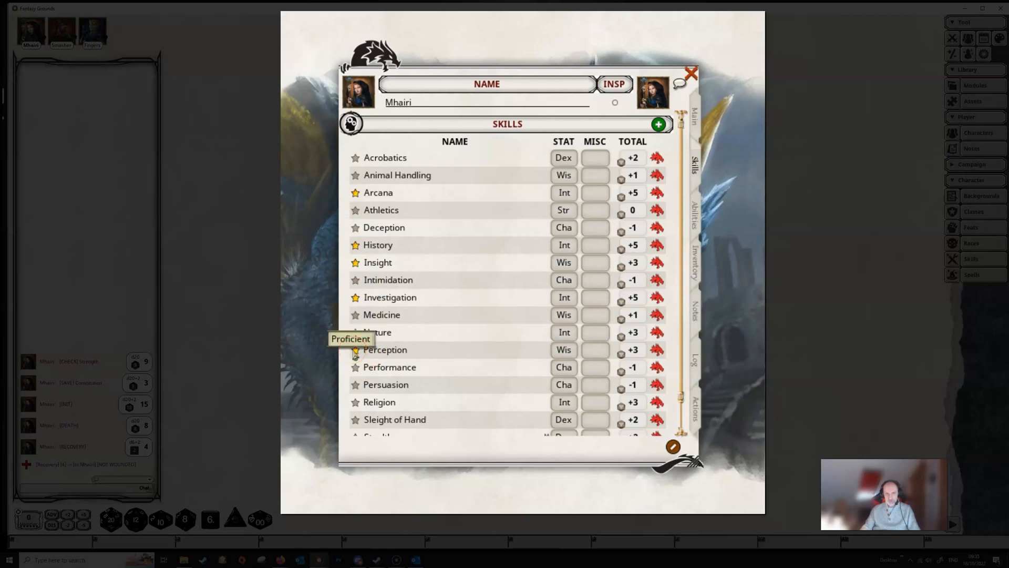
click(354, 349)
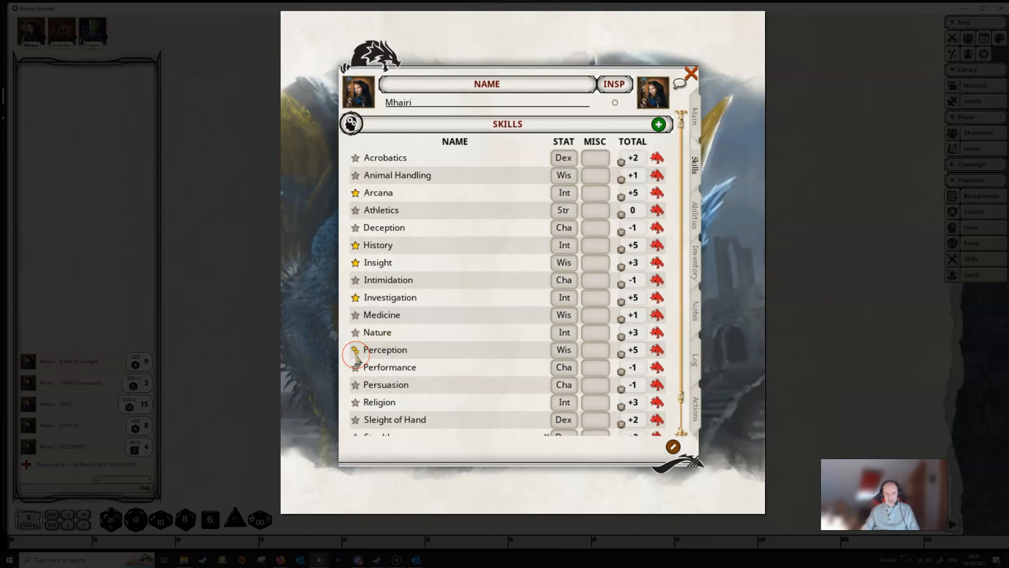
mouse_move(355, 349)
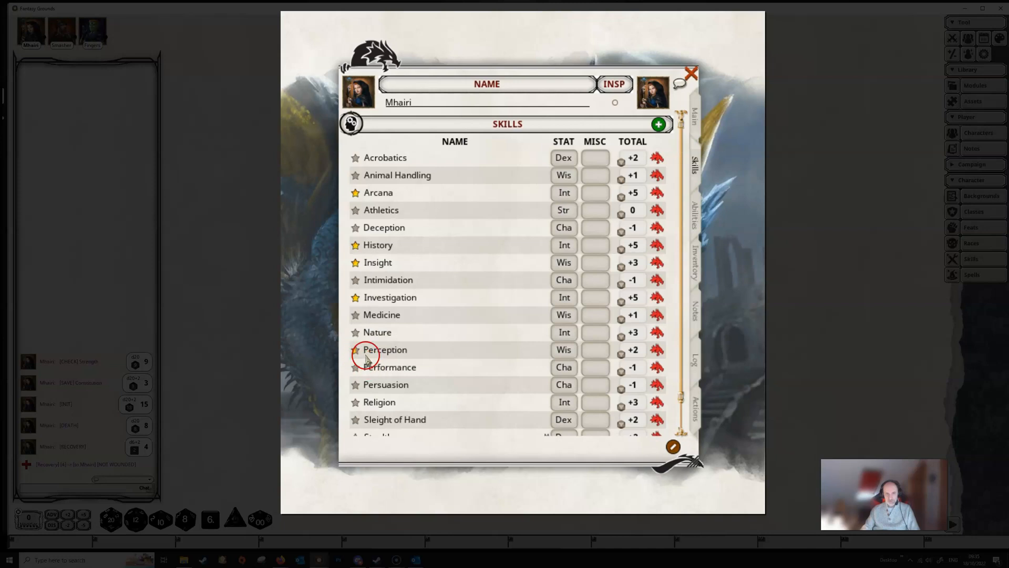
mouse_move(356, 349)
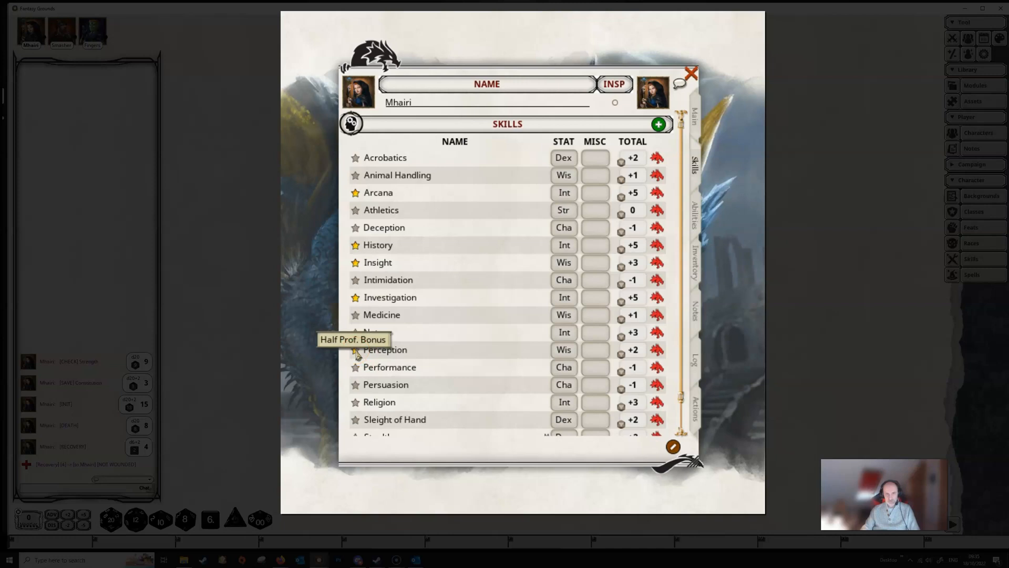
click(355, 349)
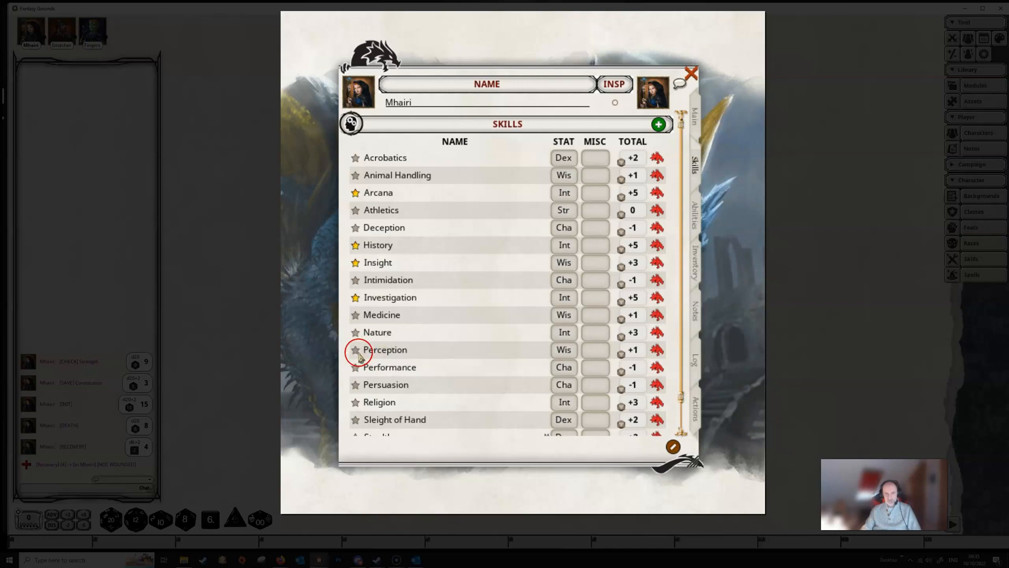
click(356, 349)
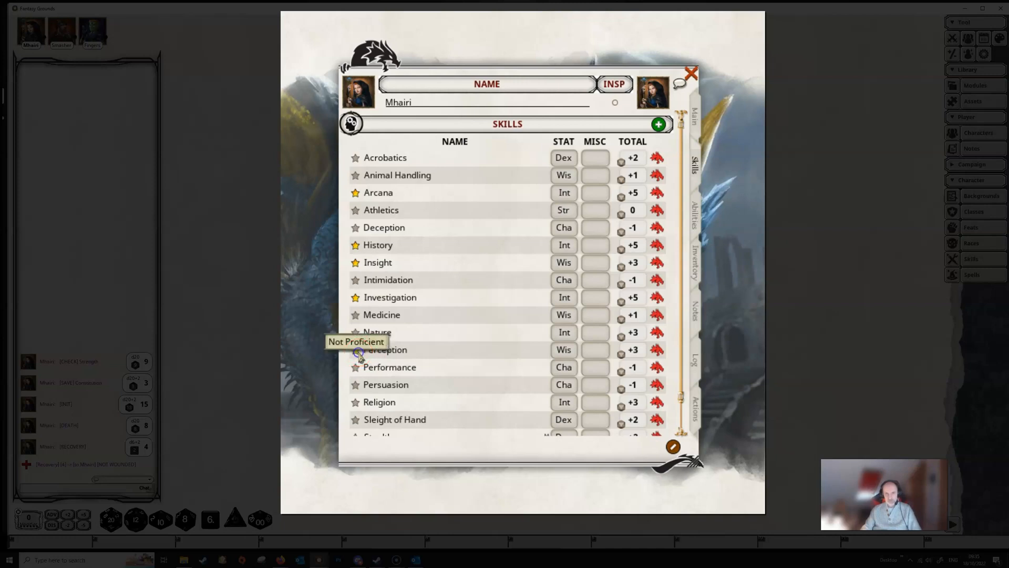
click(356, 350)
text(+2)
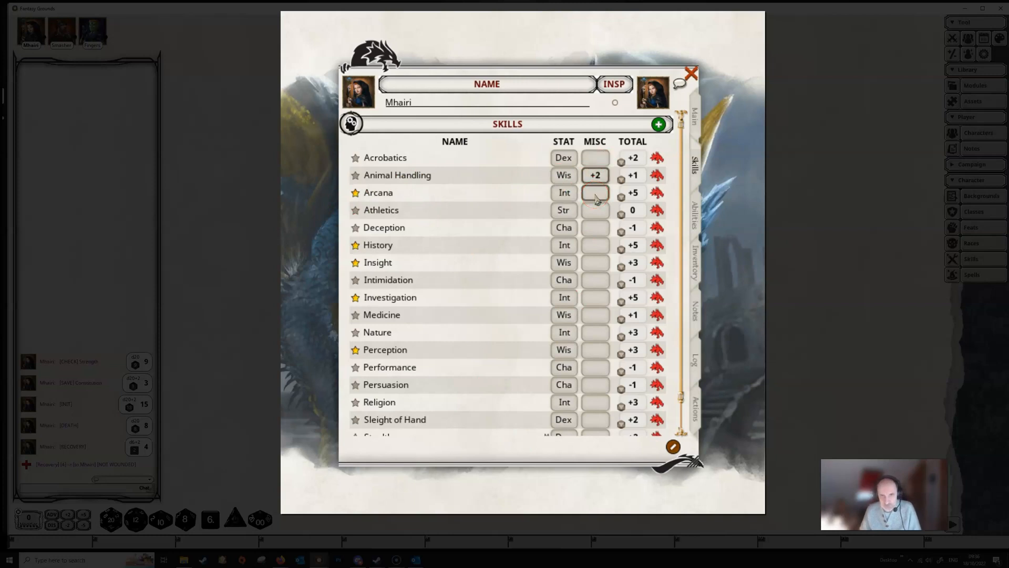
Step: Roll Animal Handling with a +2 misc bonus, clear the bonus, and review the Athletics description
click(595, 191)
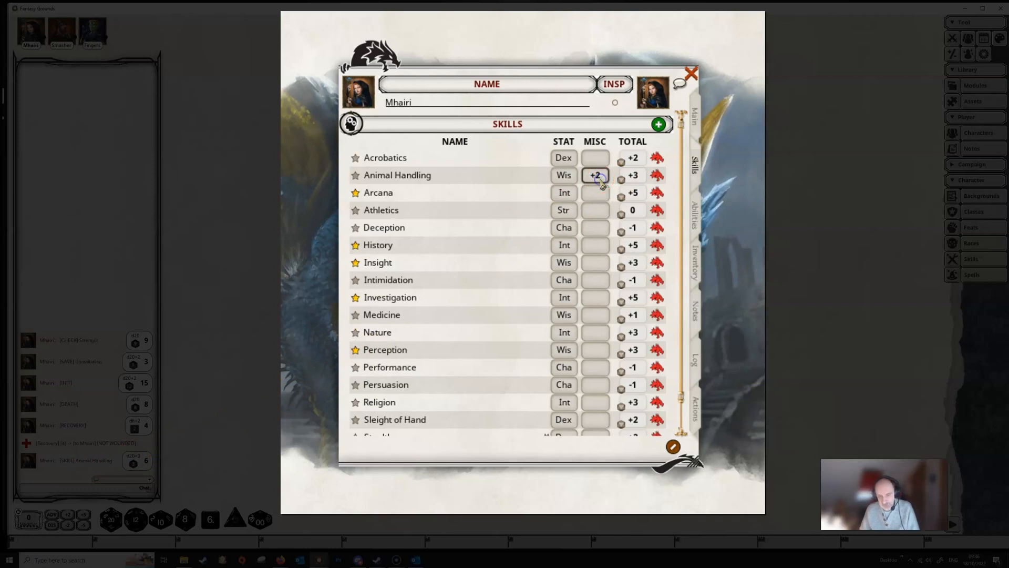
click(595, 174)
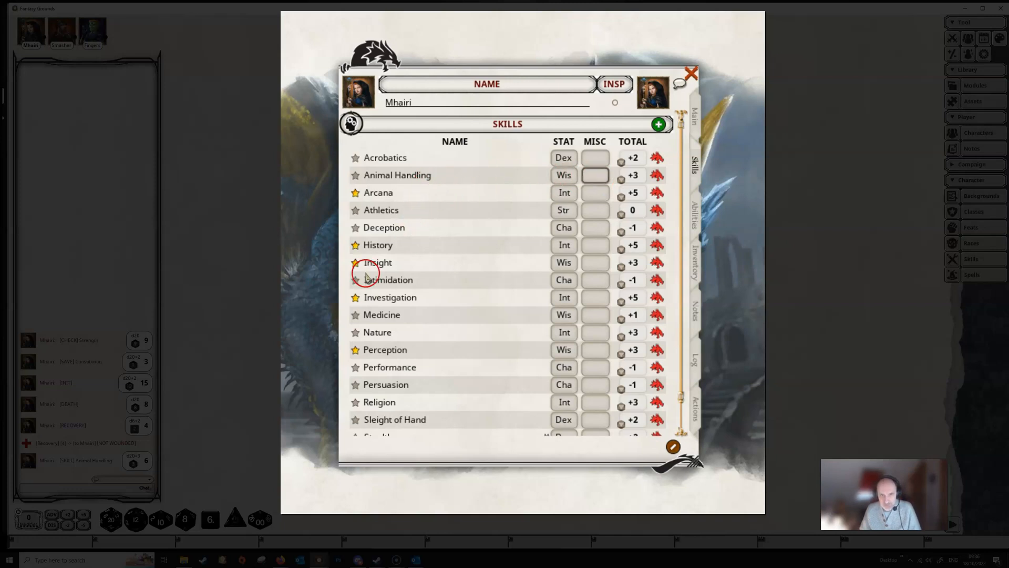
mouse_move(532, 269)
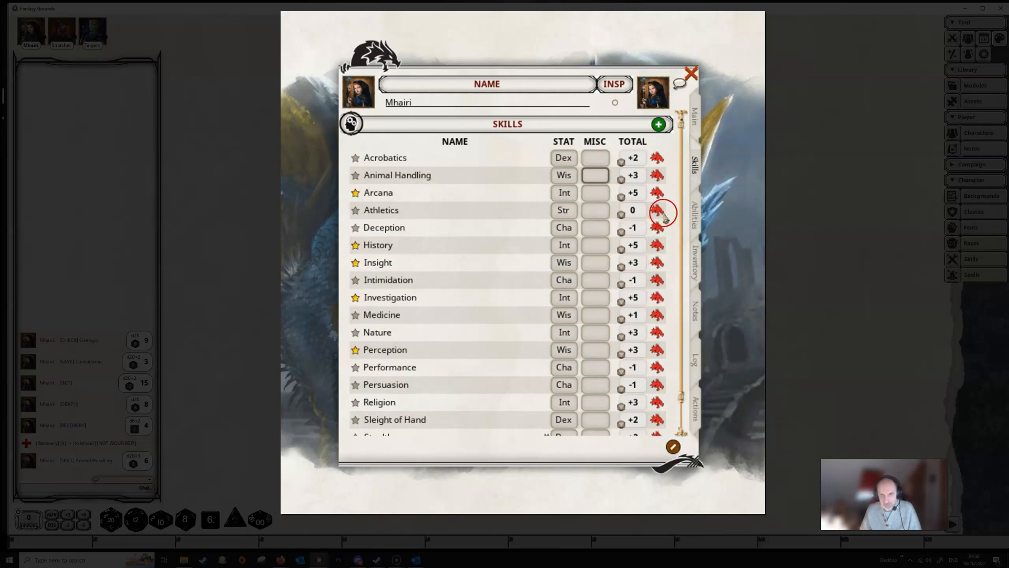
click(380, 210)
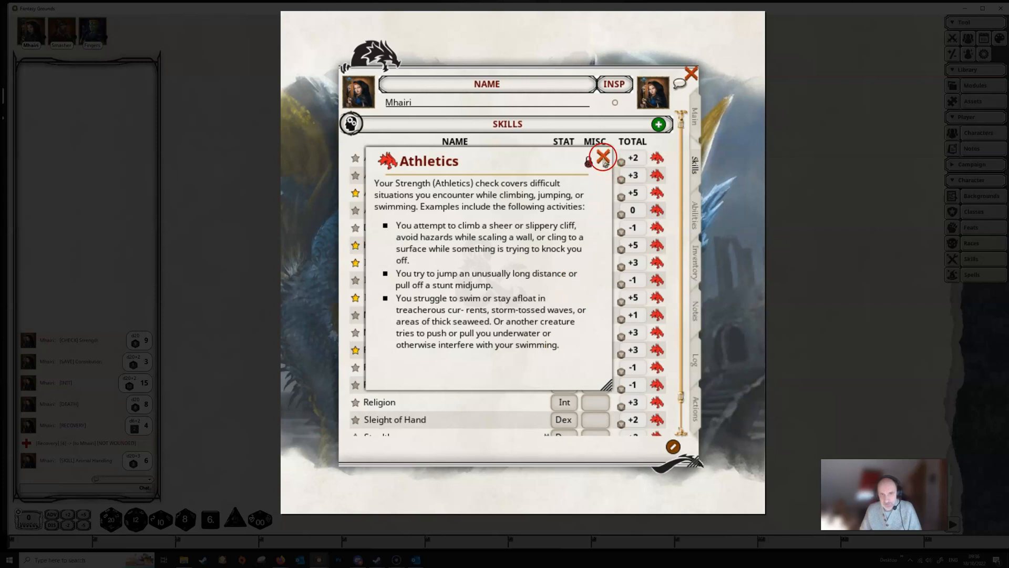
click(603, 155)
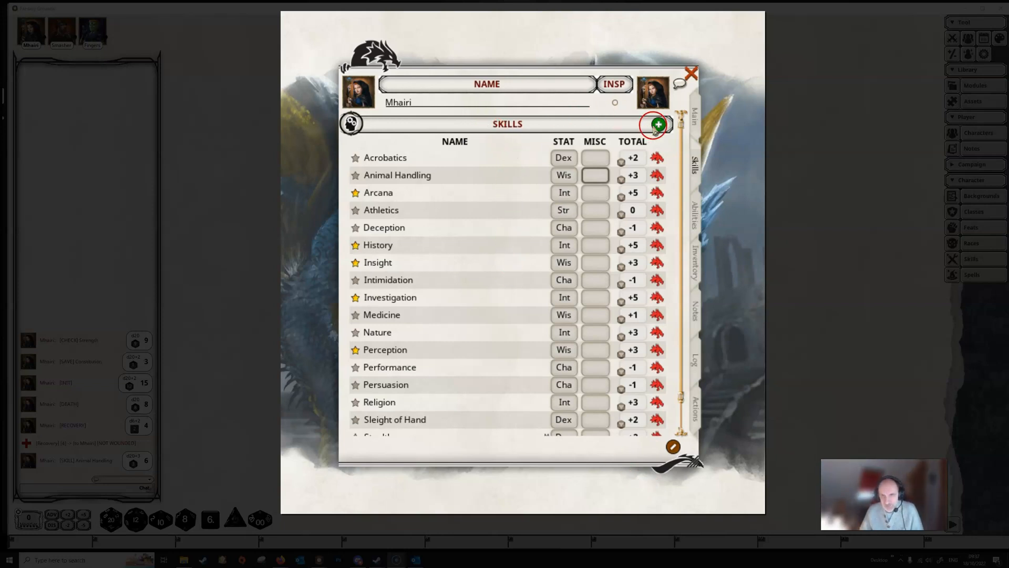
Step: Add a custom Traps skill using Dex with a +2 misc bonus, totalling +4
click(657, 125)
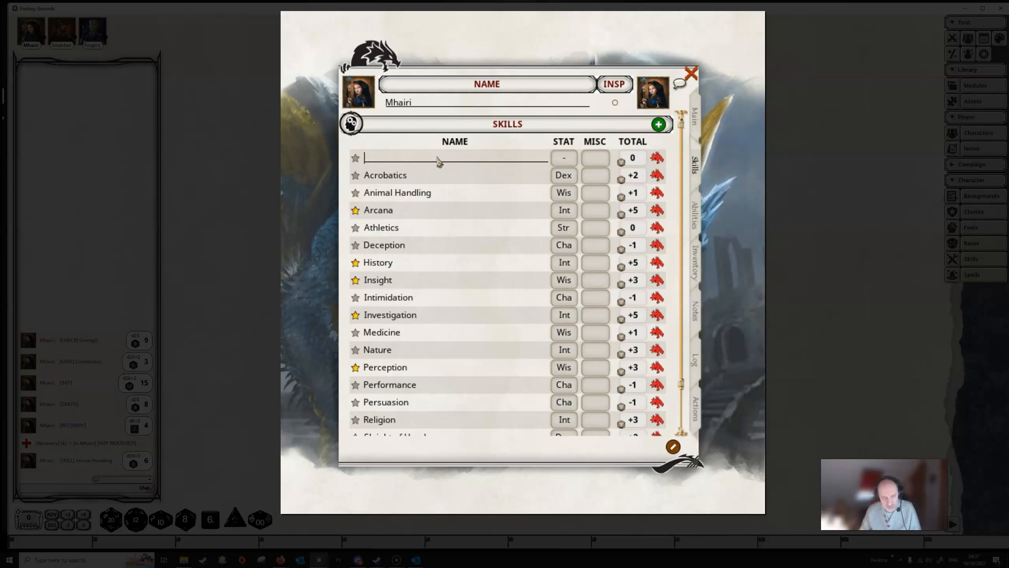
text(Traps)
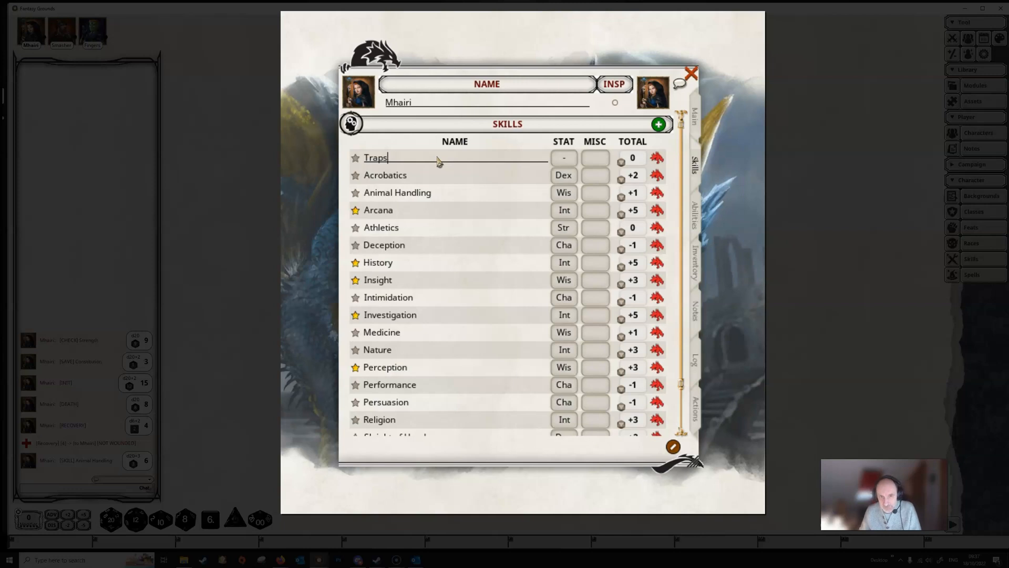
scroll(down, 3)
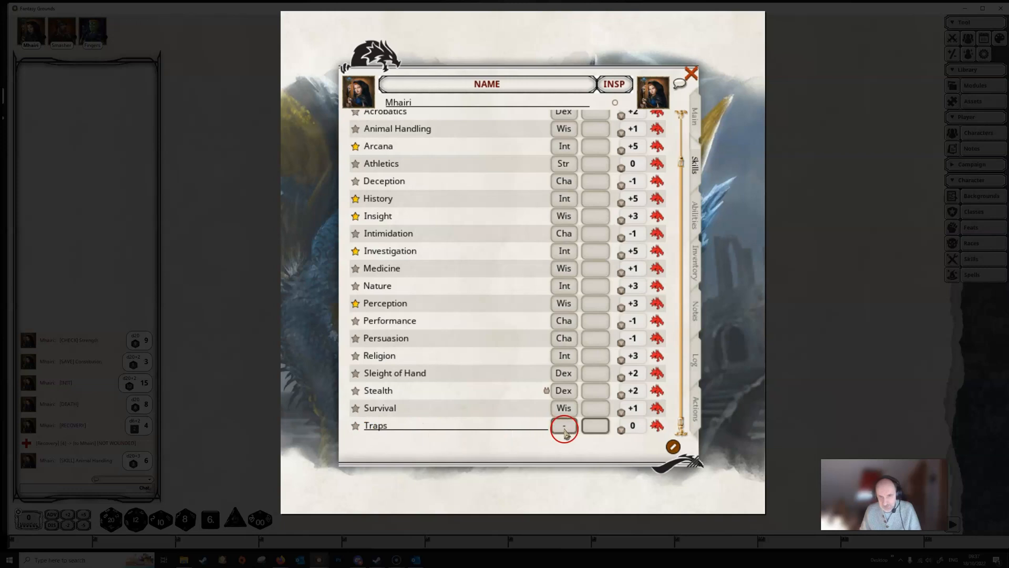
click(563, 426)
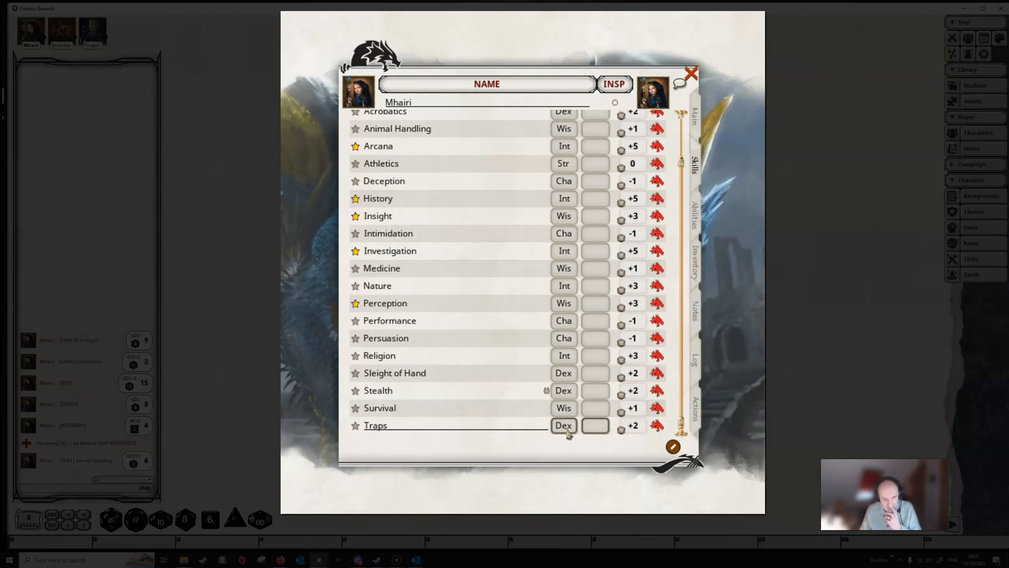
click(564, 424)
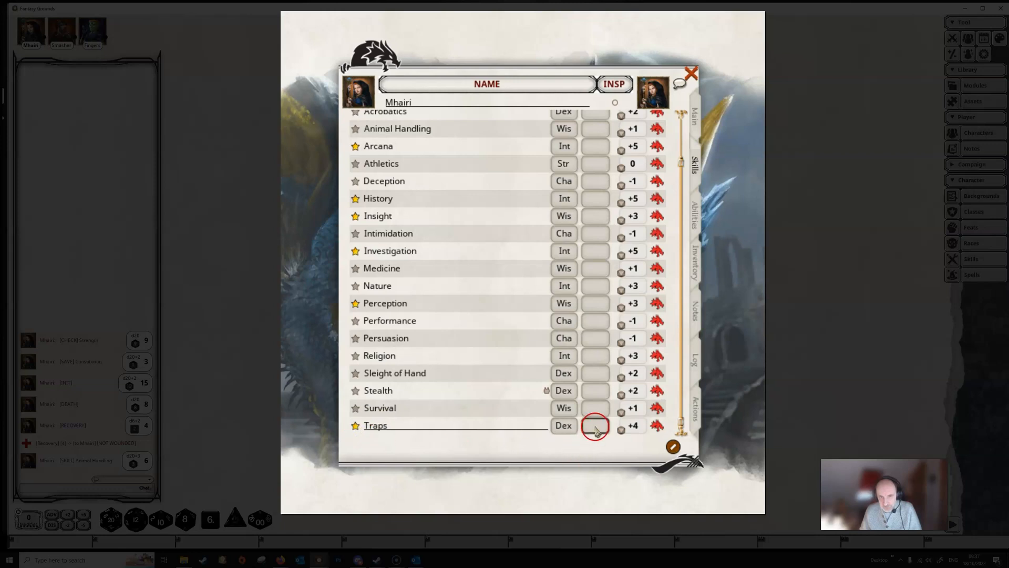
click(594, 425)
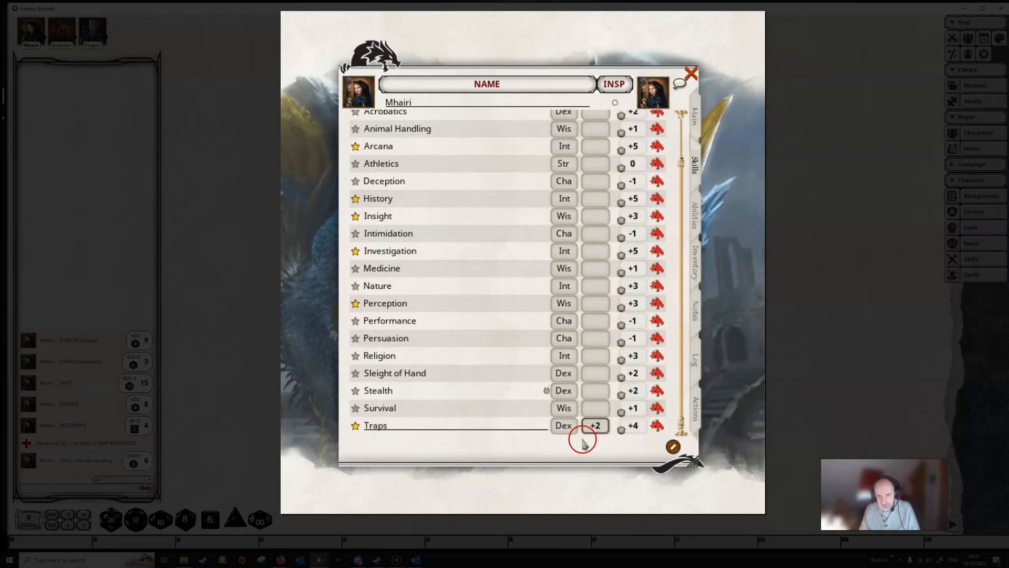
mouse_move(656, 440)
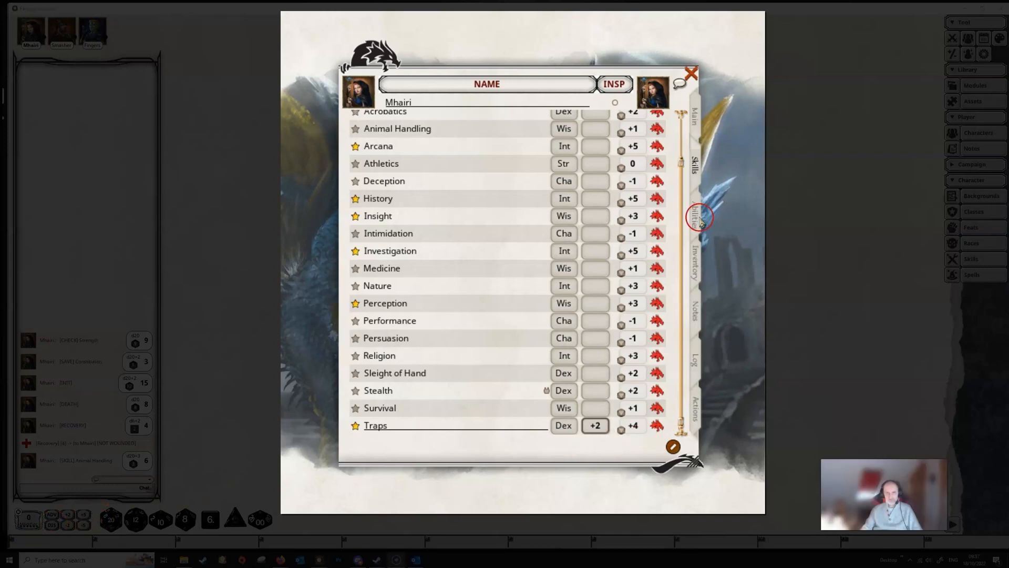
click(695, 206)
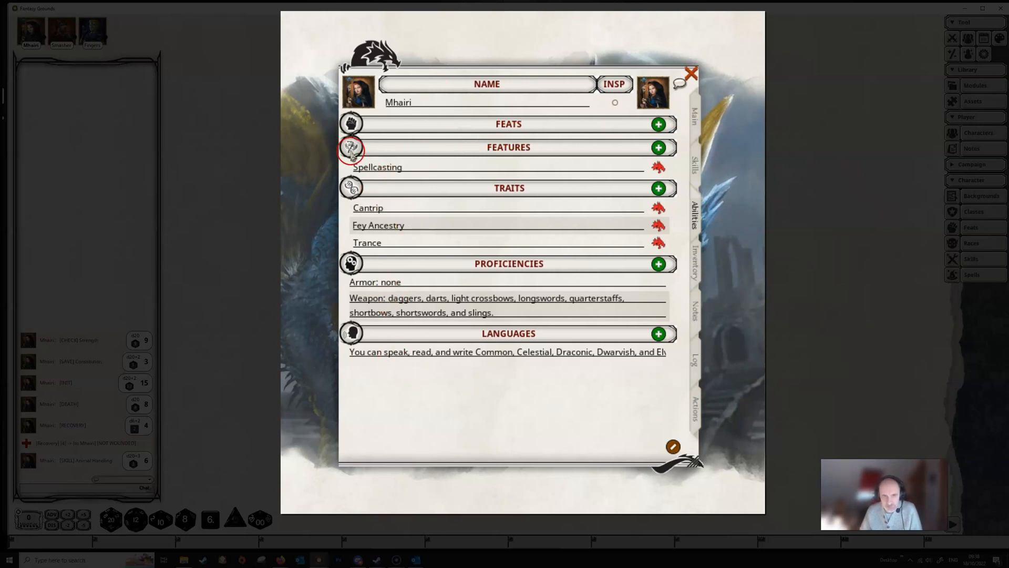
mouse_move(600, 71)
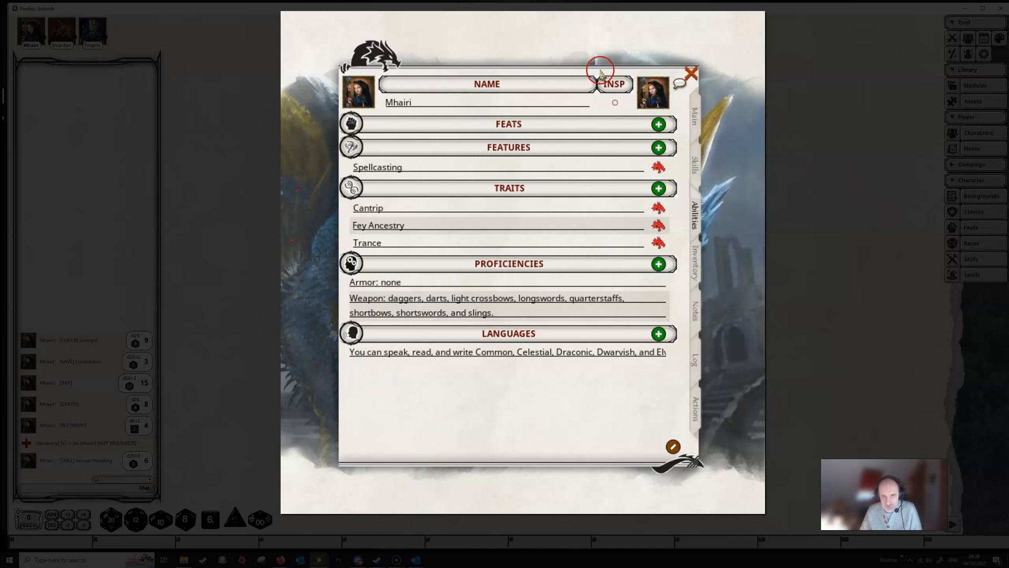
mouse_move(606, 276)
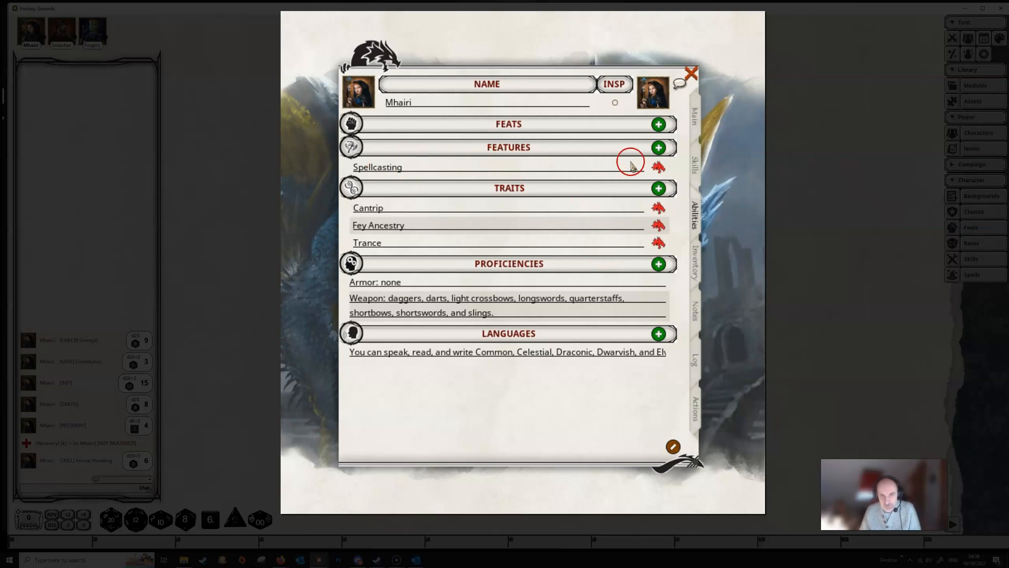
click(378, 168)
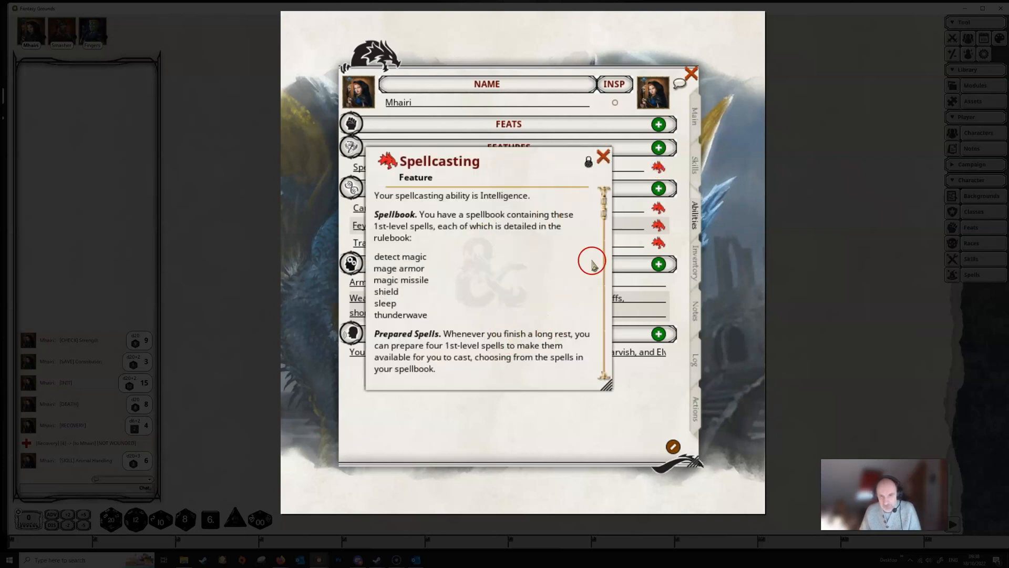
click(603, 157)
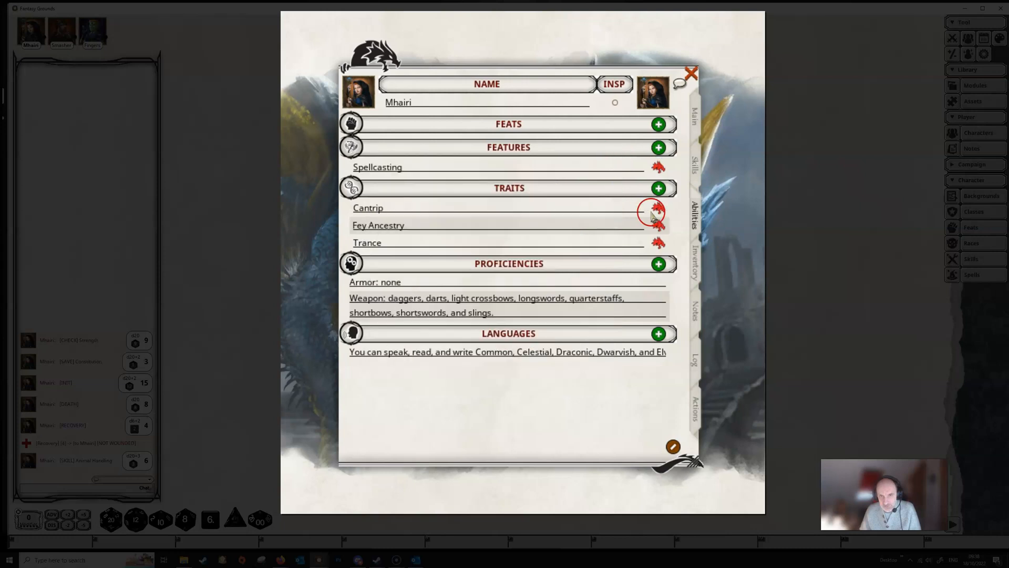
click(368, 207)
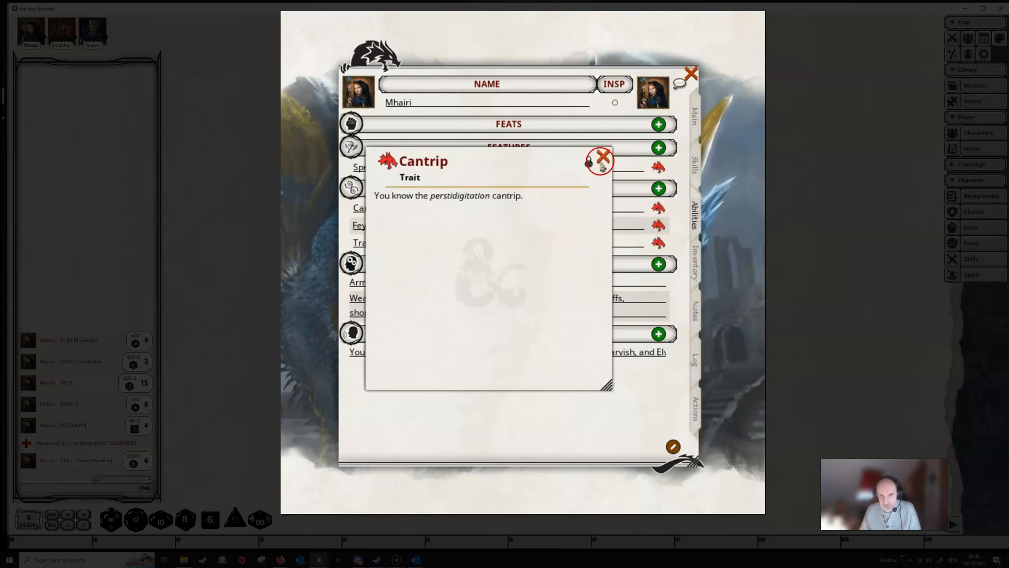
click(602, 157)
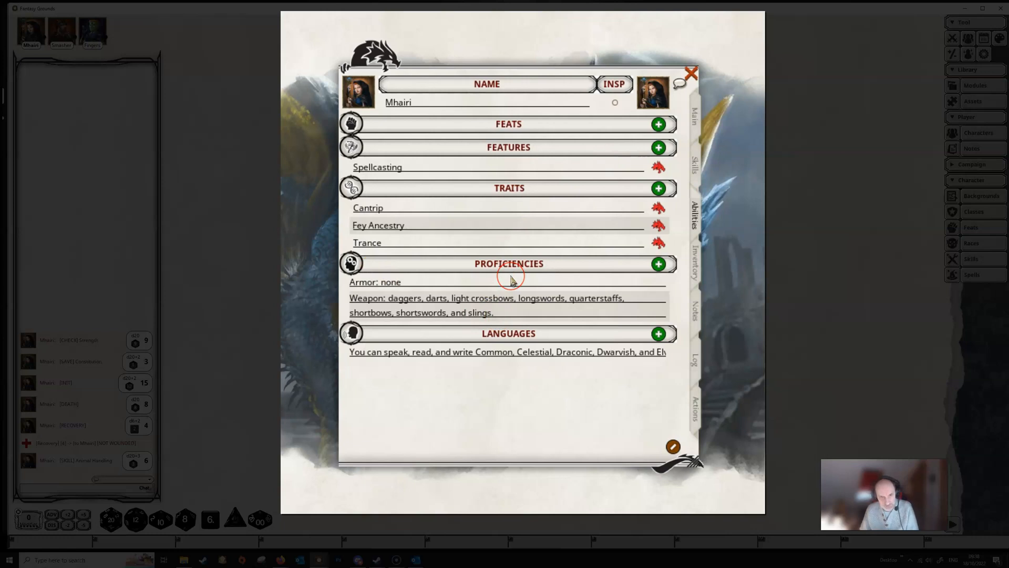
mouse_move(444, 434)
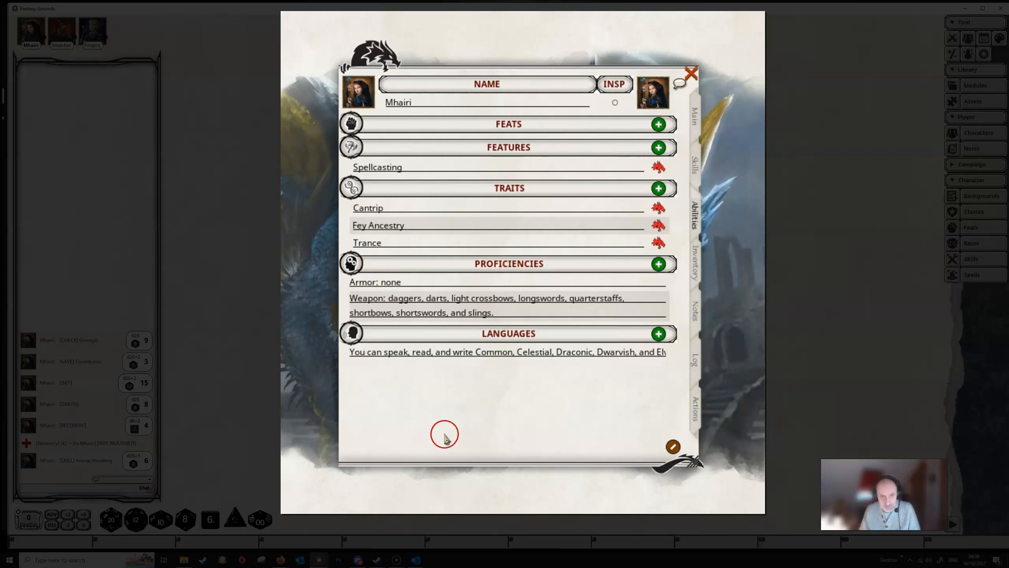
mouse_move(612, 383)
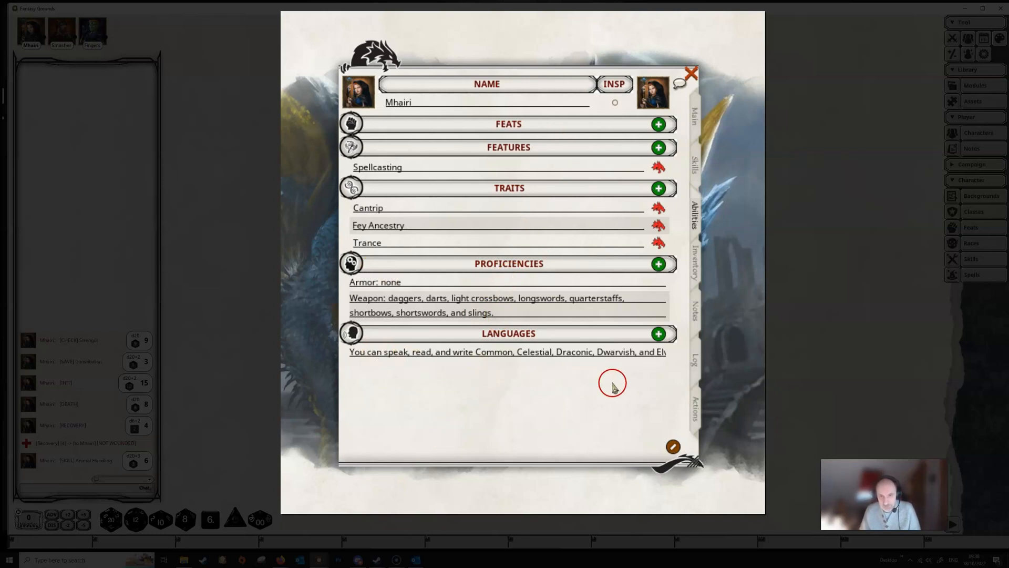
mouse_move(658, 333)
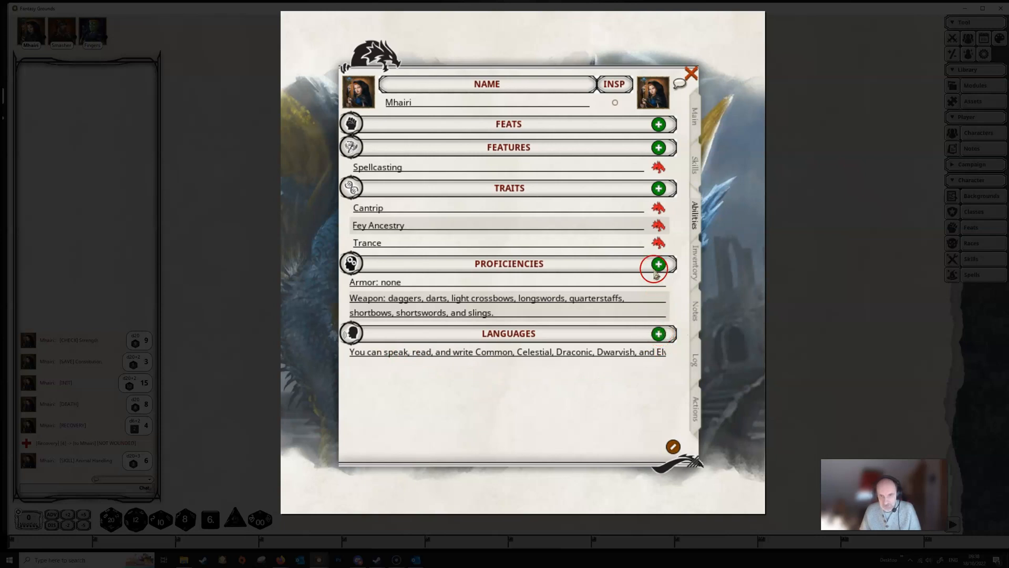
mouse_move(388, 308)
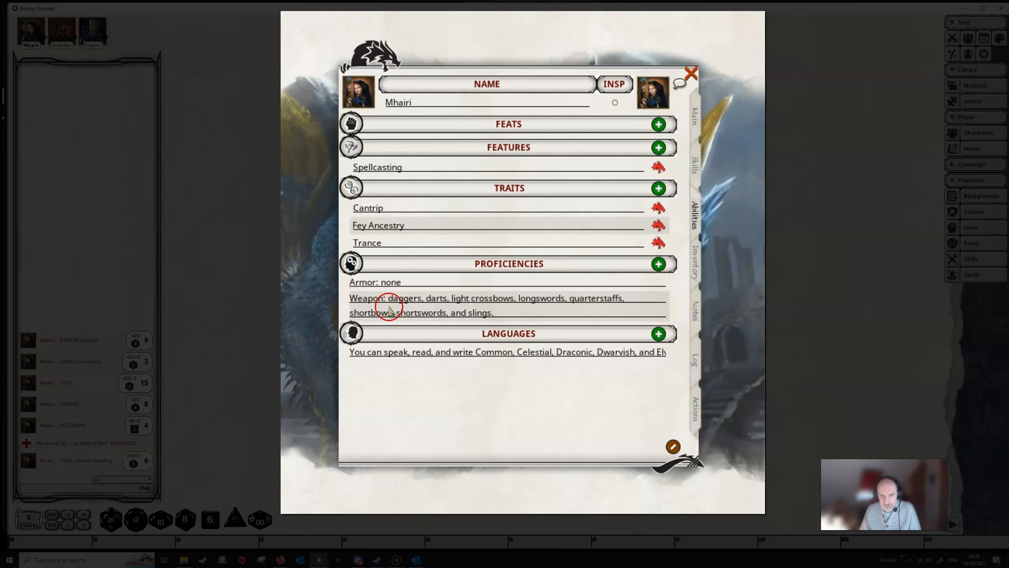
mouse_move(644, 293)
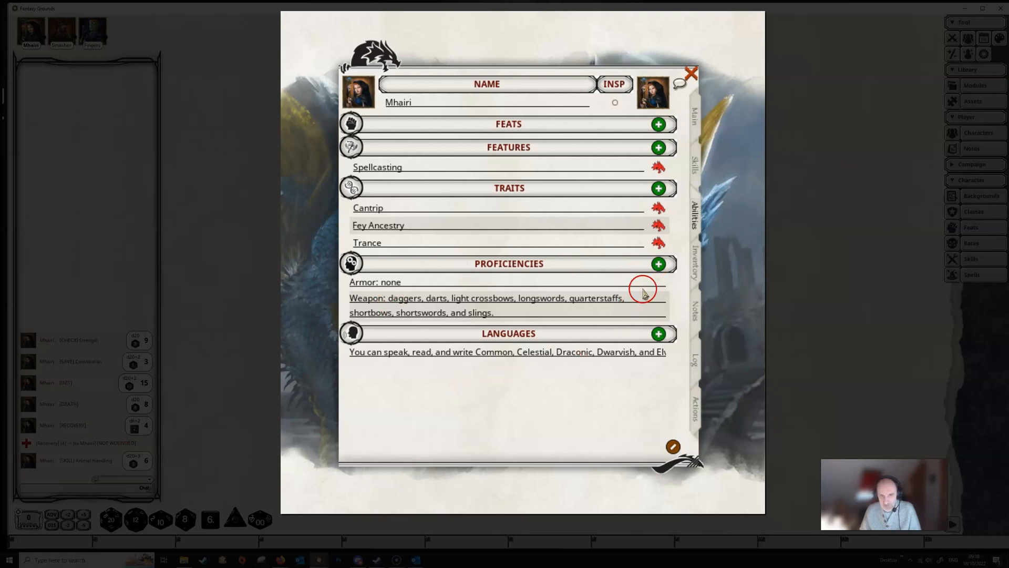
click(658, 262)
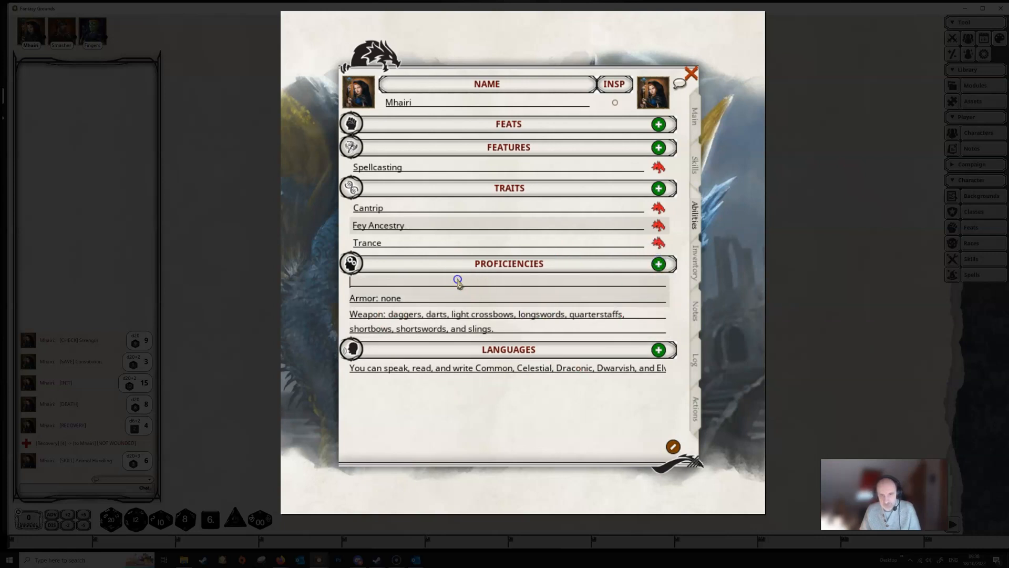
text(Light Armour)
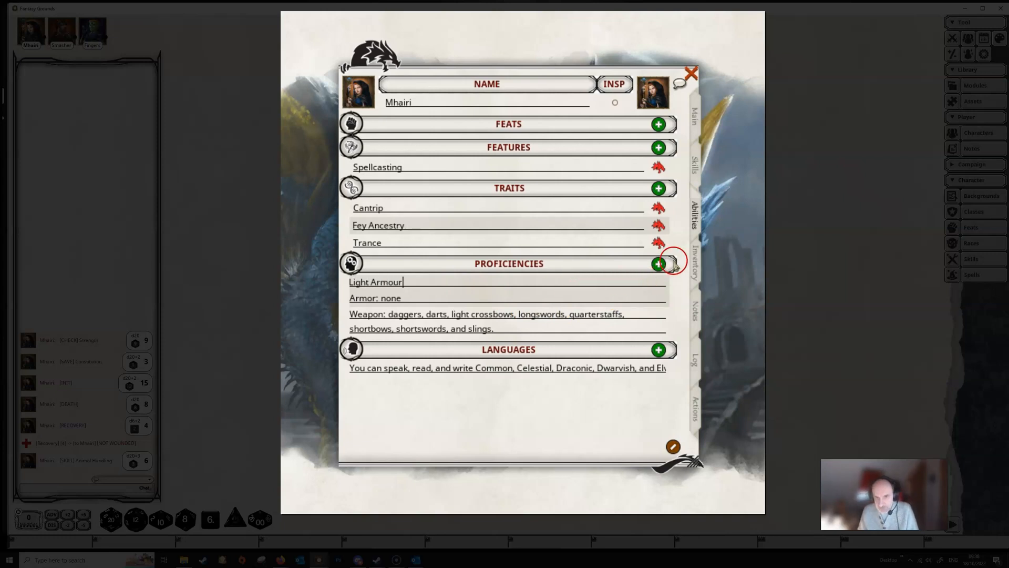
mouse_move(579, 345)
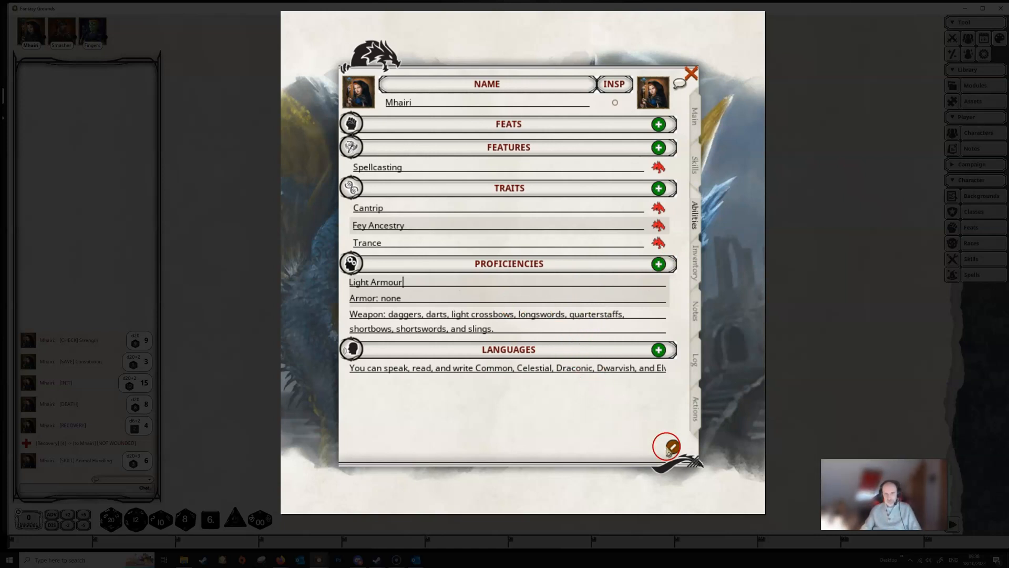
click(667, 447)
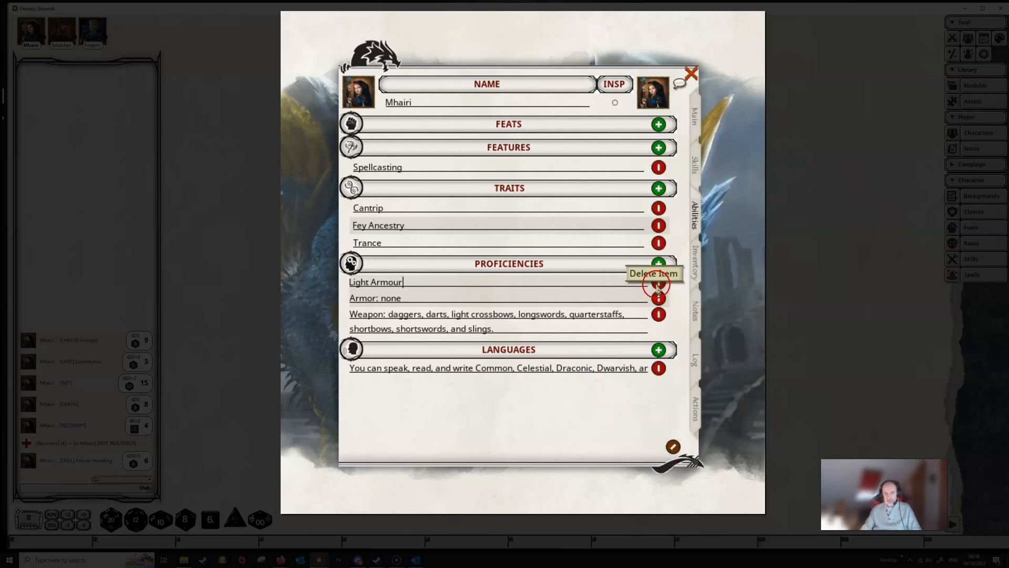
click(658, 282)
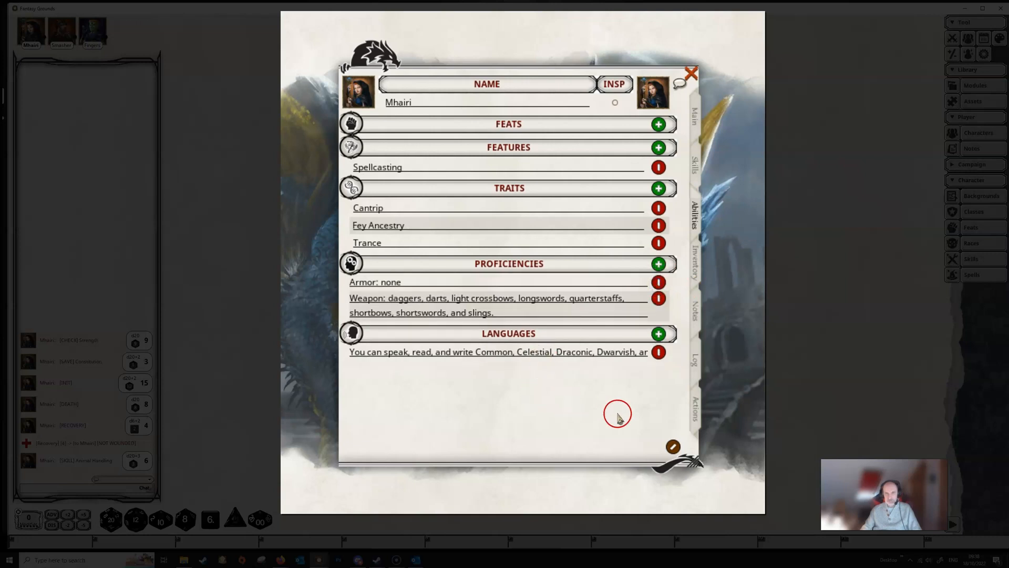
mouse_move(673, 447)
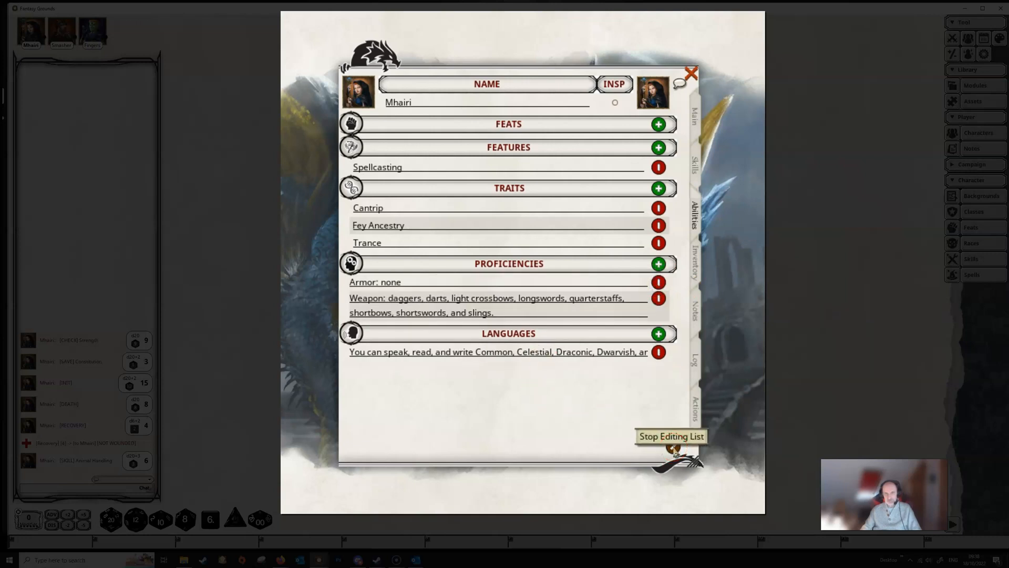
click(670, 437)
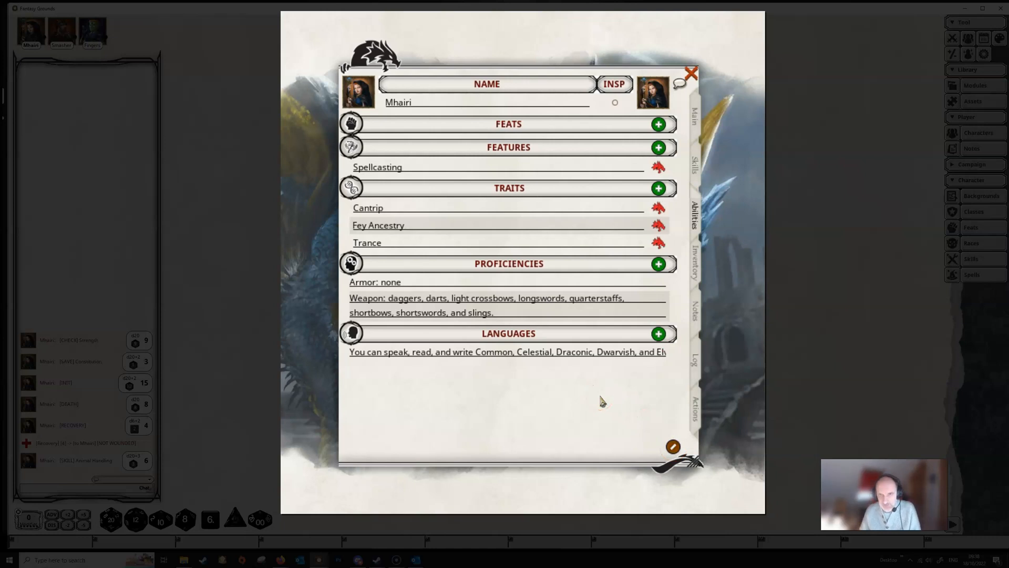
click(695, 264)
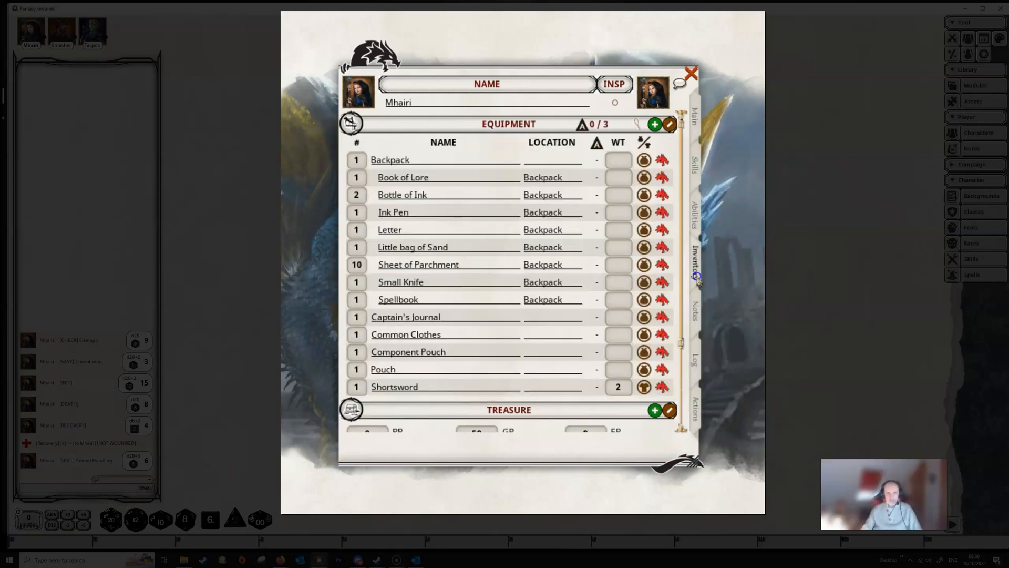
mouse_move(696, 286)
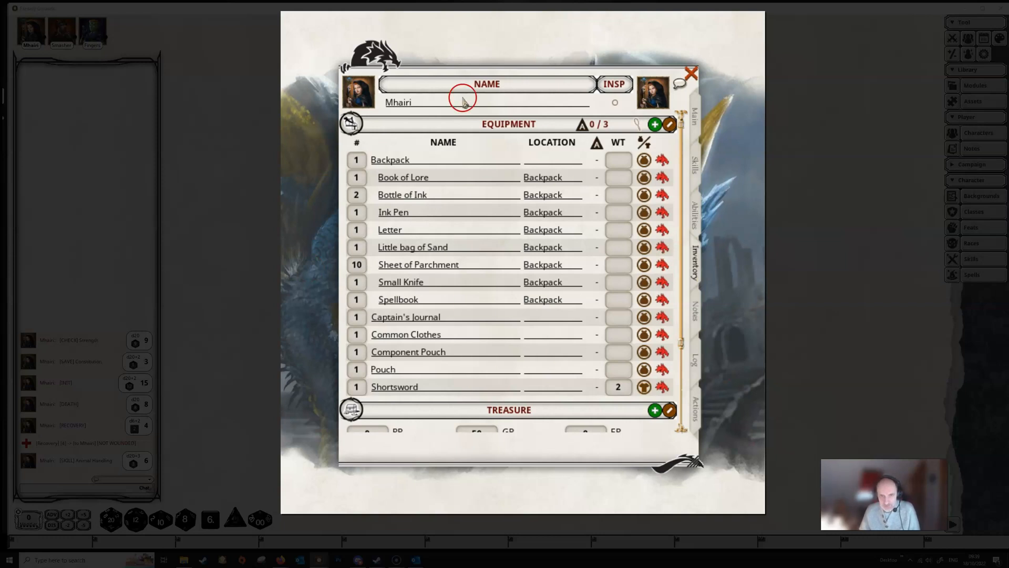
mouse_move(541, 222)
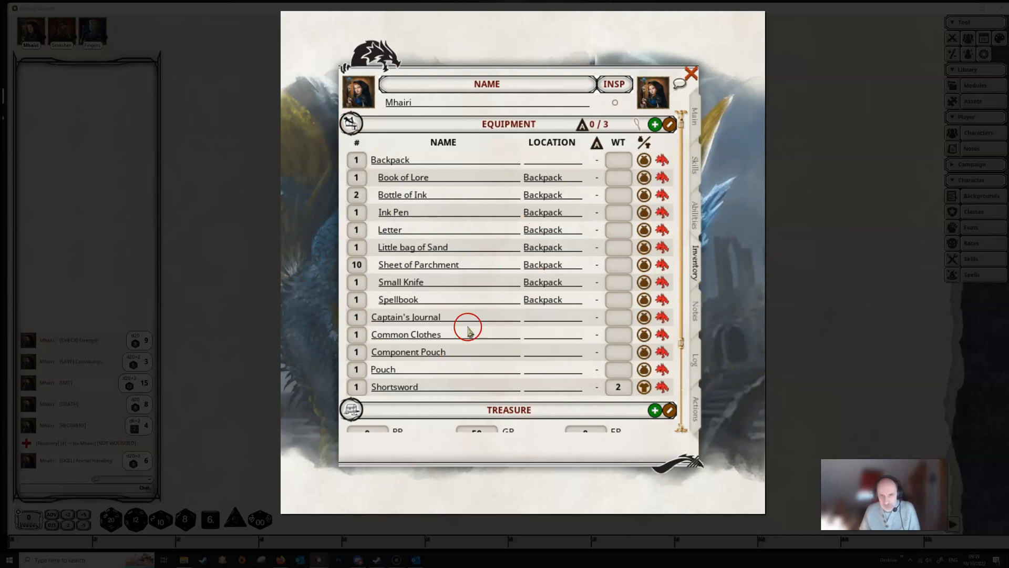
mouse_move(521, 345)
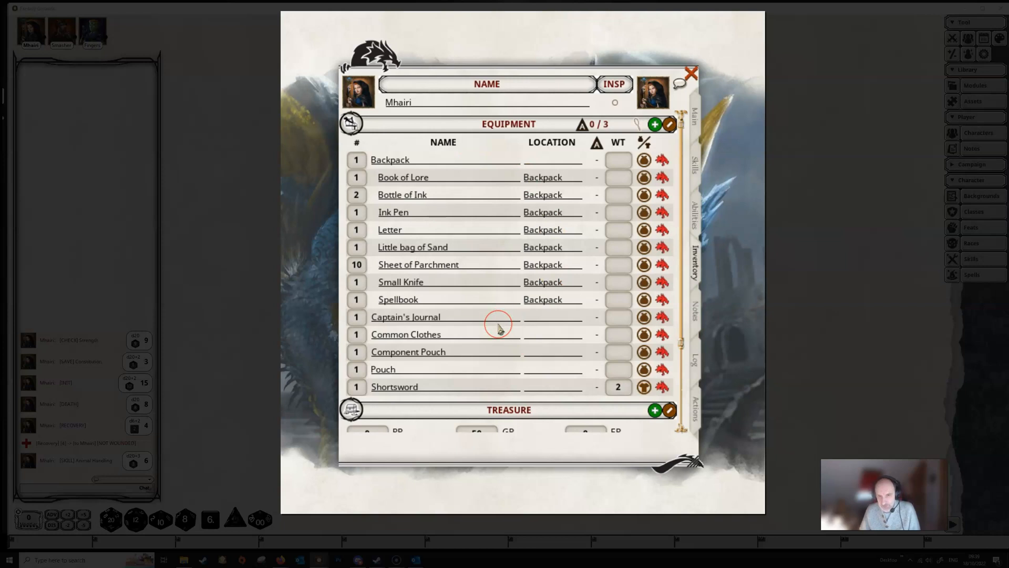
mouse_move(499, 328)
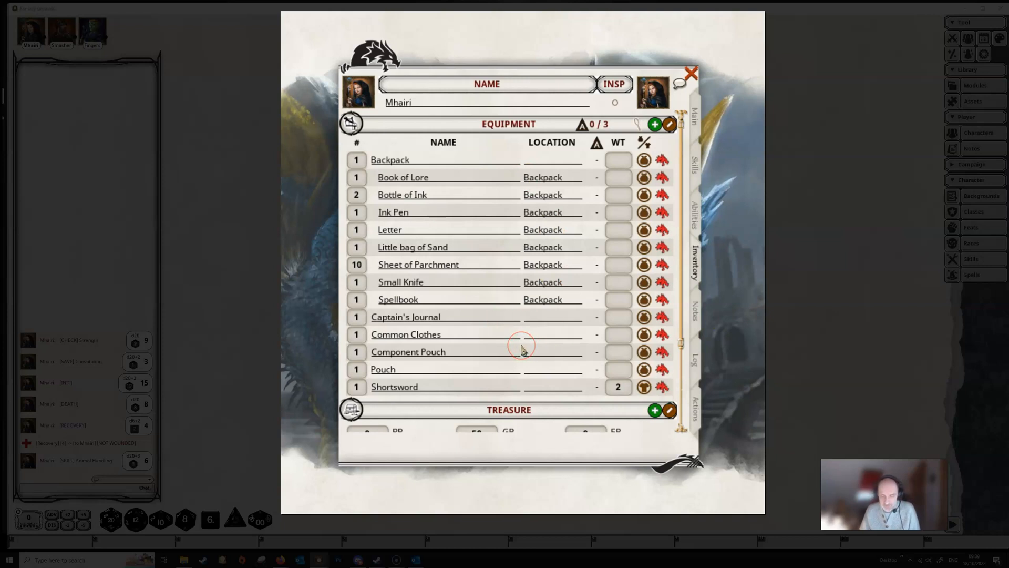
mouse_move(486, 356)
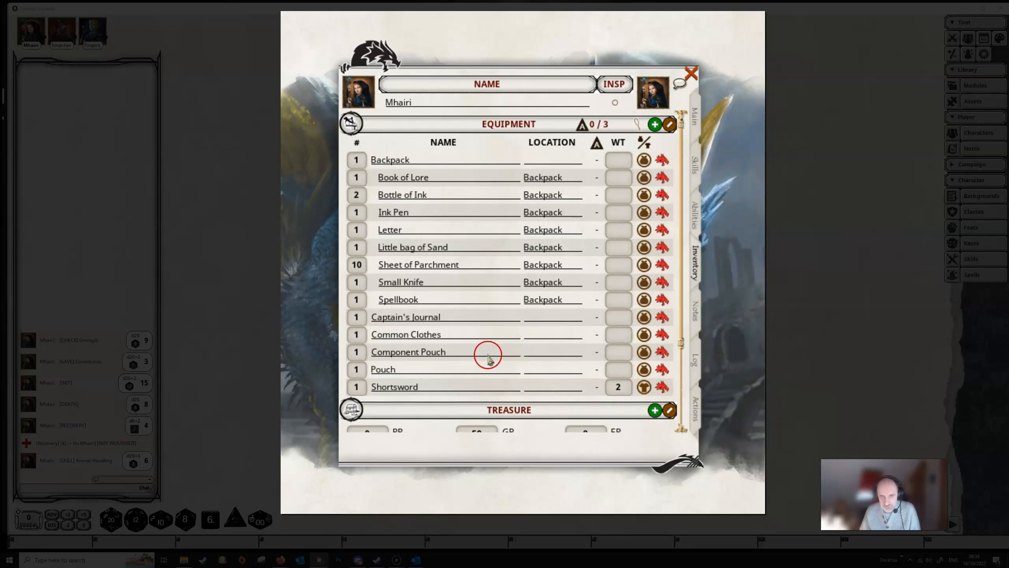
mouse_move(495, 305)
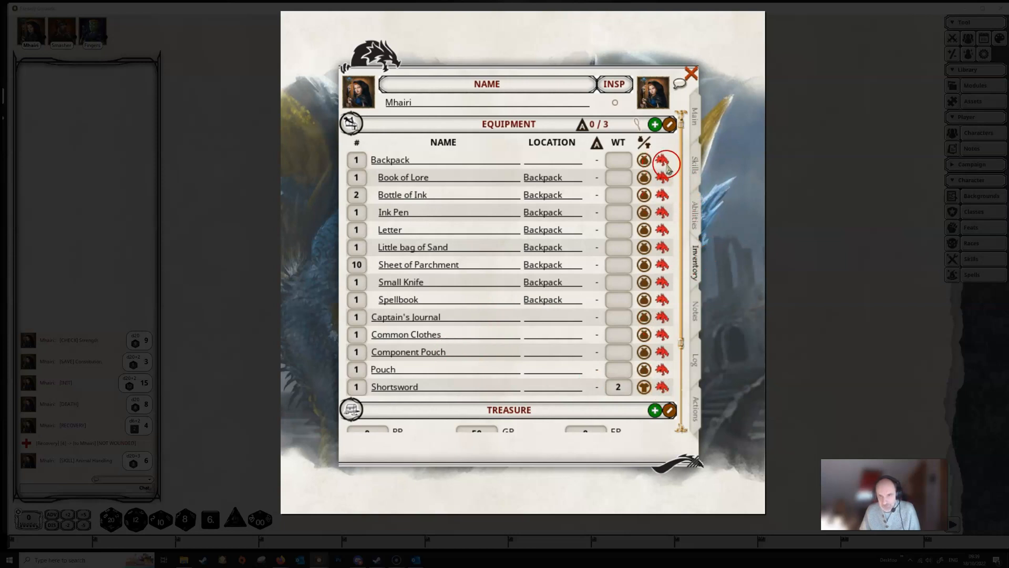
mouse_move(670, 361)
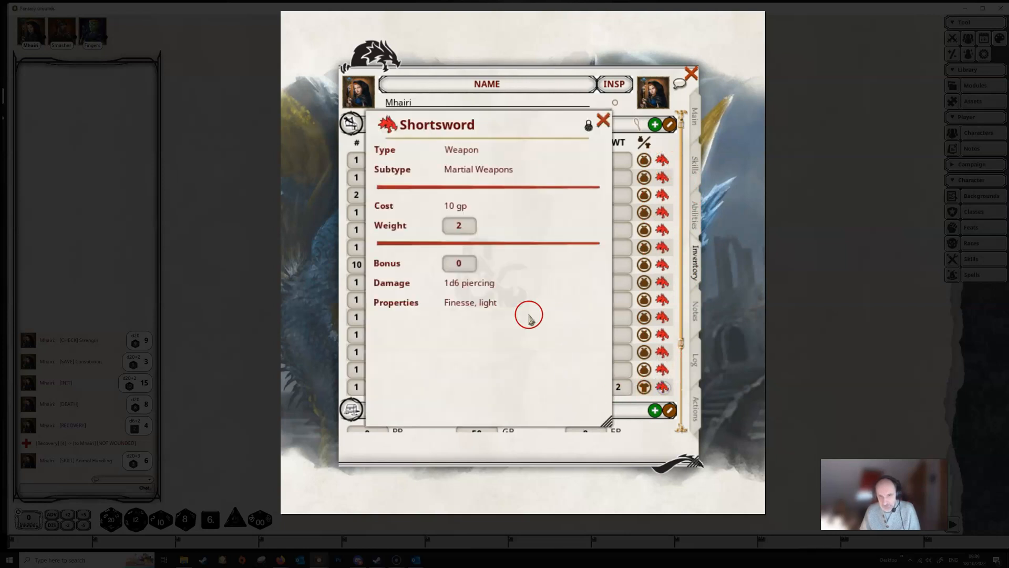
mouse_move(603, 121)
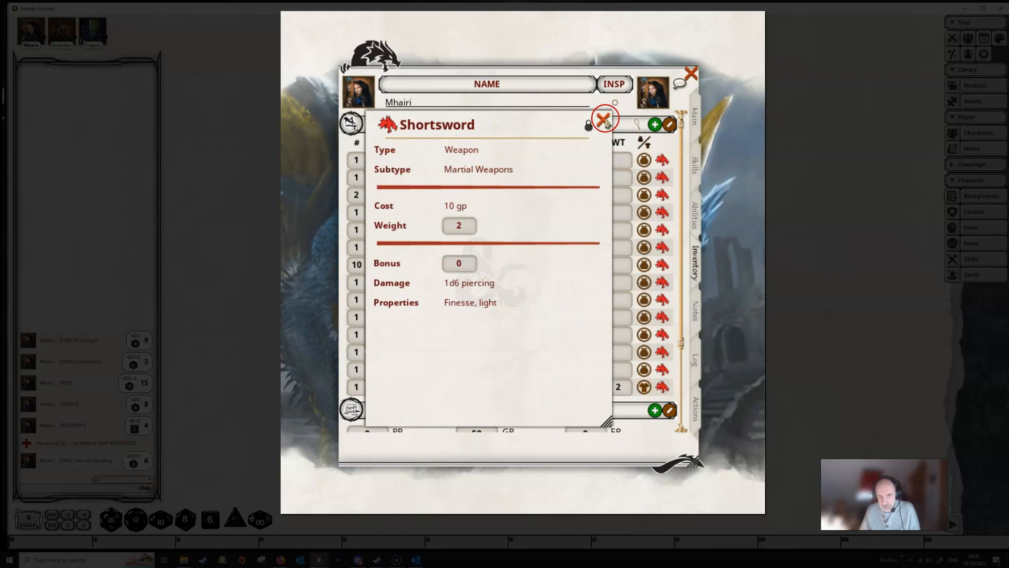
click(604, 121)
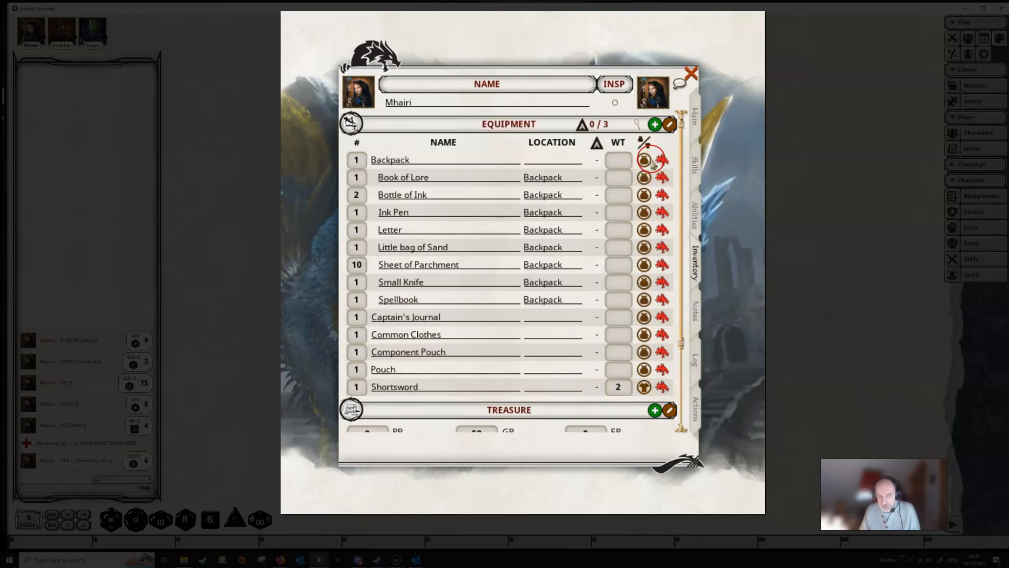
mouse_move(643, 160)
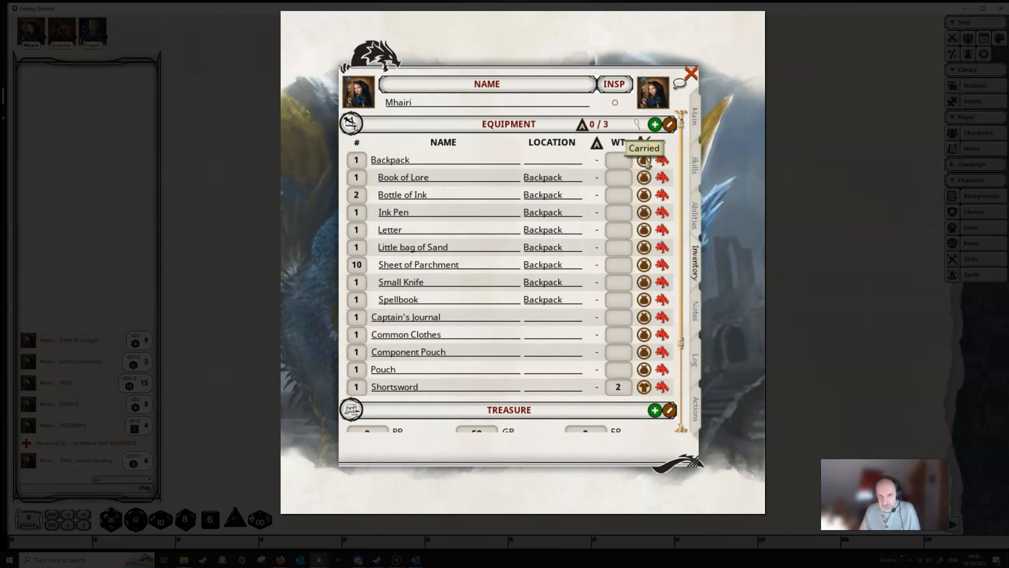
click(643, 164)
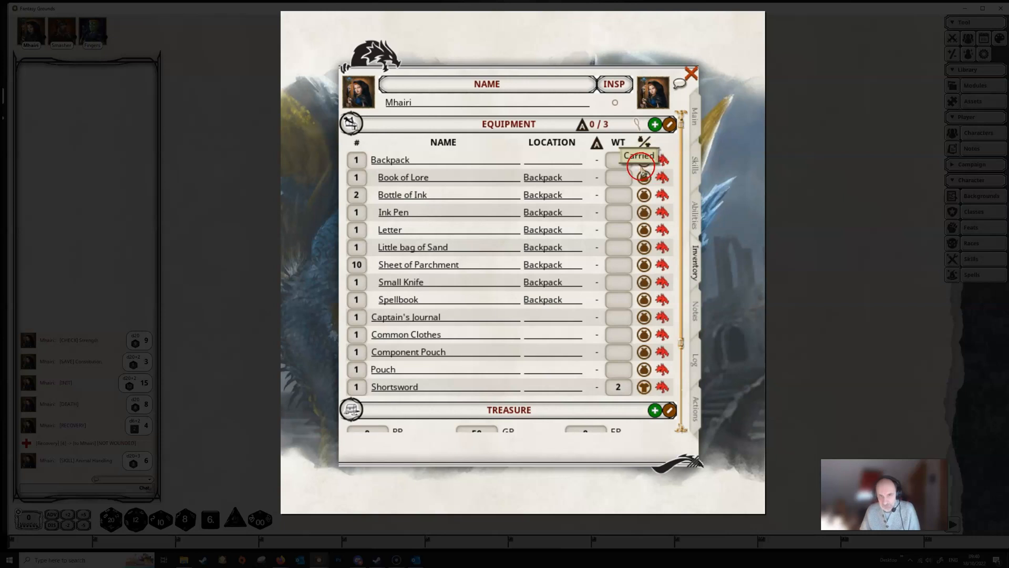
mouse_move(644, 369)
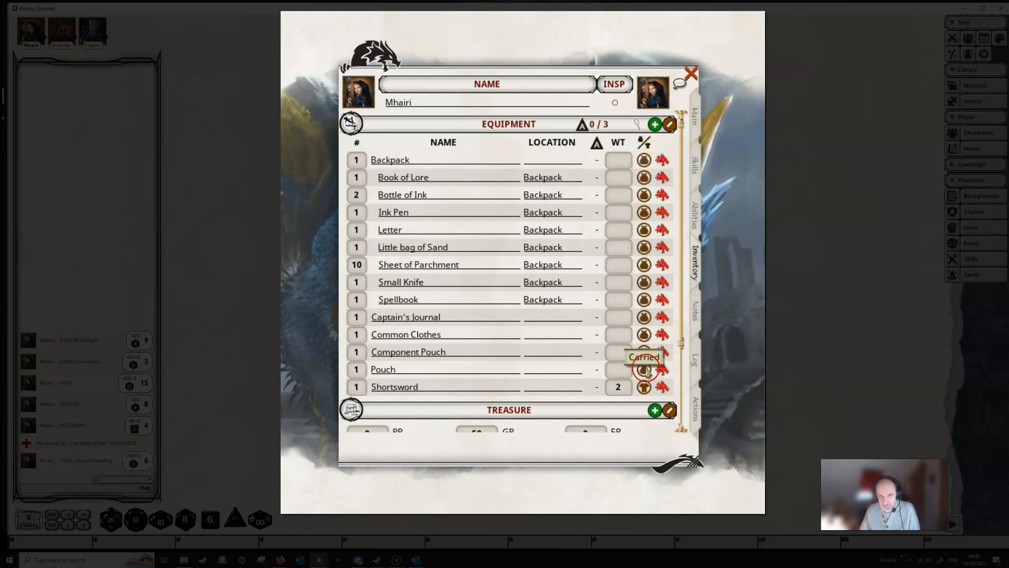
mouse_move(650, 392)
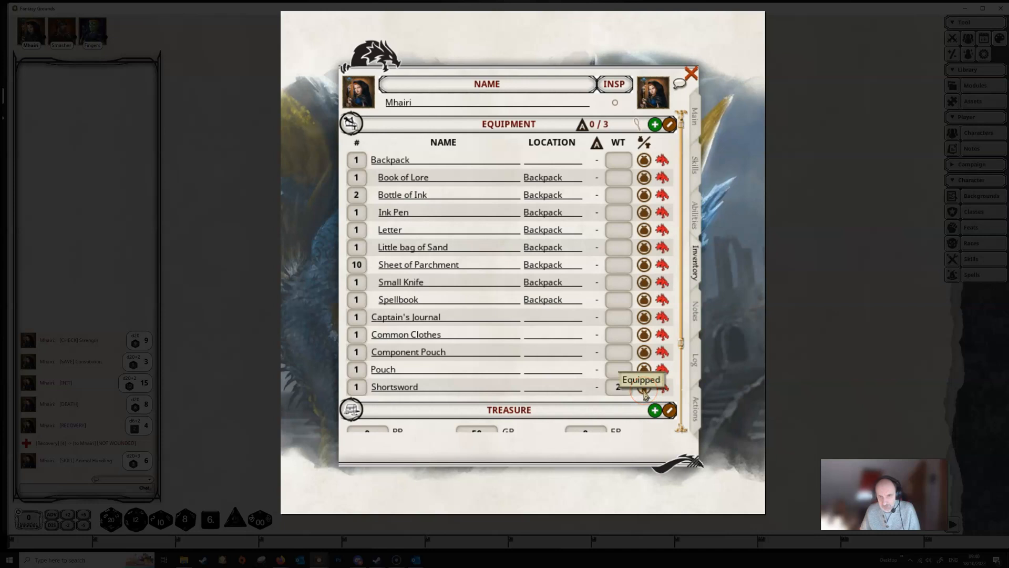
mouse_move(643, 369)
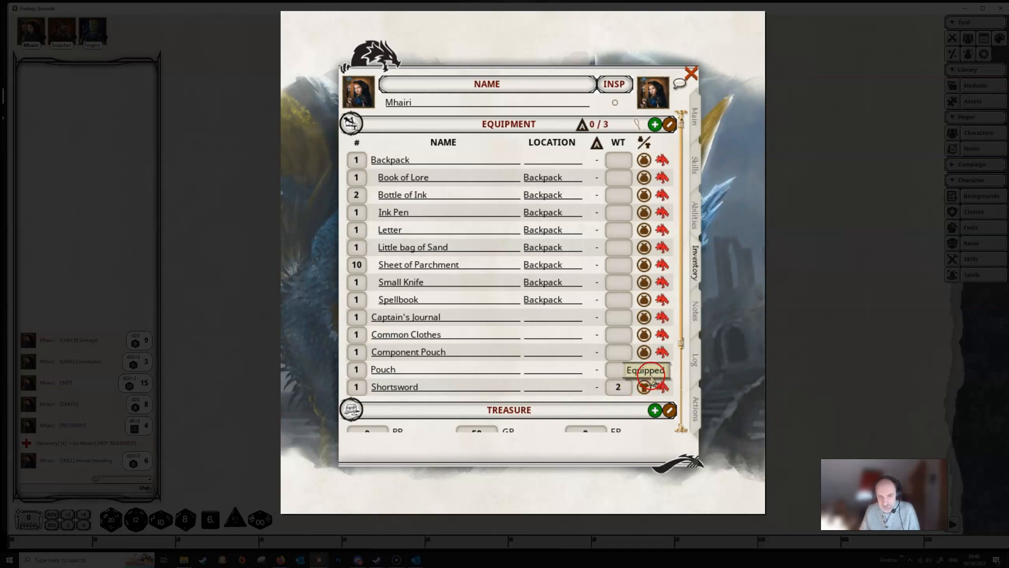
click(643, 386)
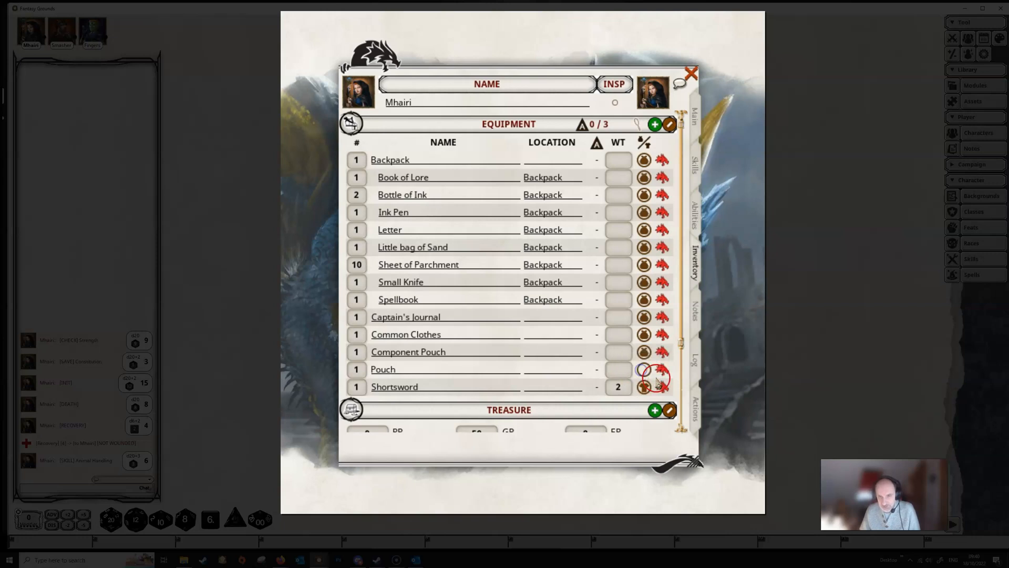
mouse_move(644, 370)
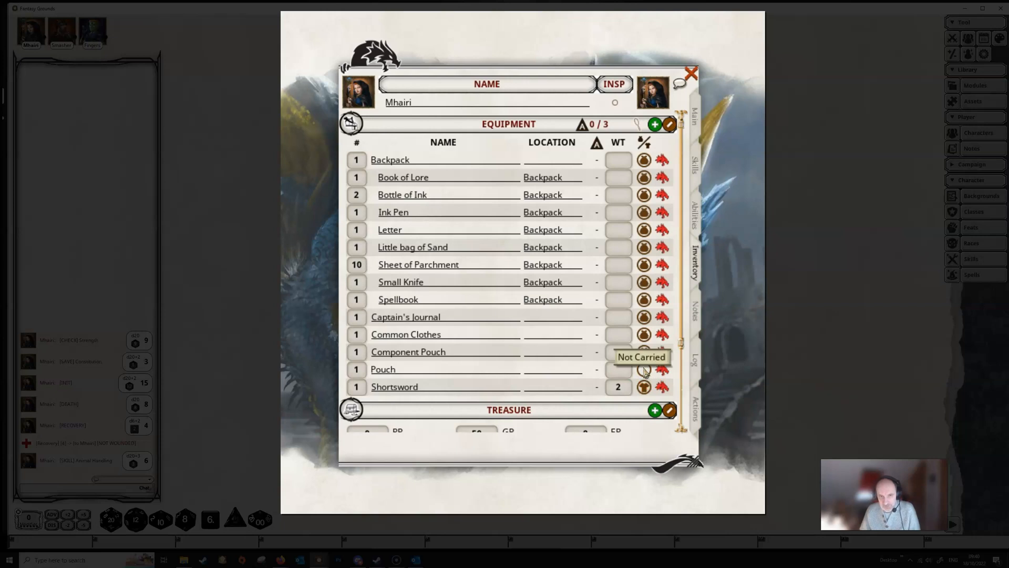
scroll(down, 3)
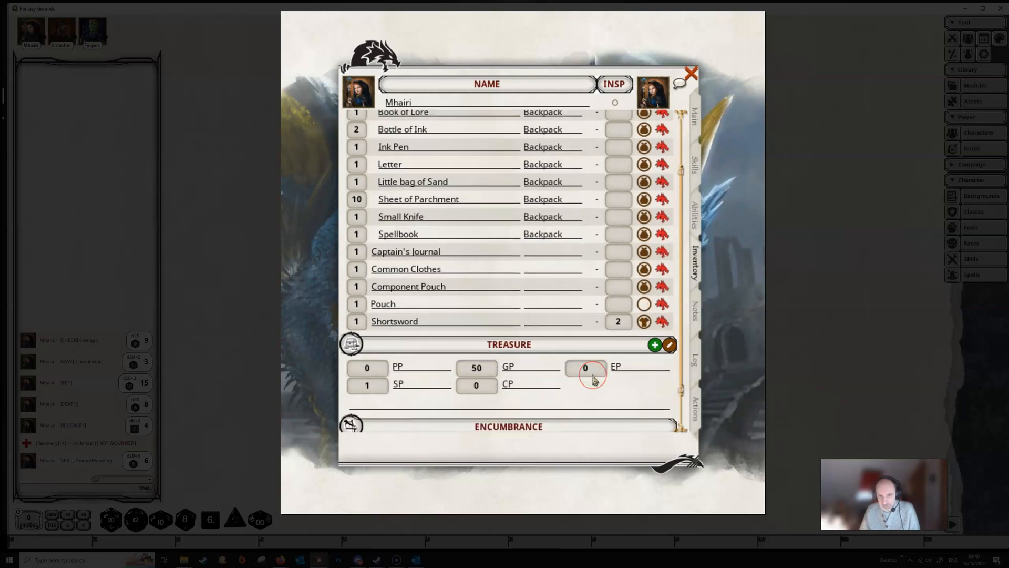
scroll(down, 3)
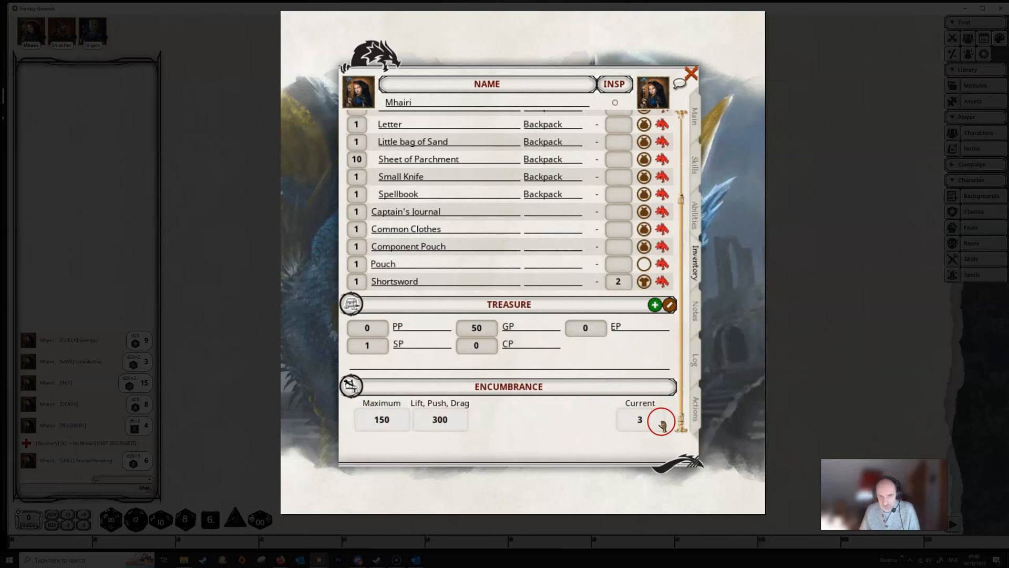
mouse_move(414, 426)
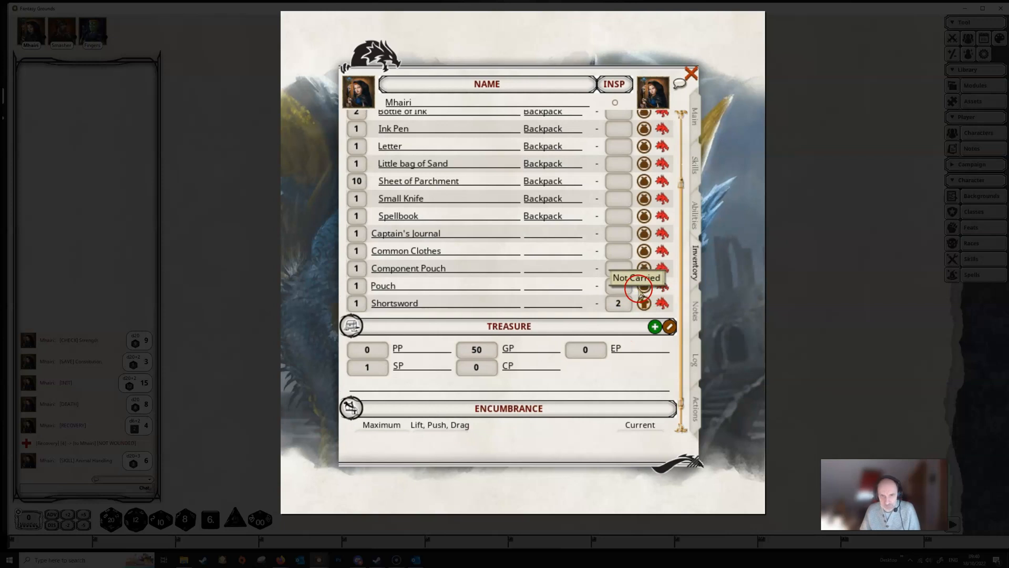
scroll(up, 3)
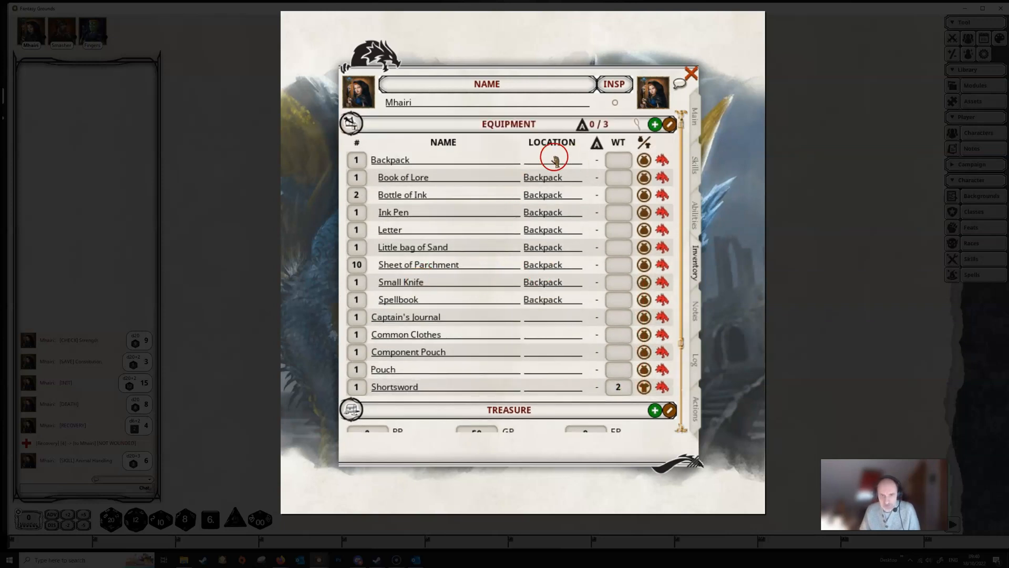
mouse_move(443, 230)
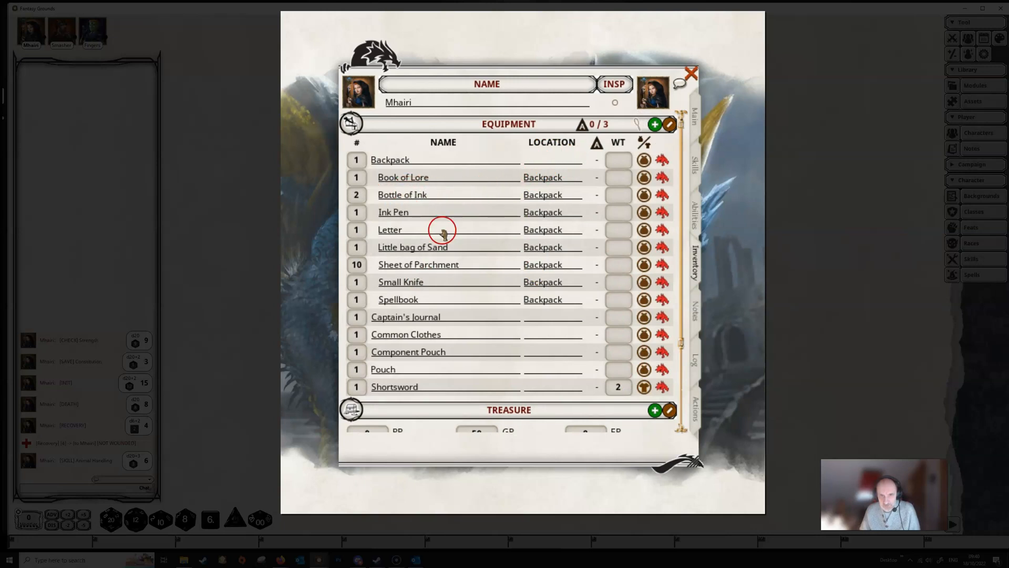
mouse_move(558, 180)
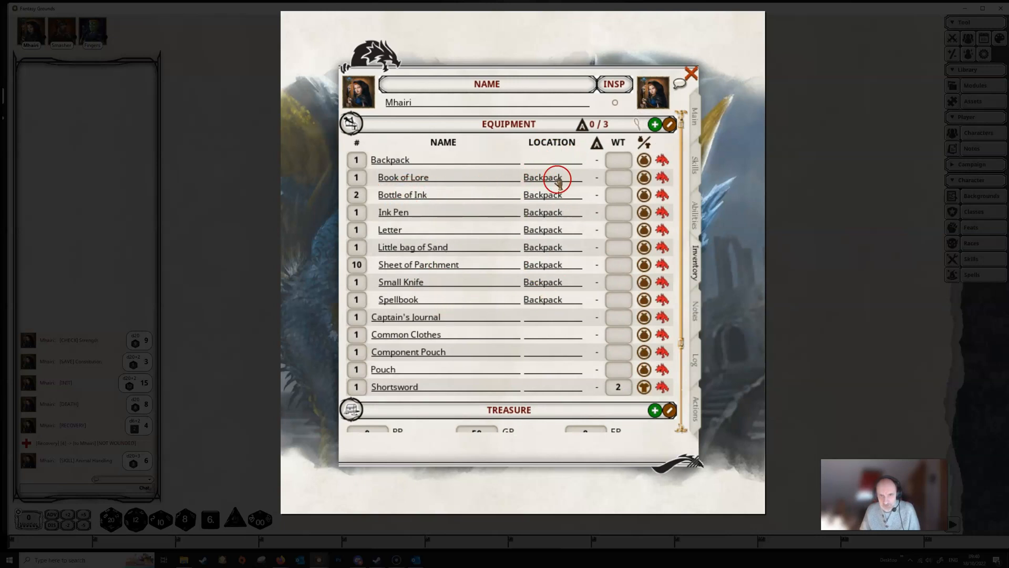
mouse_move(541, 320)
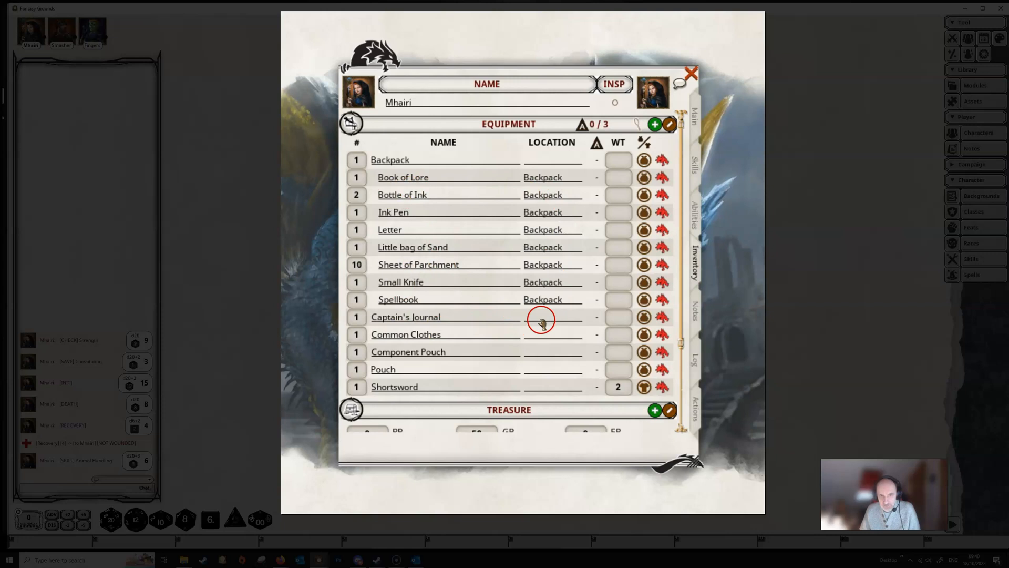
mouse_move(555, 359)
text(Backpack)
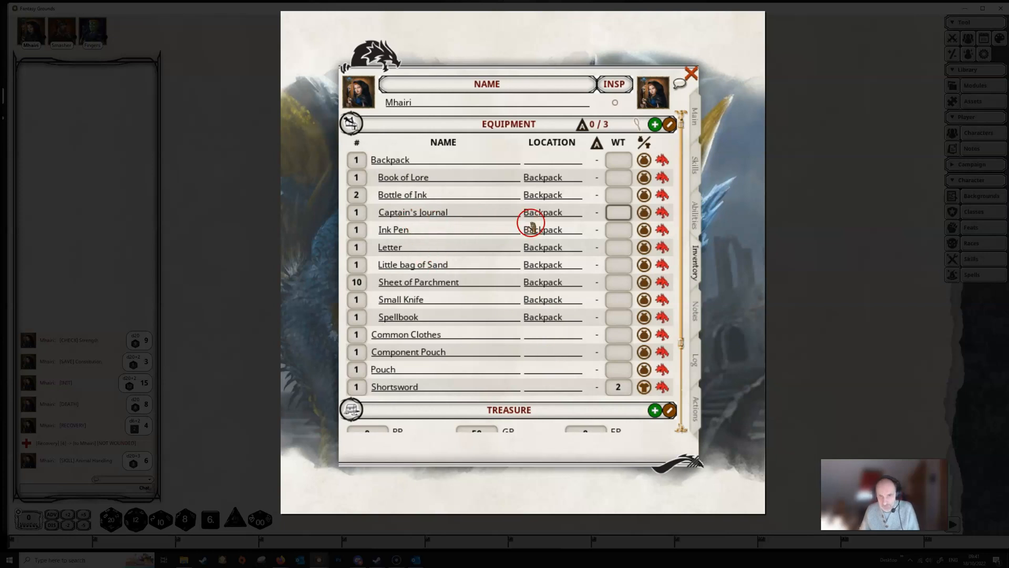
mouse_move(422, 246)
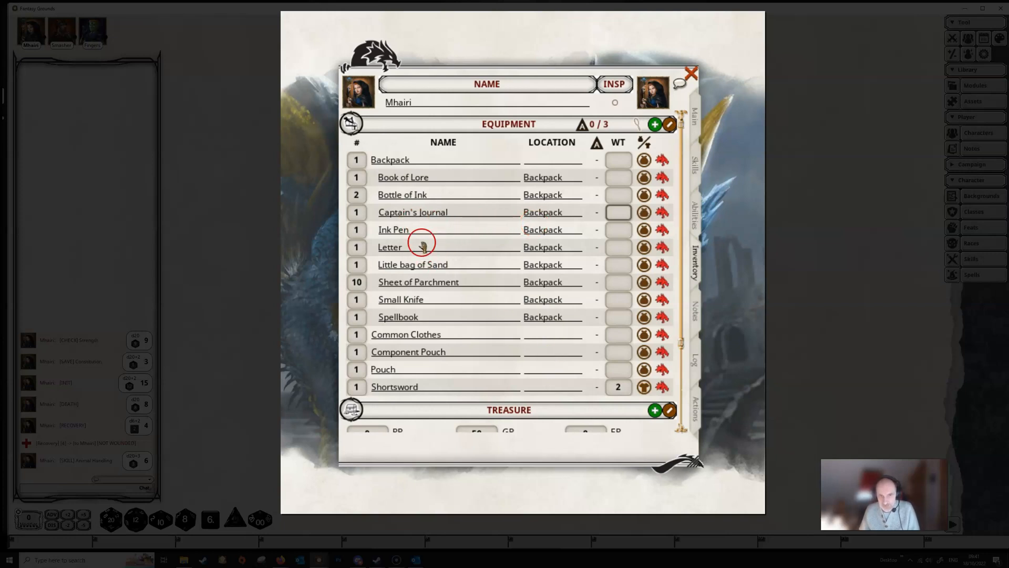
mouse_move(534, 331)
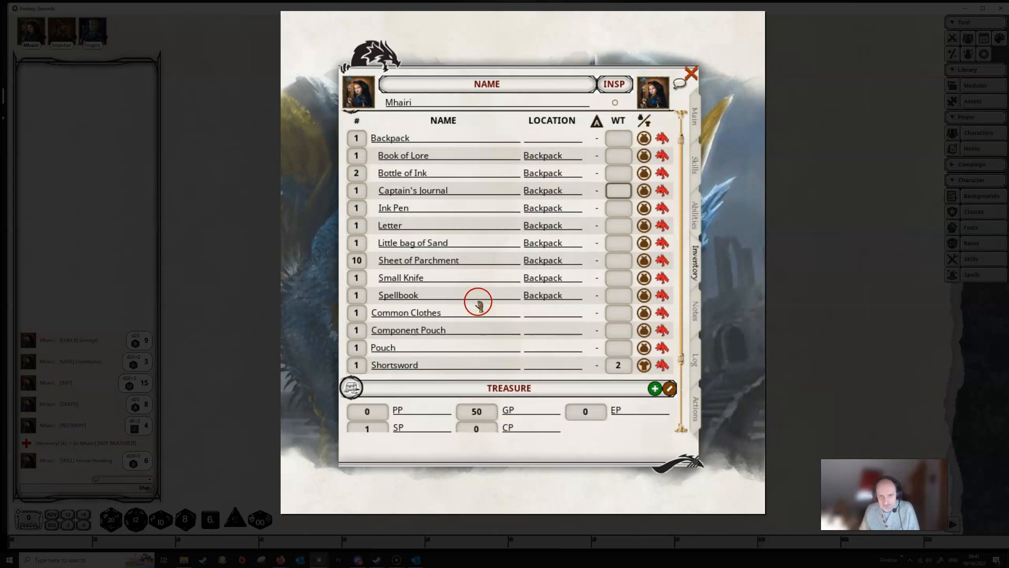
mouse_move(546, 173)
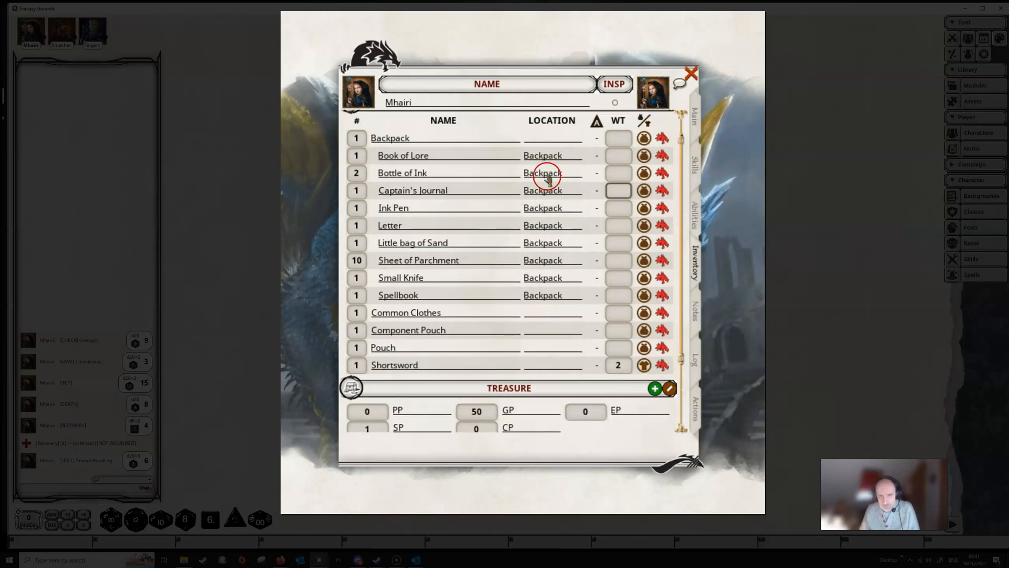
mouse_move(542, 243)
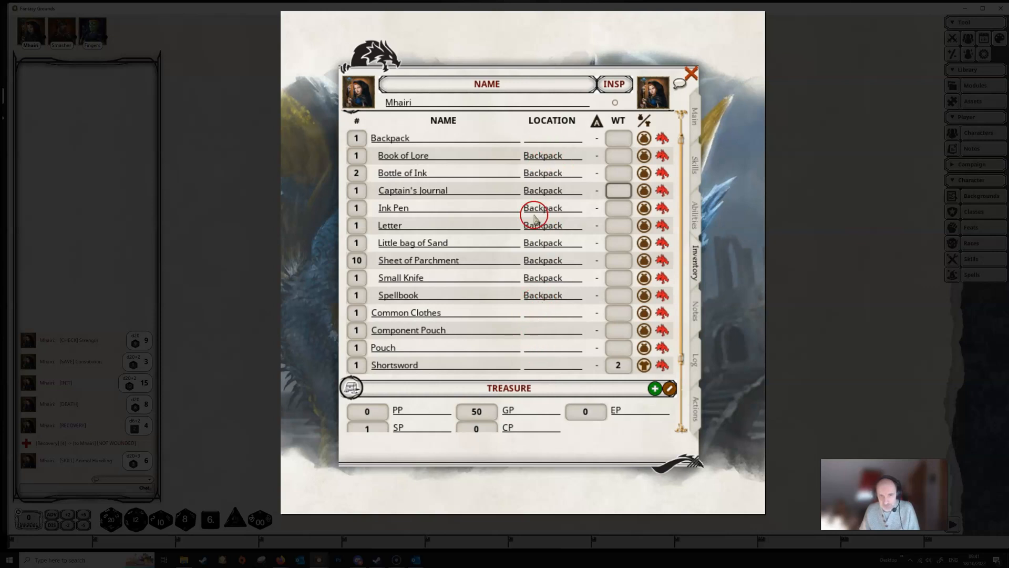
mouse_move(373, 353)
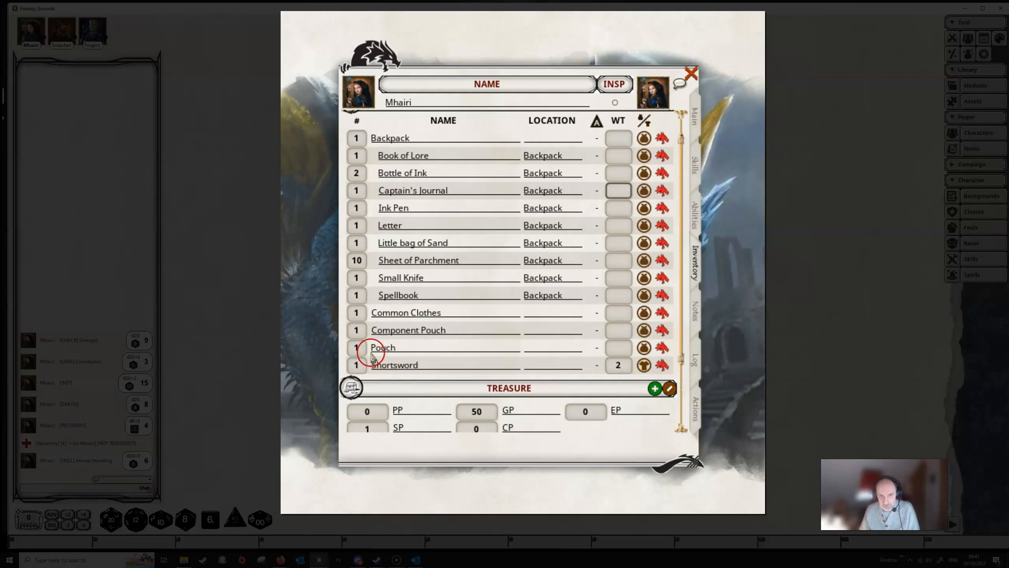
mouse_move(451, 345)
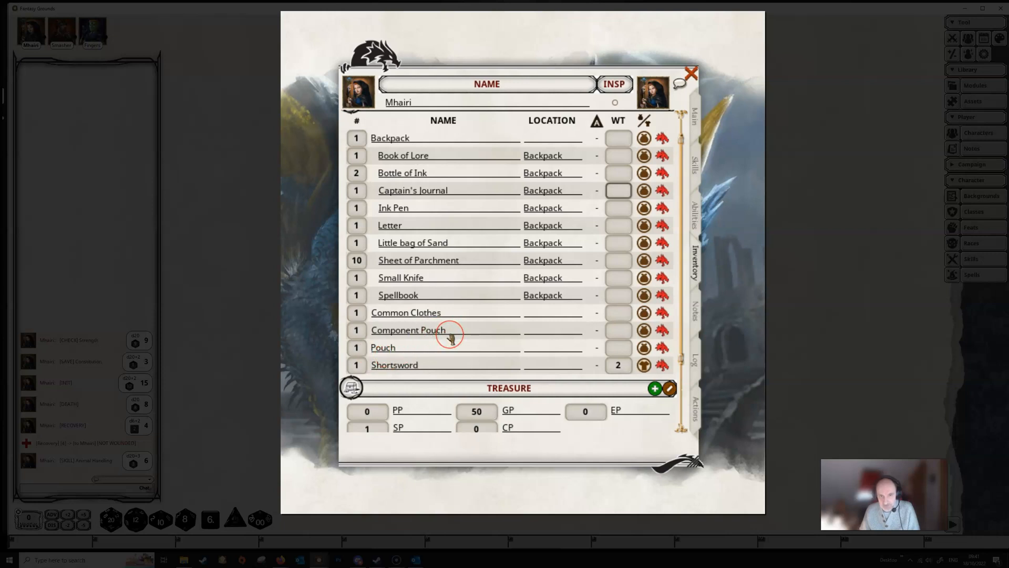
mouse_move(415, 345)
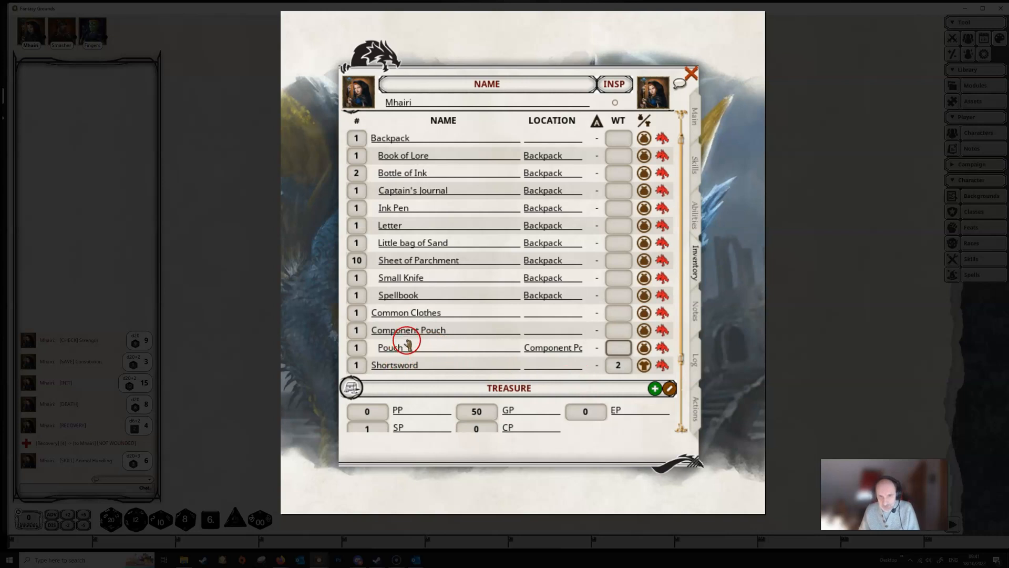
mouse_move(506, 337)
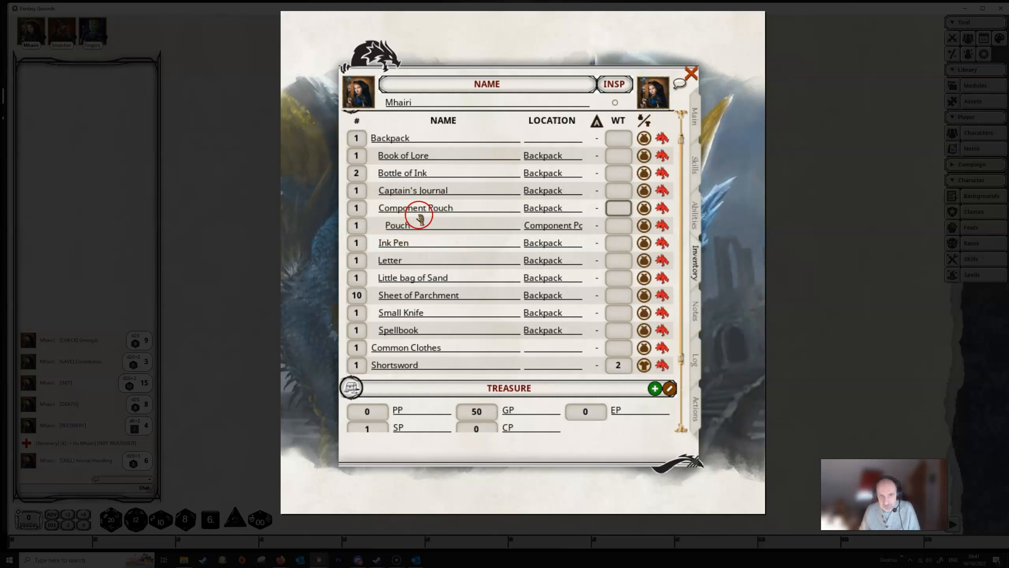
mouse_move(572, 237)
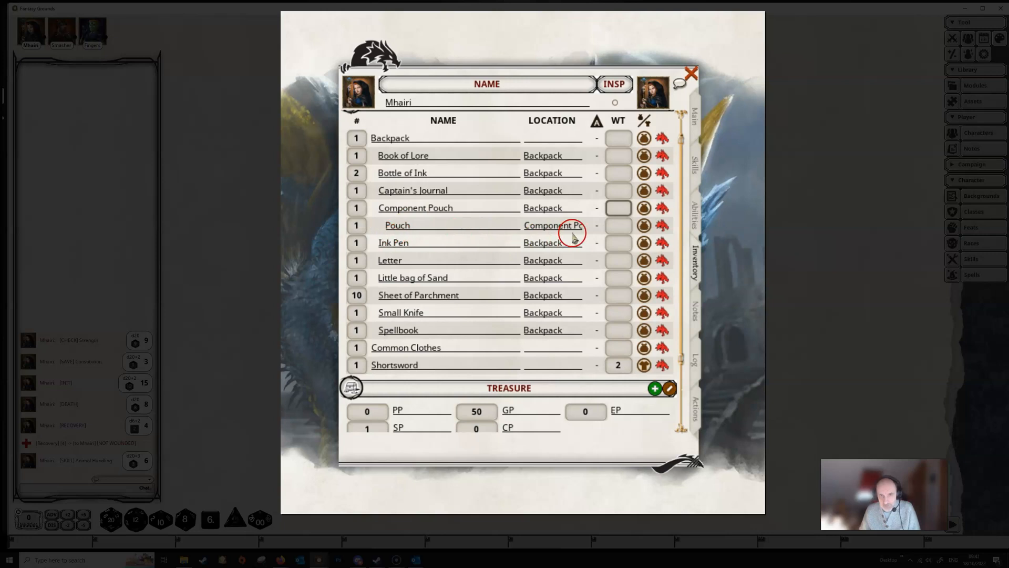
mouse_move(480, 251)
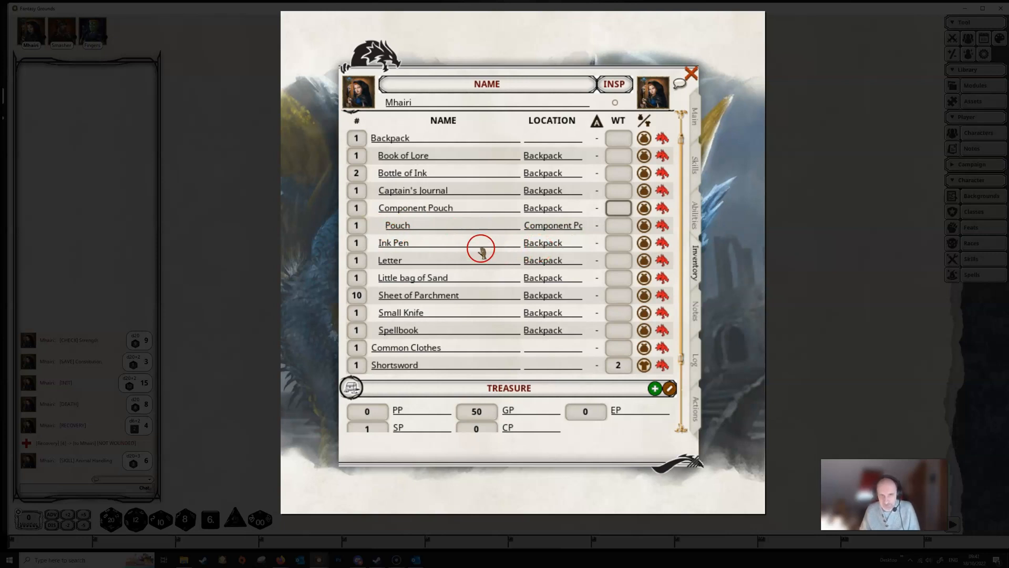
mouse_move(506, 219)
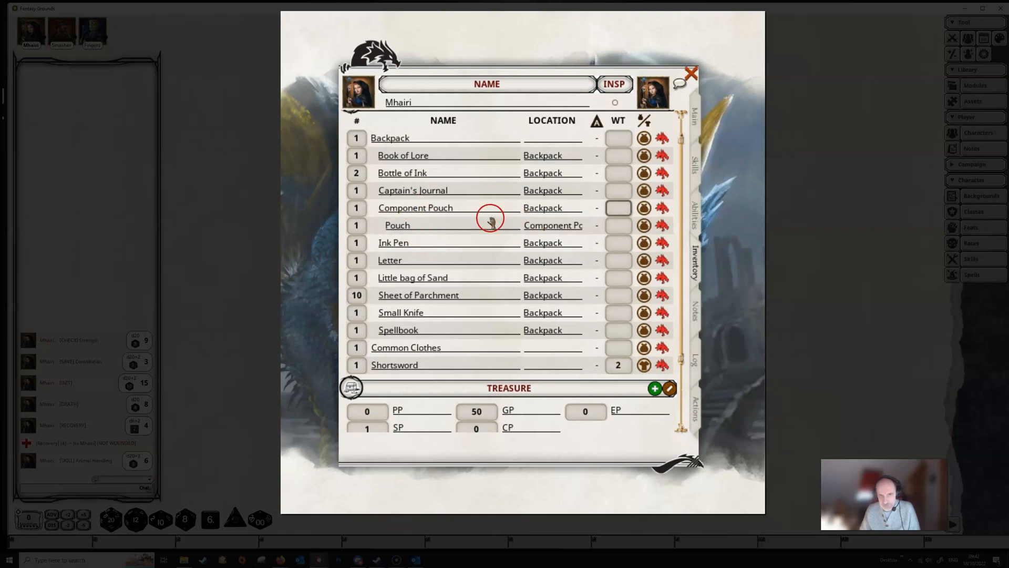
Step: Add 'Diamonds' to the treasure notes and a blank extra currency row
scroll(down, 3)
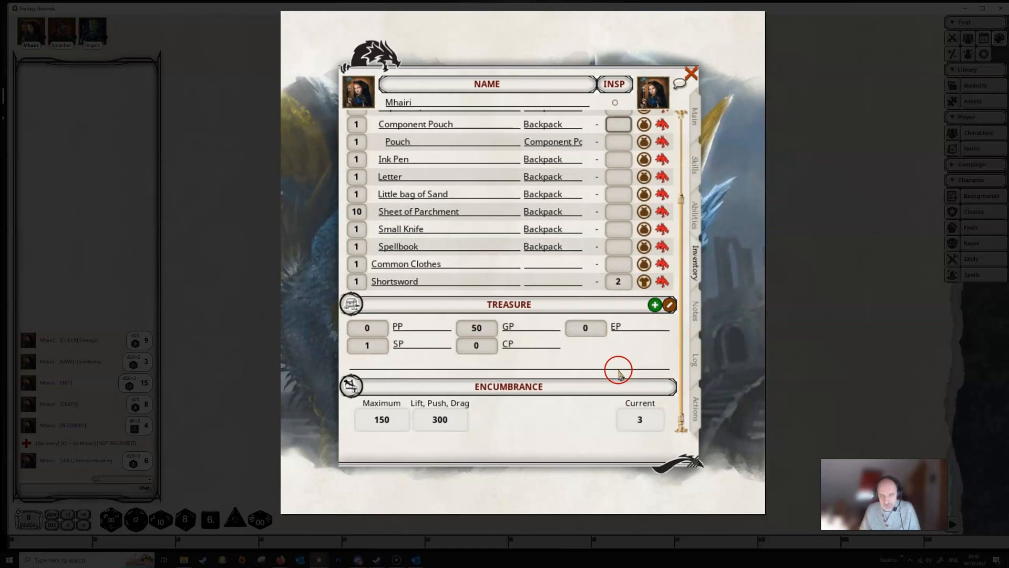
mouse_move(457, 328)
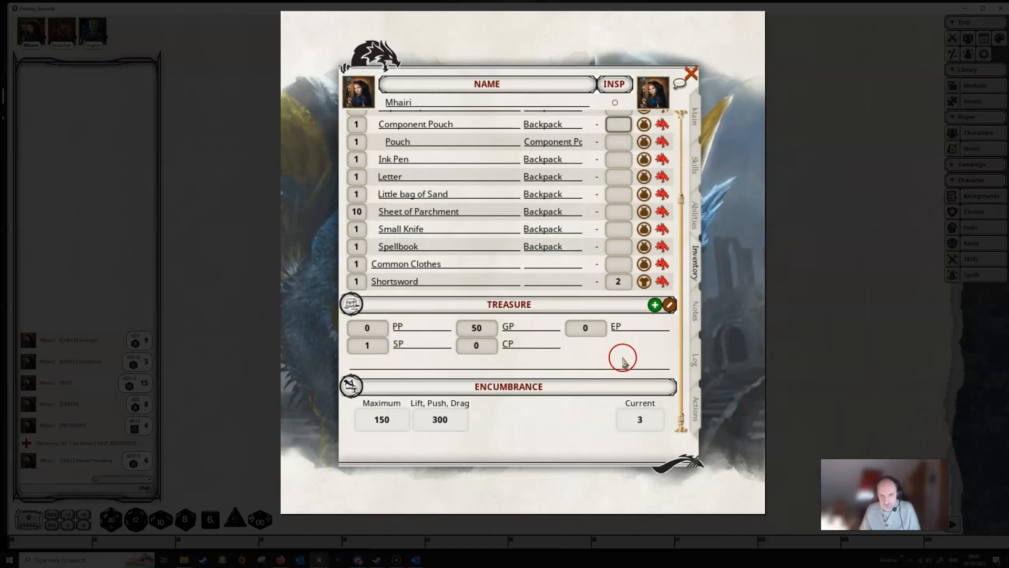
mouse_move(595, 352)
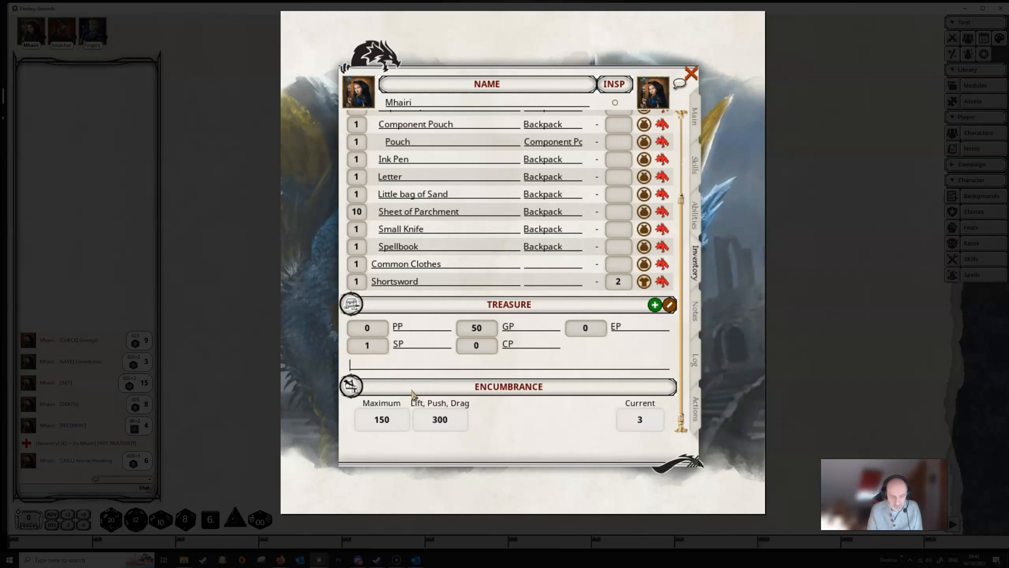
text(Diamonds)
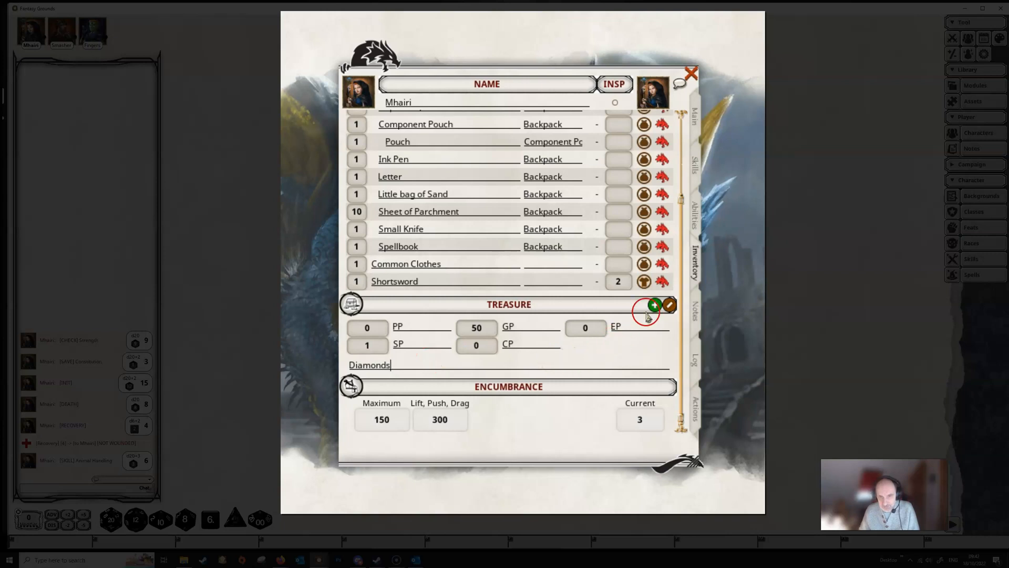
click(655, 305)
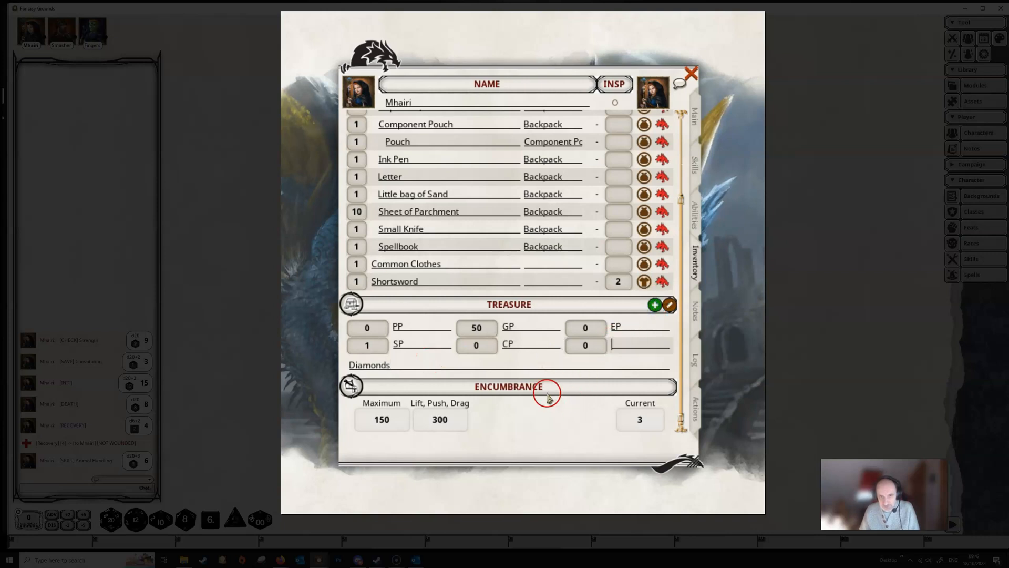
mouse_move(655, 305)
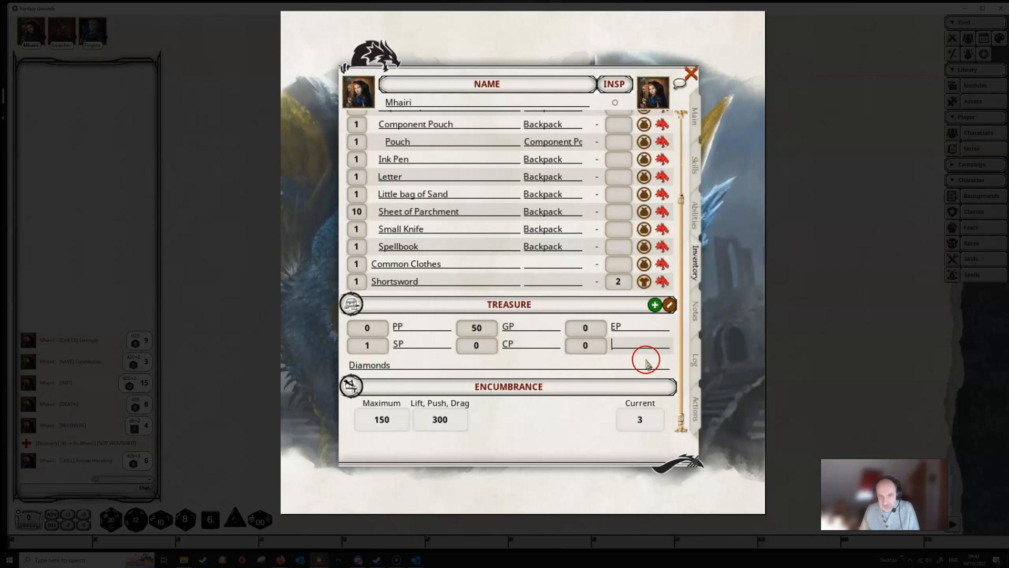
mouse_move(587, 359)
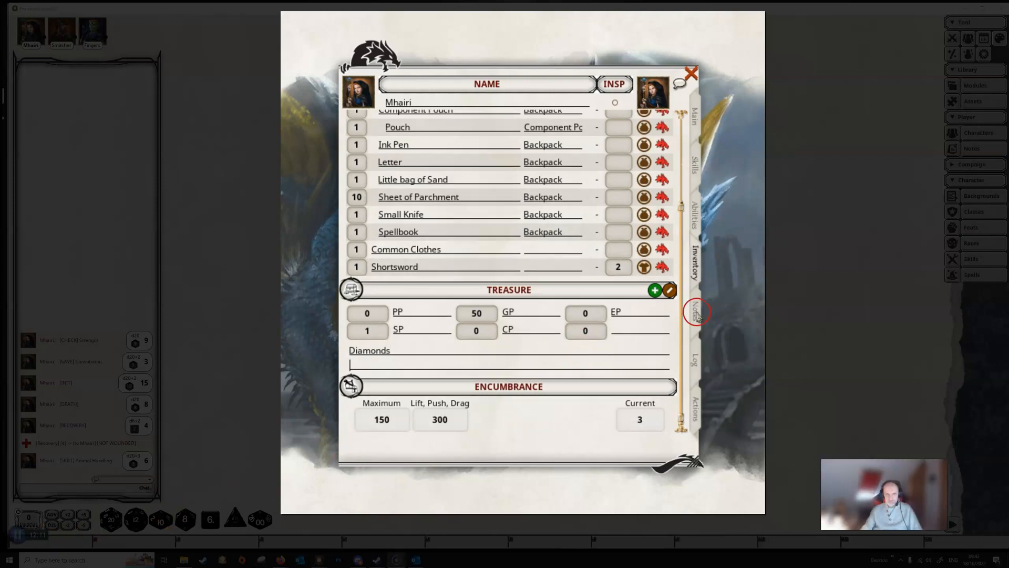
Step: Go to Mhairi's Notes and bring up the Sage background details
click(696, 313)
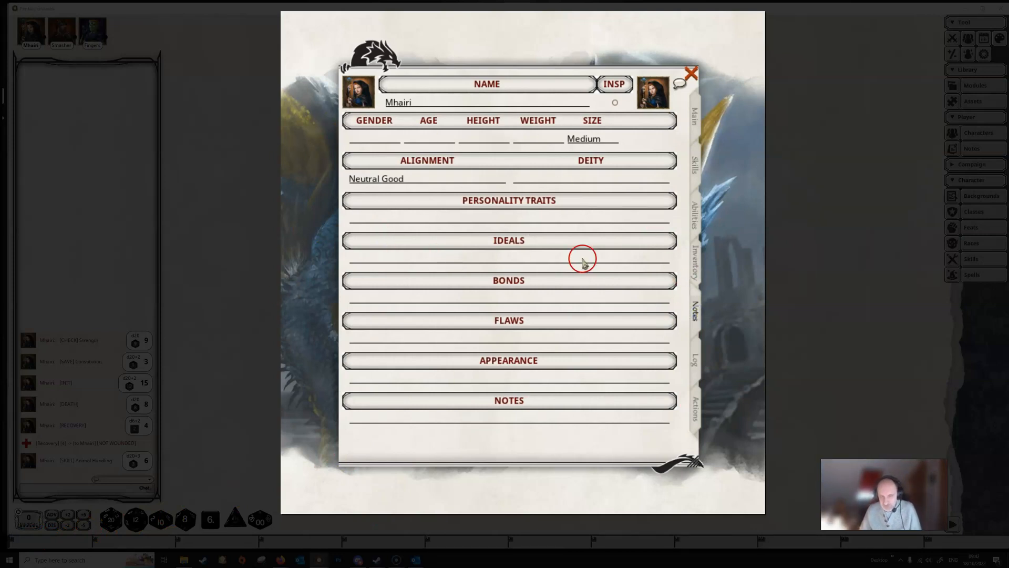
mouse_move(968, 198)
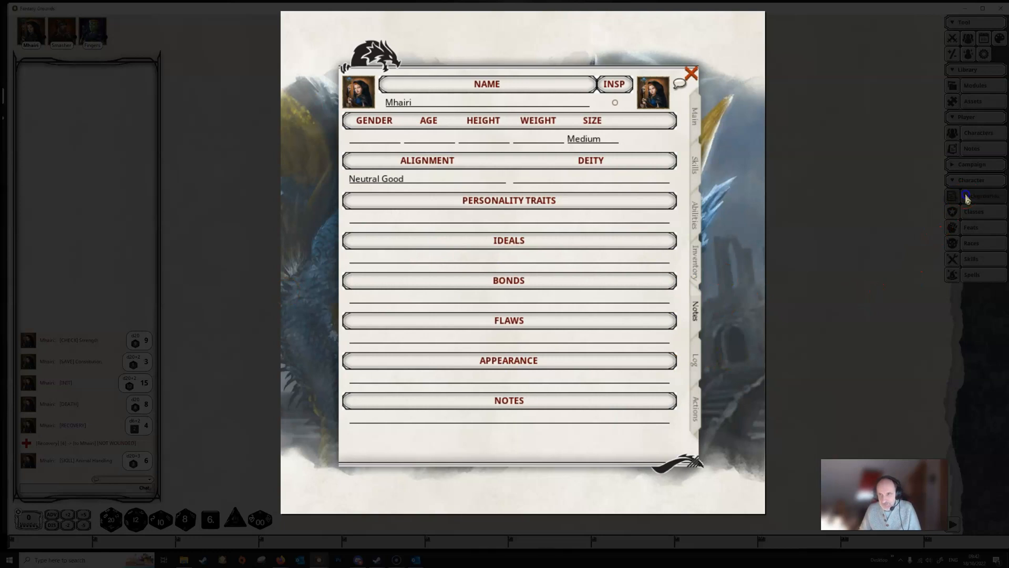
click(981, 195)
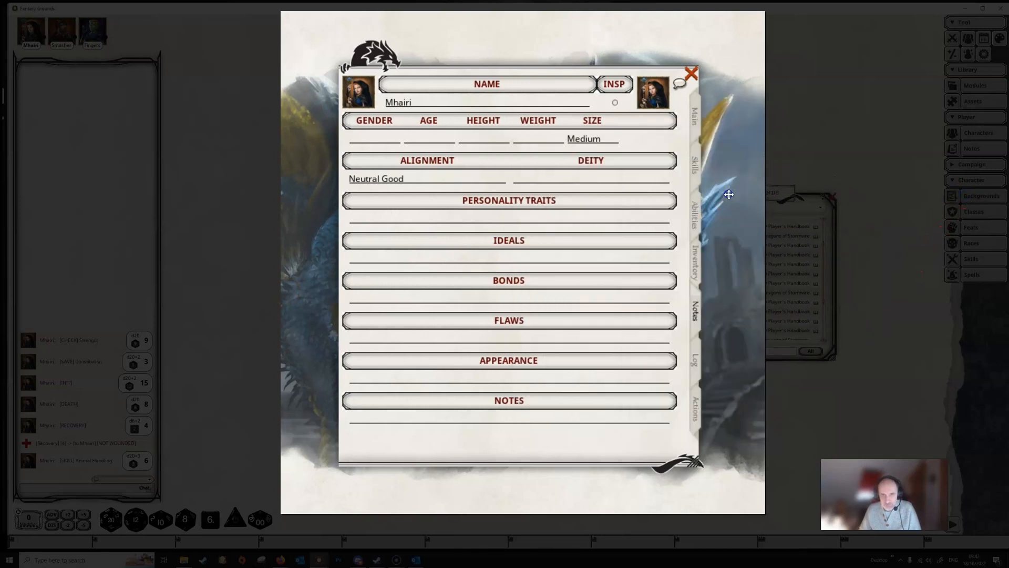
click(694, 103)
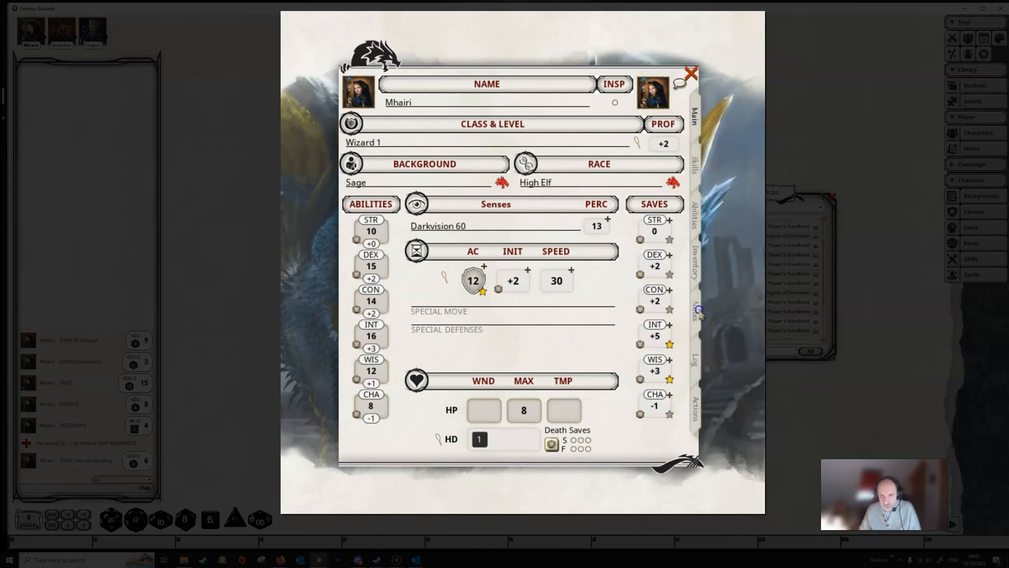
click(695, 313)
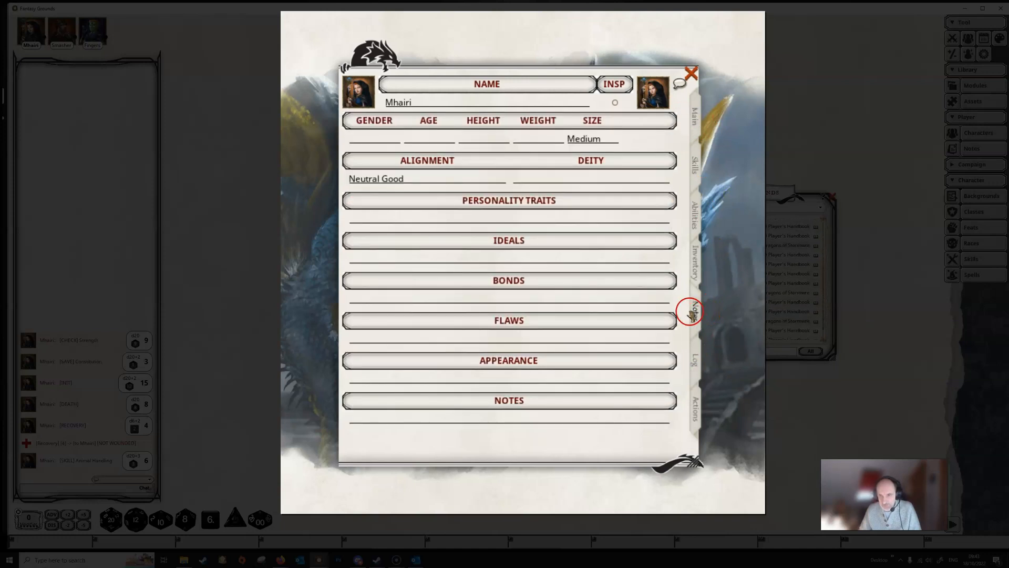
click(691, 312)
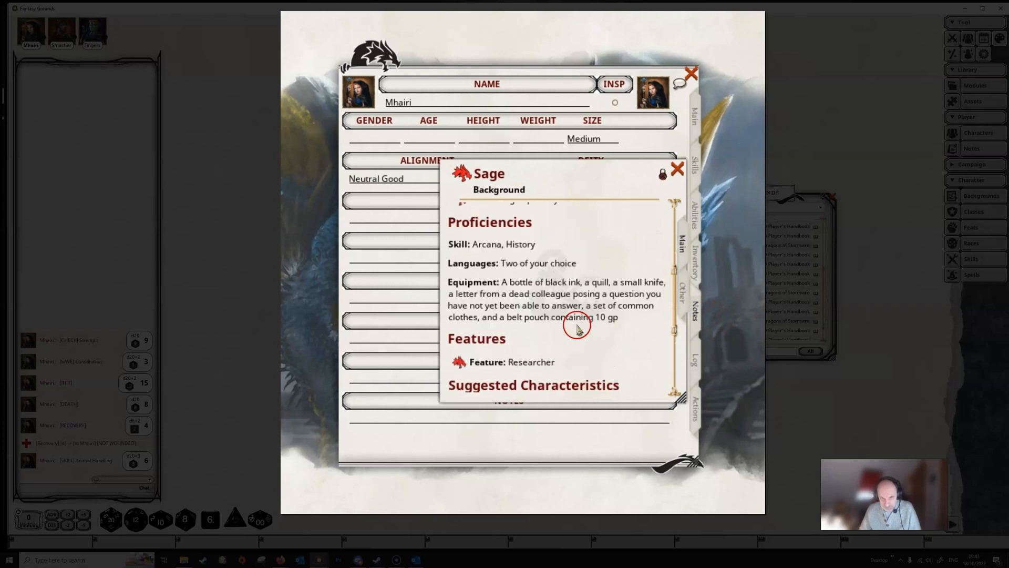
Step: Roll on the Sage Personality Trait table to get "There's nothing I like more than a good mystery."
scroll(down, 3)
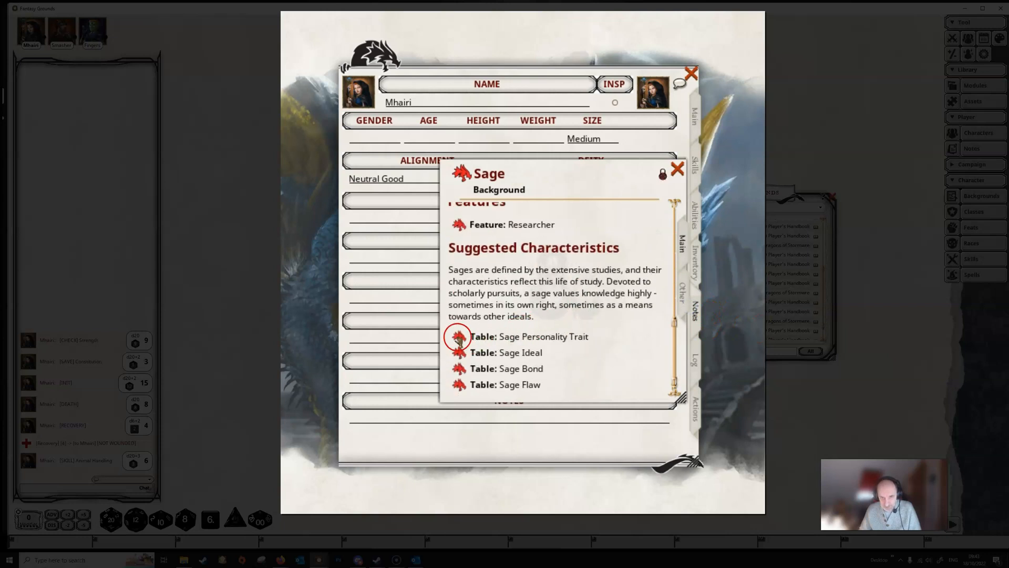
click(459, 337)
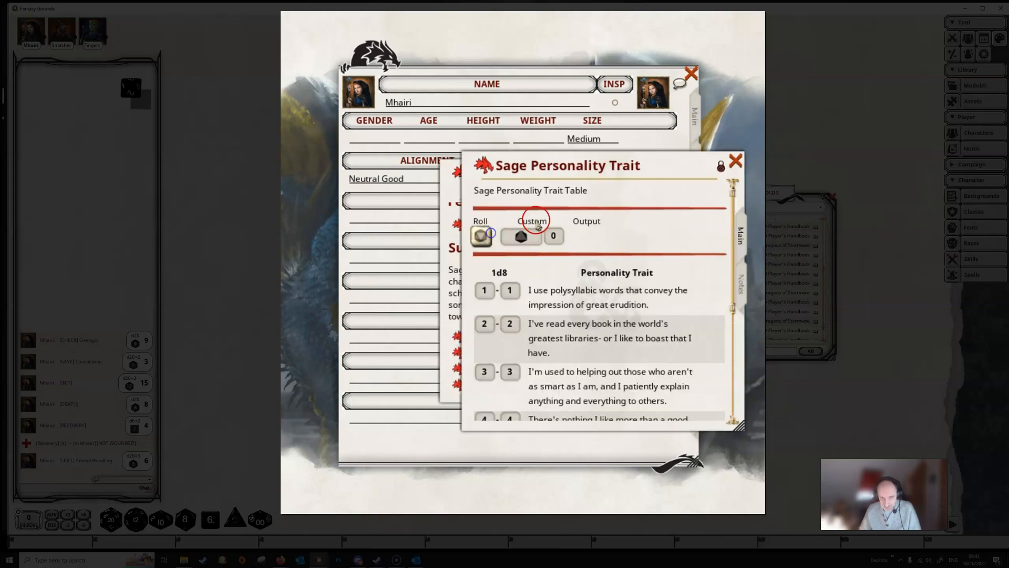
click(735, 160)
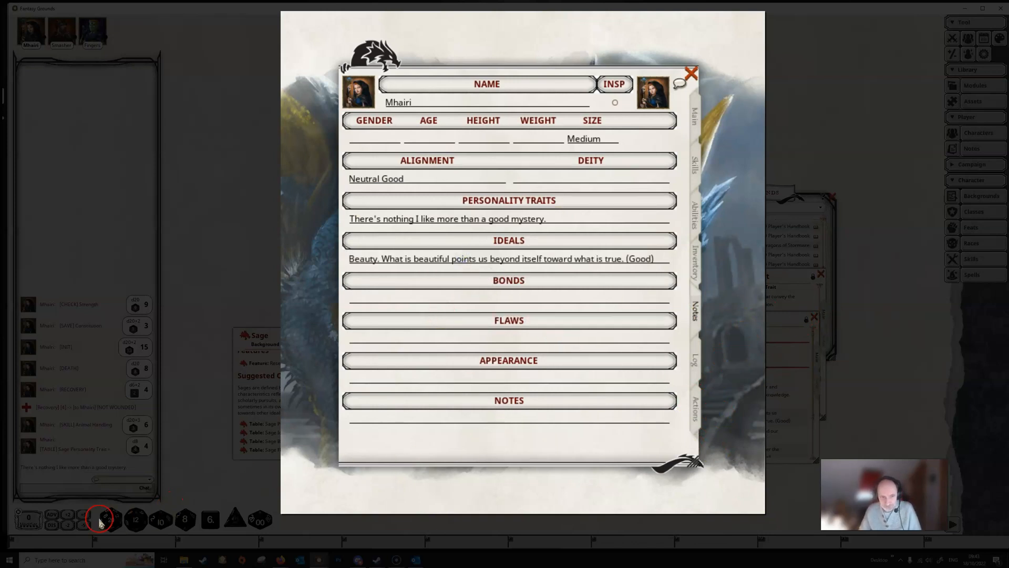
mouse_move(381, 310)
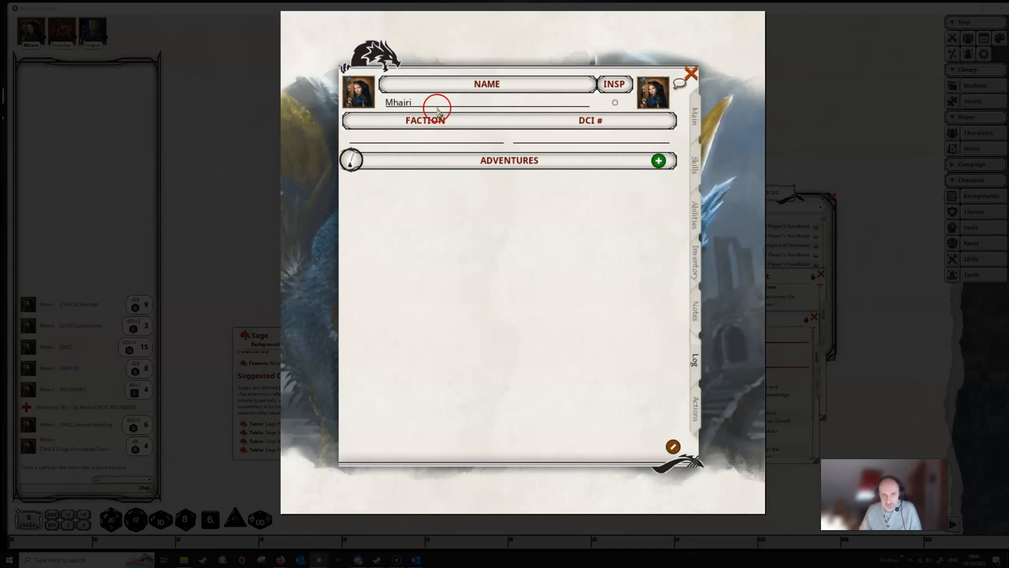
mouse_move(692, 415)
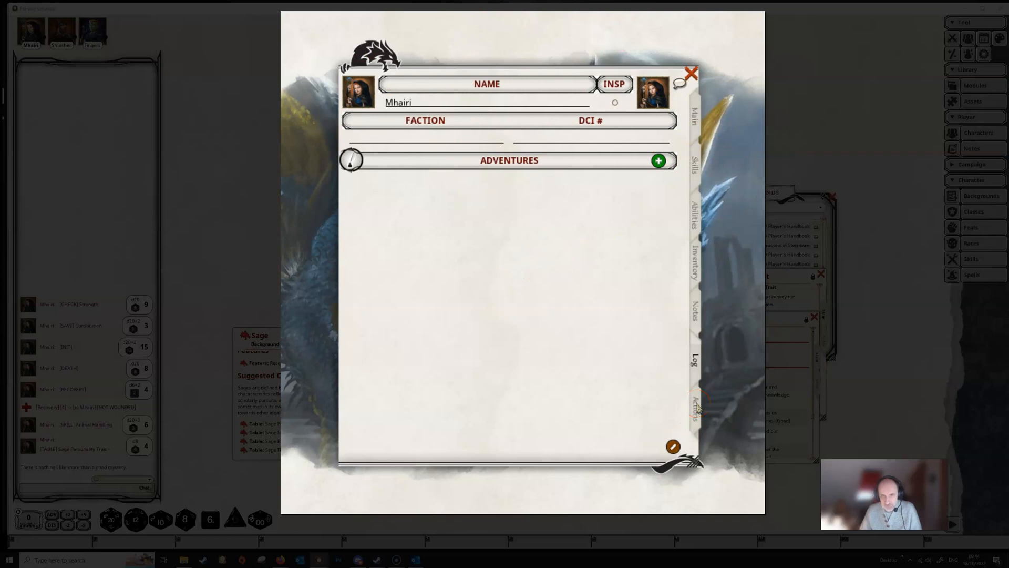
Step: Cycle the Actions page through standard, preparation and group views back to Combat with per-spell actions
click(693, 406)
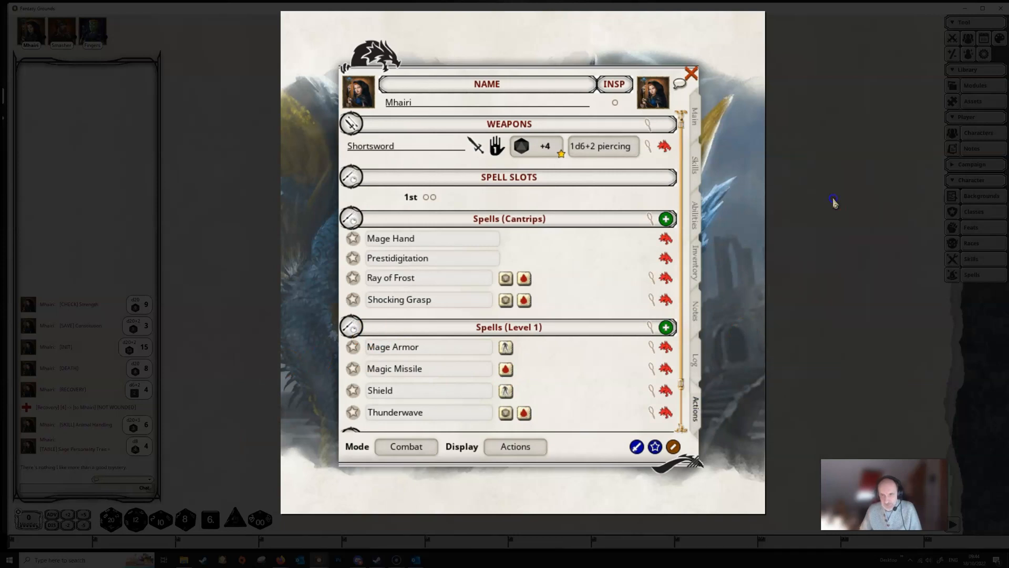
mouse_move(733, 264)
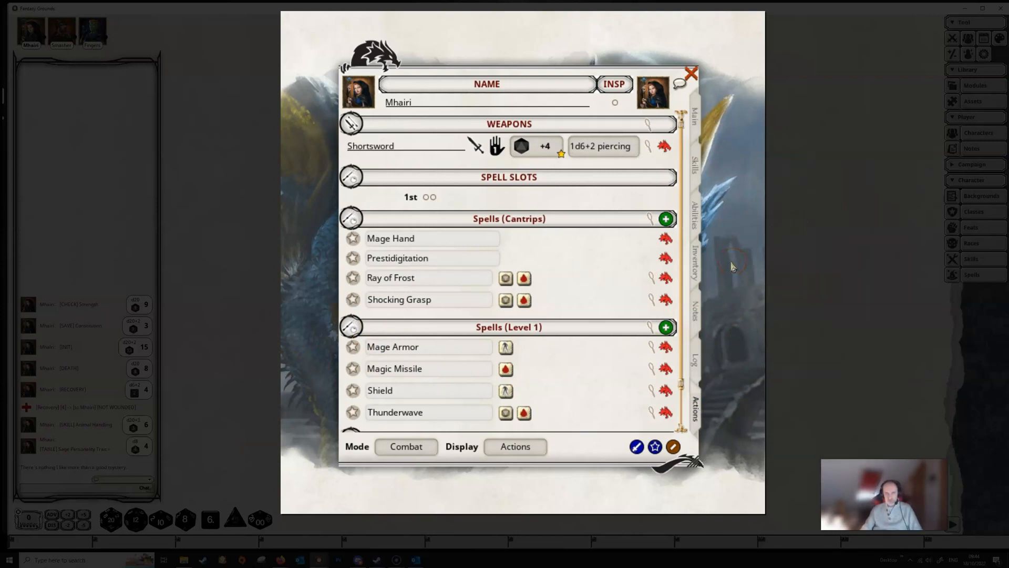
mouse_move(329, 253)
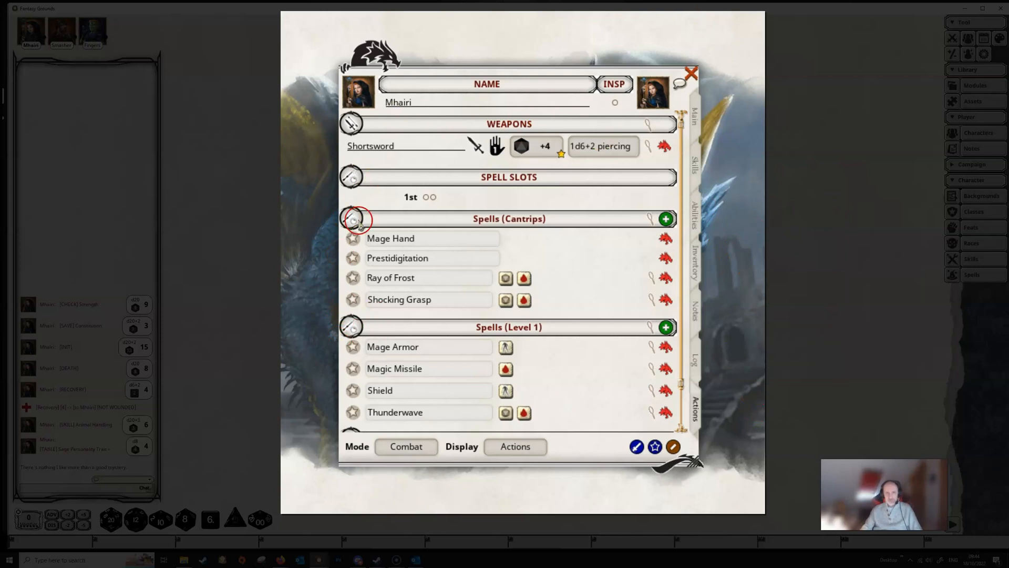
mouse_move(565, 497)
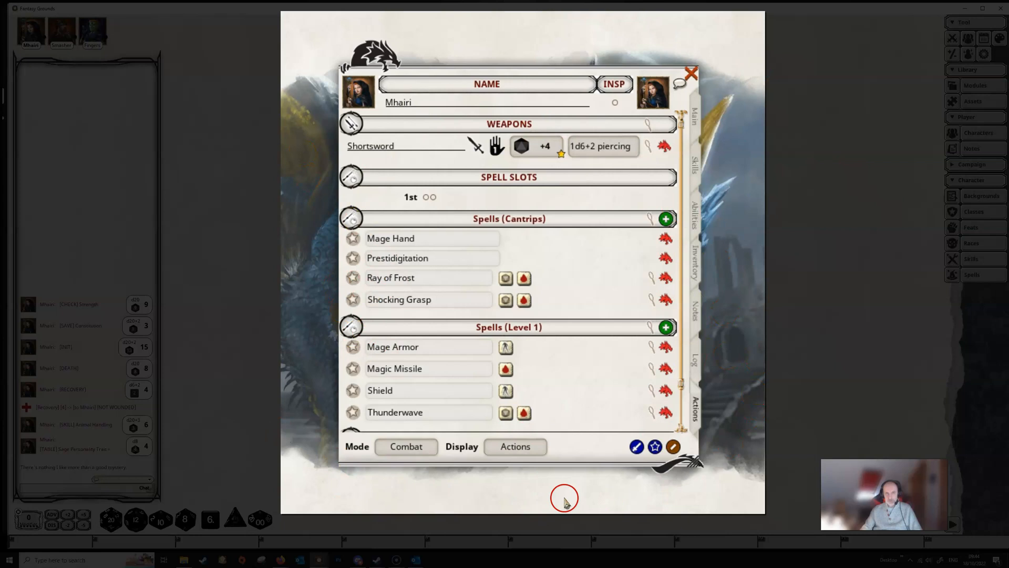
mouse_move(503, 476)
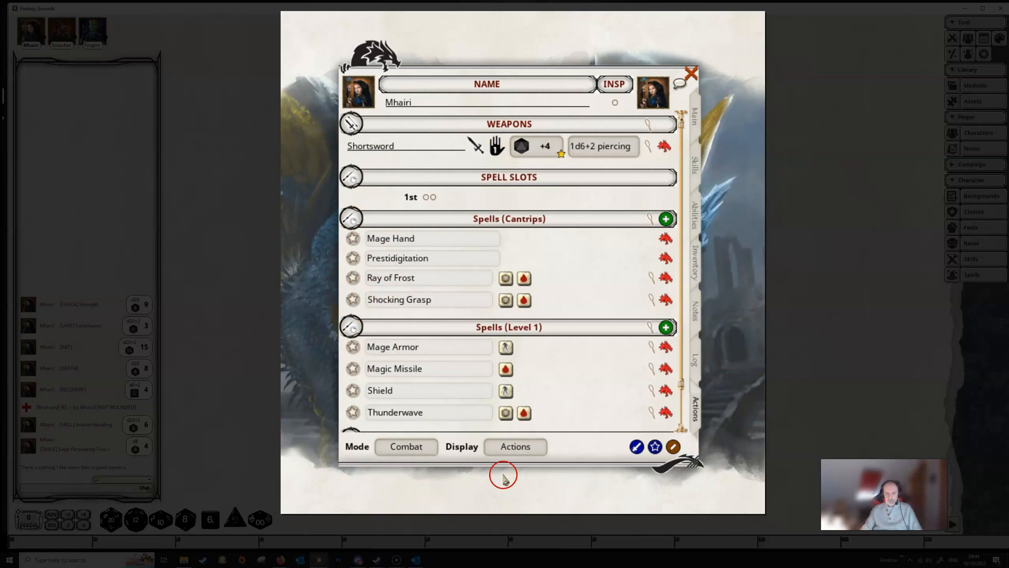
mouse_move(358, 458)
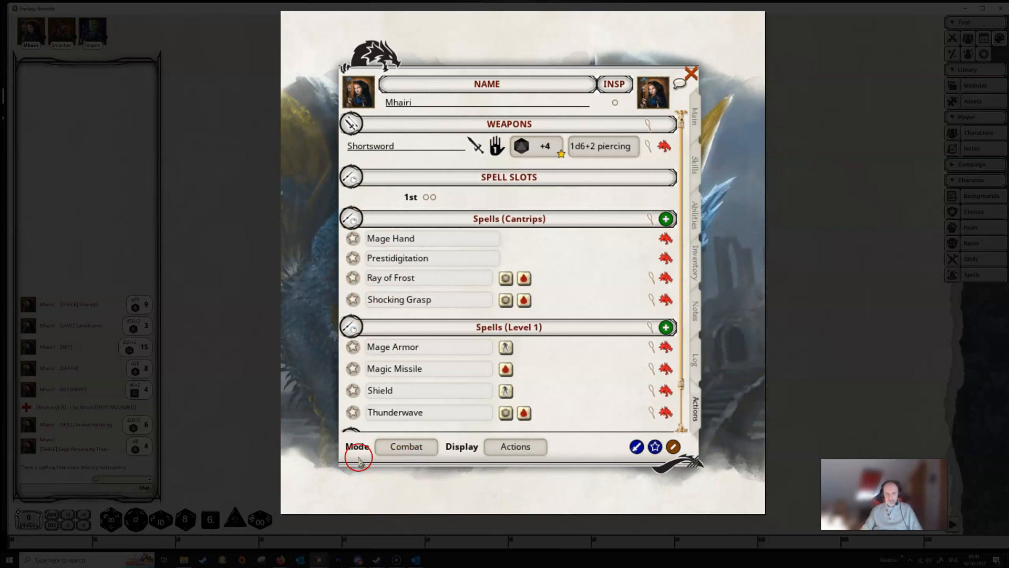
click(406, 446)
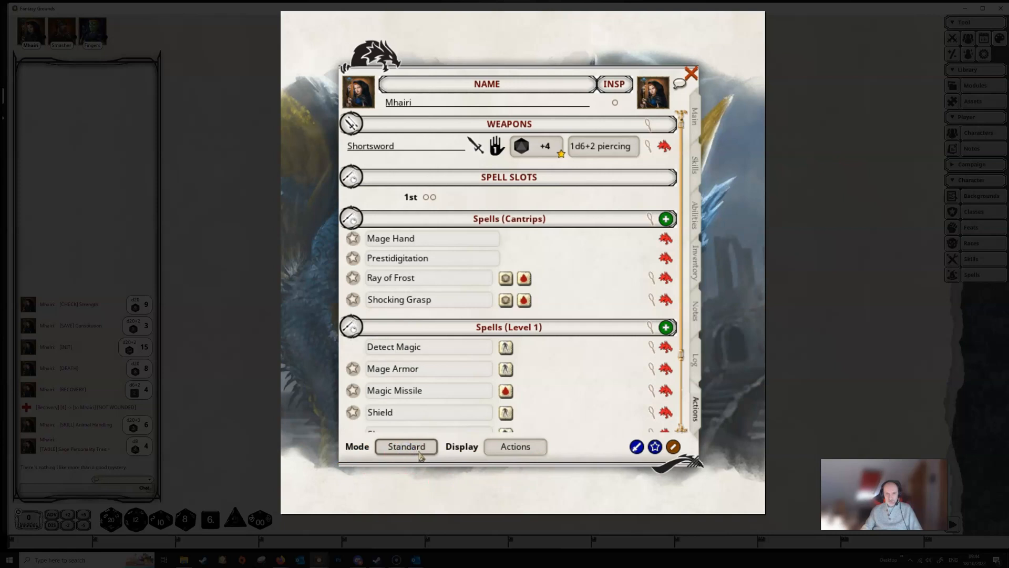
click(406, 446)
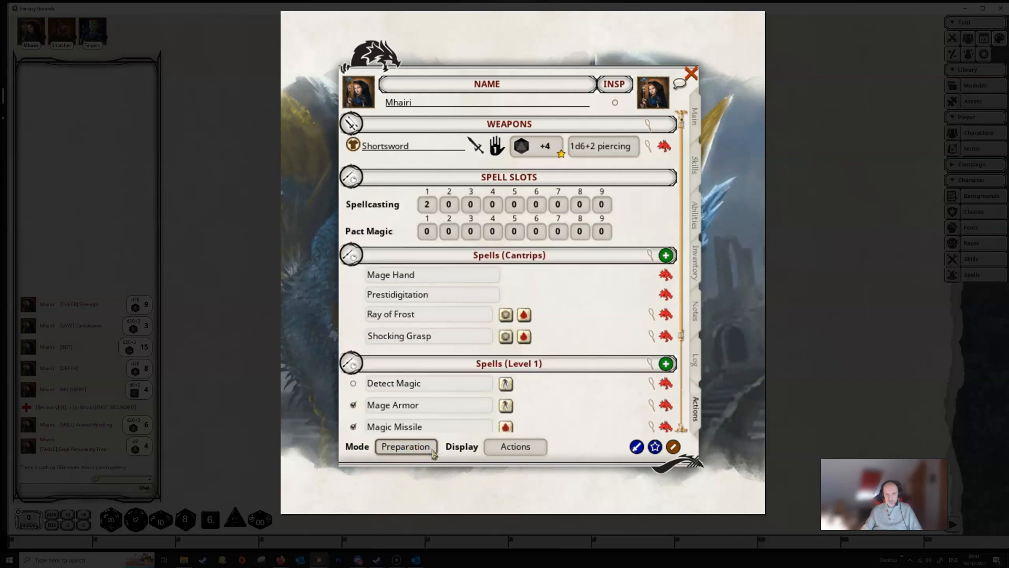
click(460, 446)
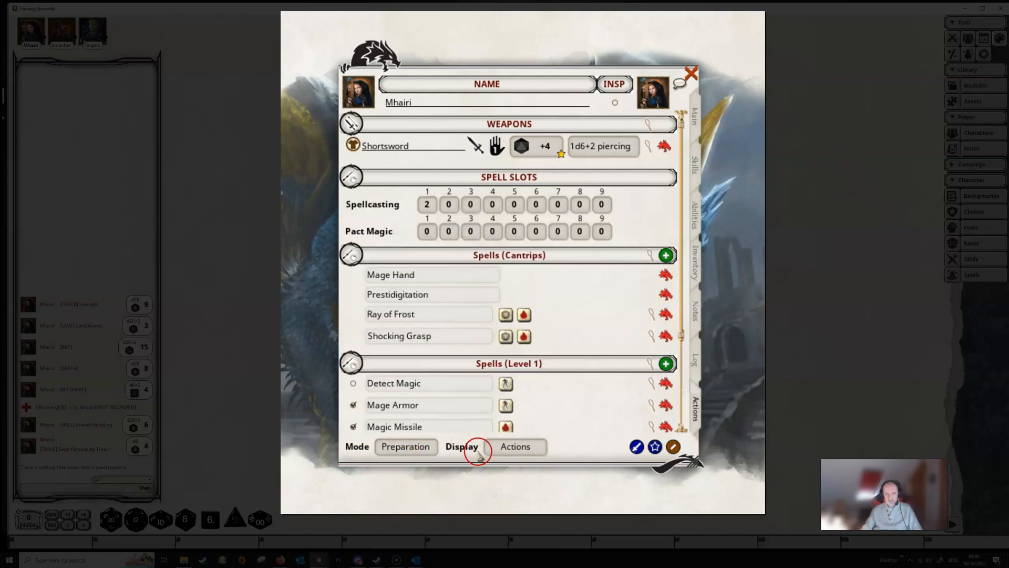
click(515, 446)
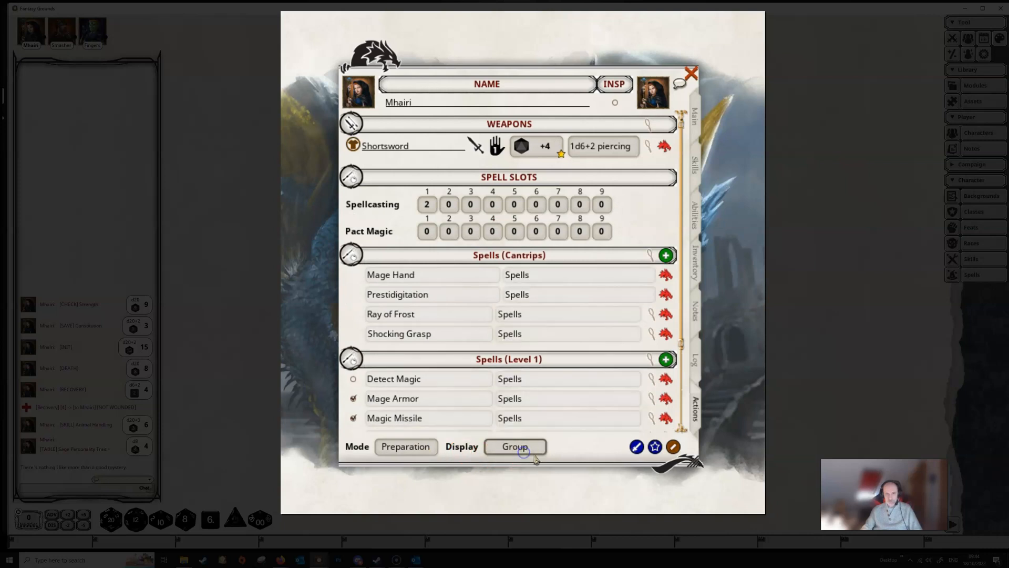
click(514, 446)
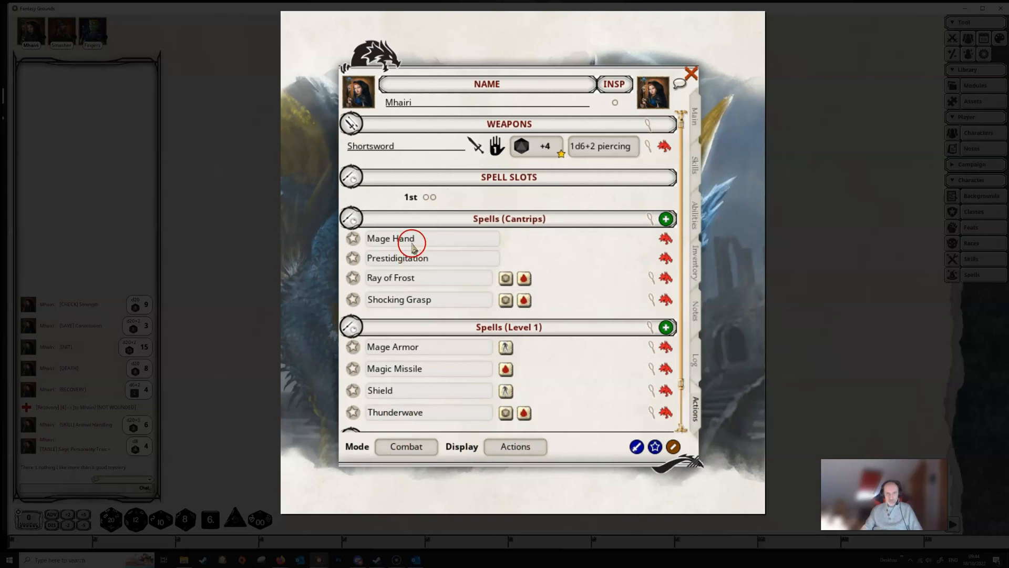
mouse_move(407, 273)
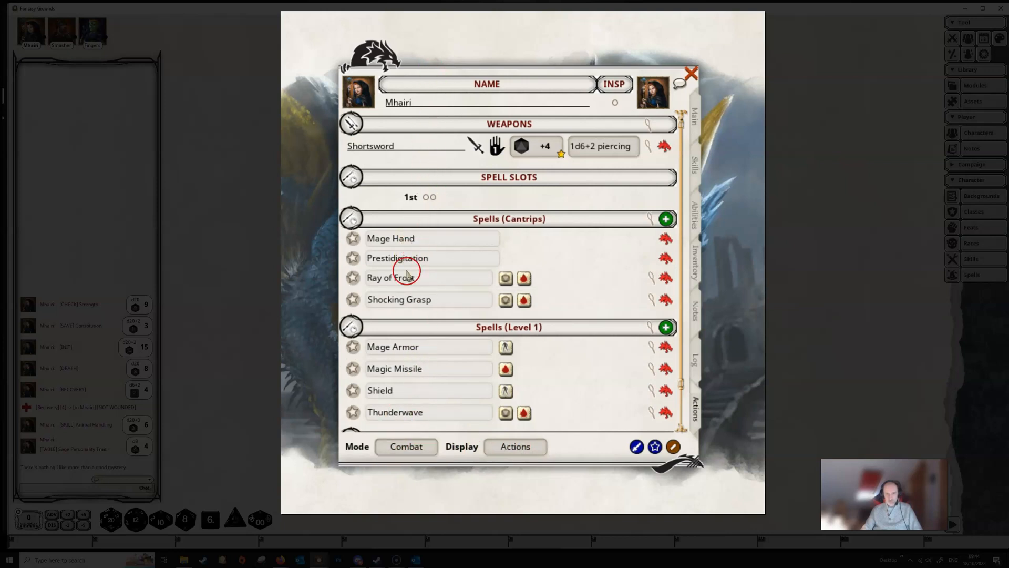
mouse_move(509, 290)
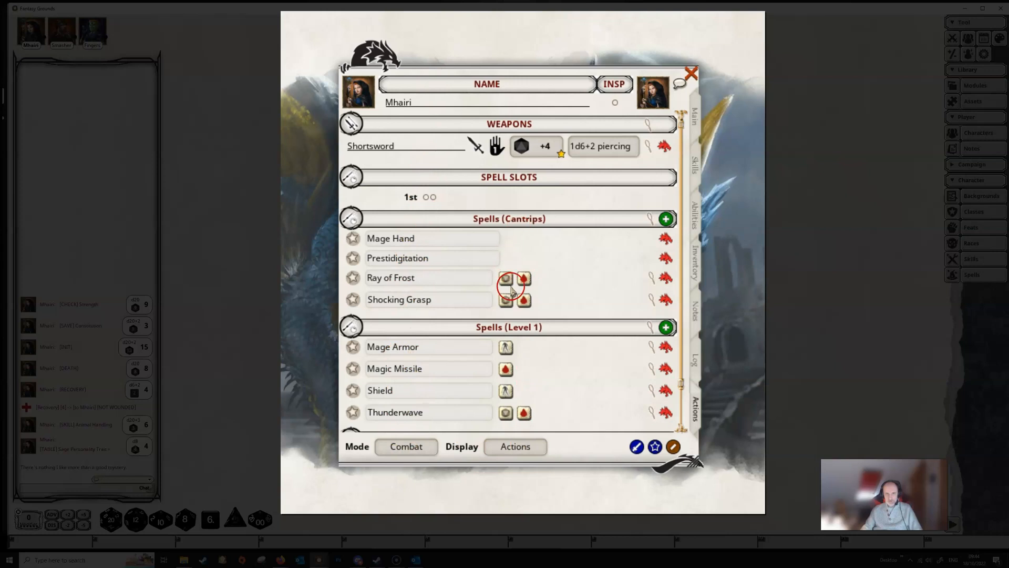
mouse_move(492, 380)
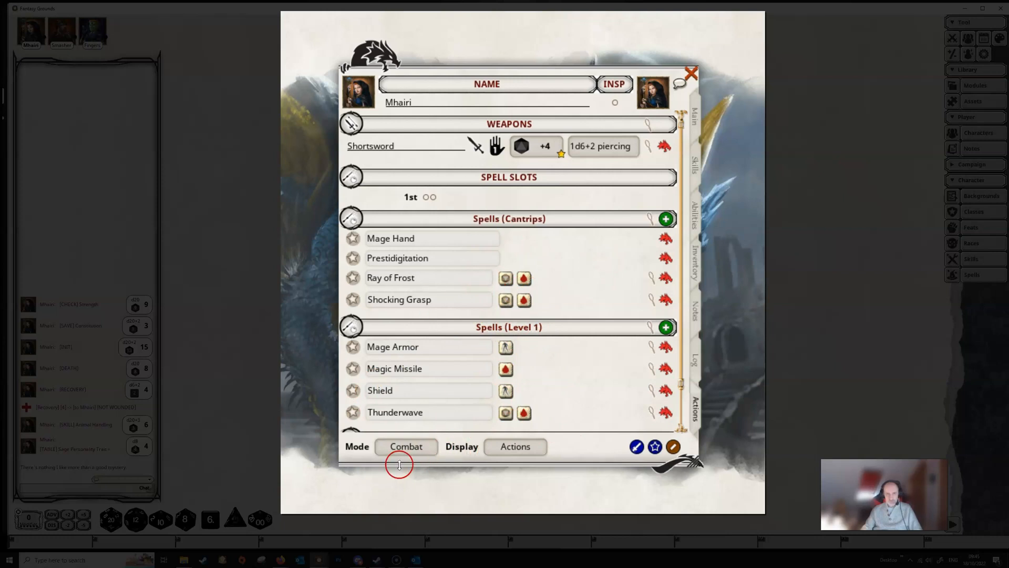
mouse_move(433, 346)
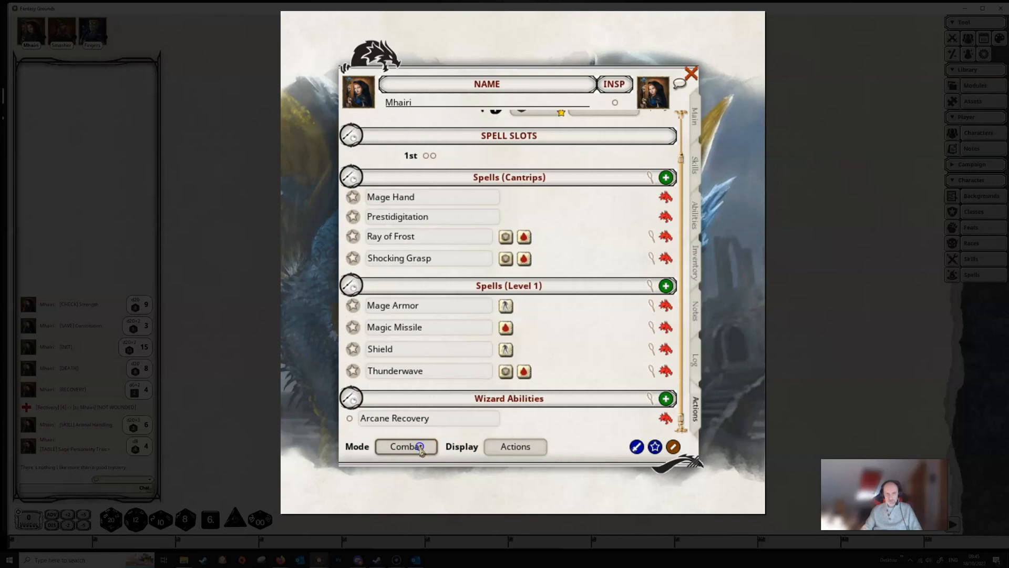
Step: Switch to Preparation, untick Magic Missile's prepared box, and return to Combat view
click(406, 446)
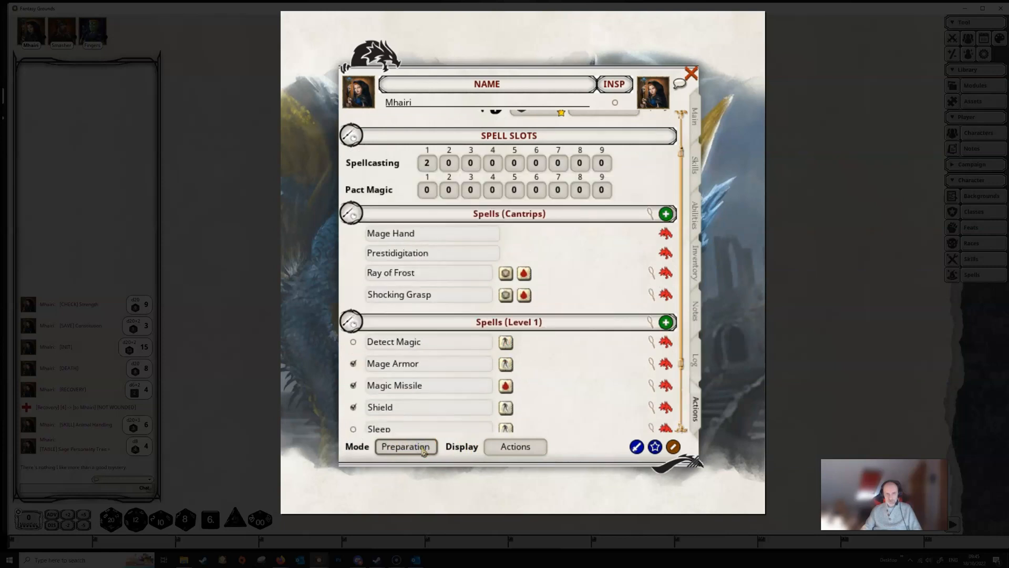
scroll(down, 3)
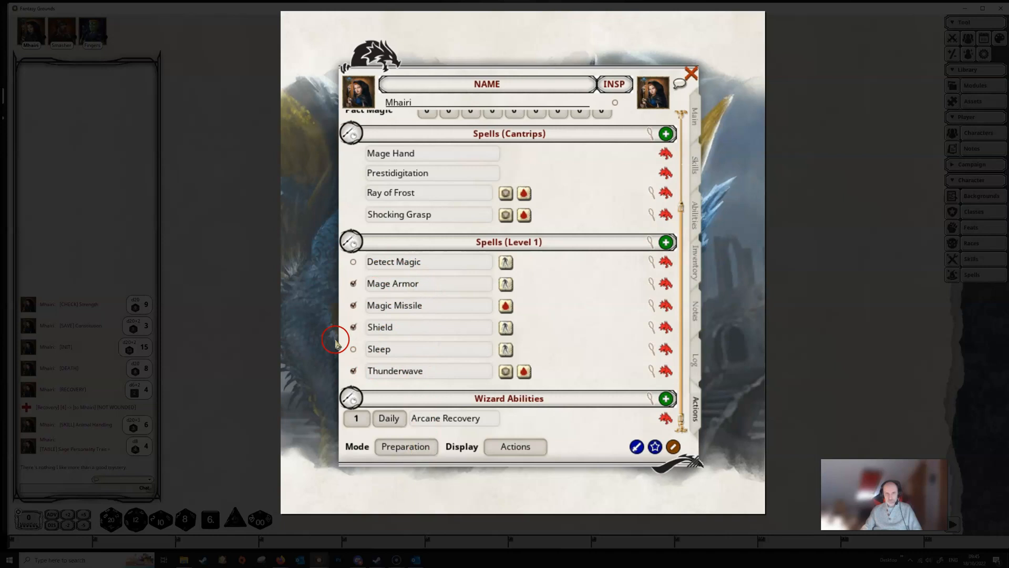
mouse_move(359, 360)
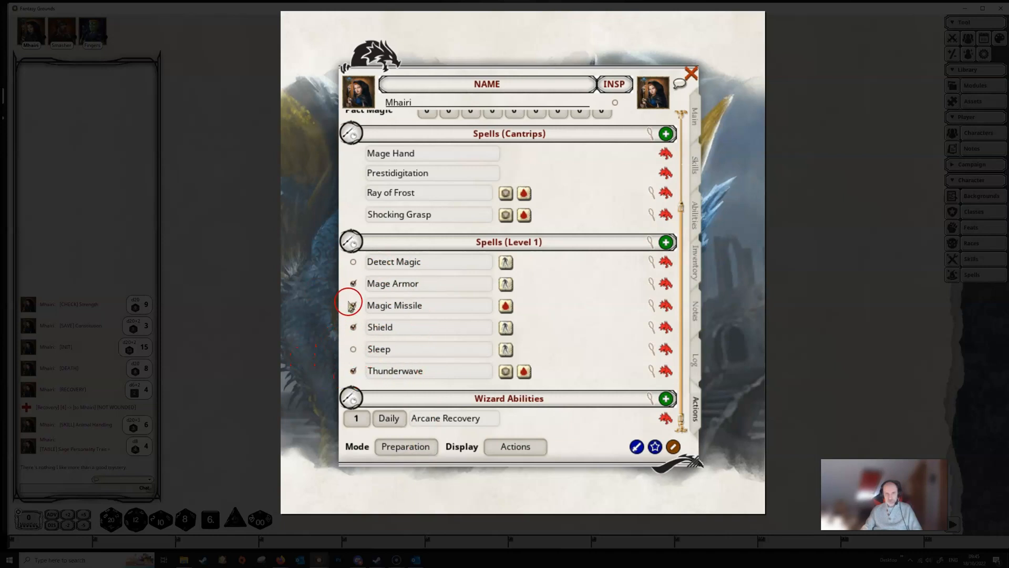
click(353, 305)
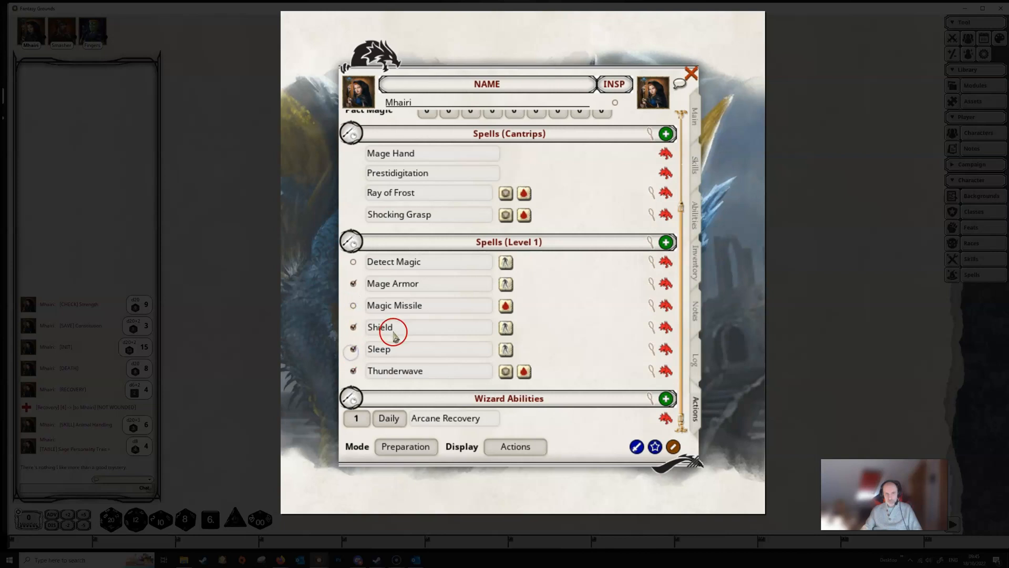
click(405, 446)
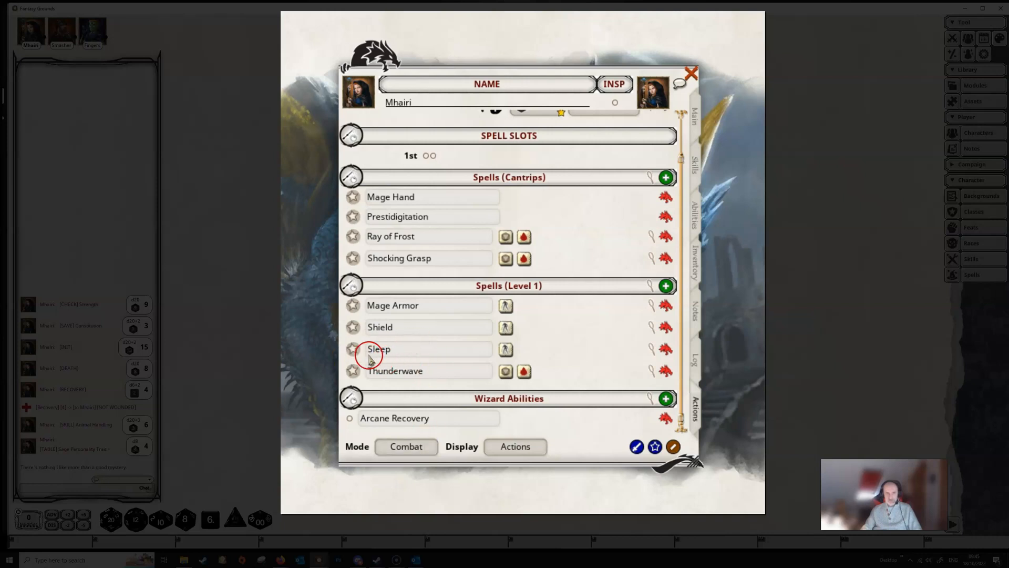
mouse_move(417, 367)
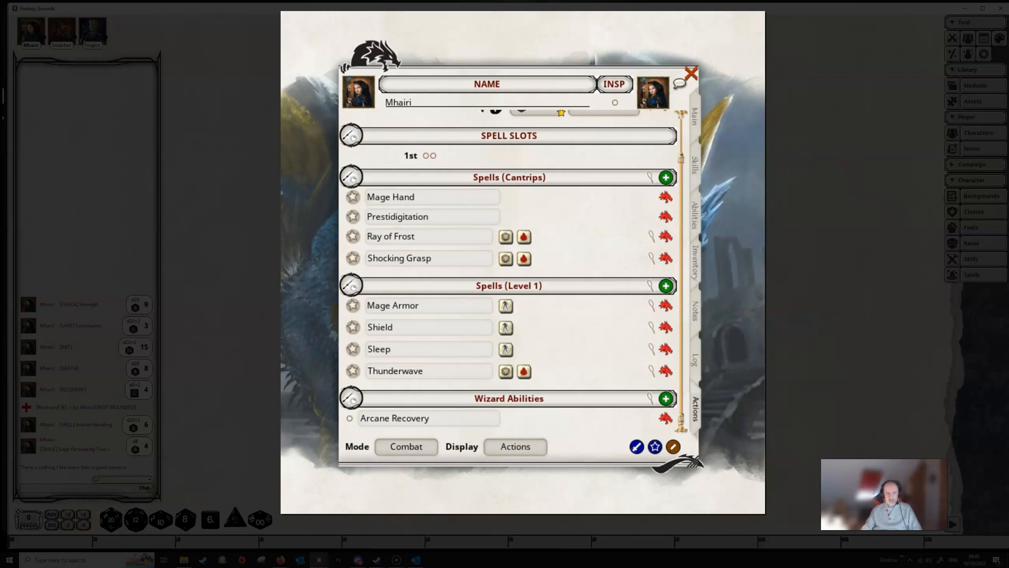
mouse_move(474, 164)
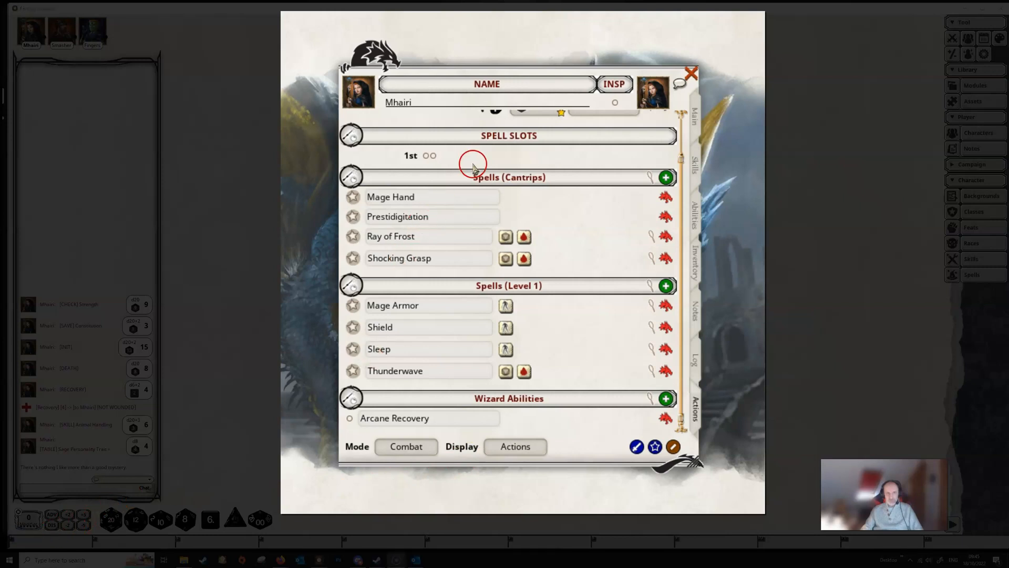
Step: Review the prepared list and toggle Mode so the combat view shows Mage Armor, Shield, Sleep and Thunderwave
scroll(up, 3)
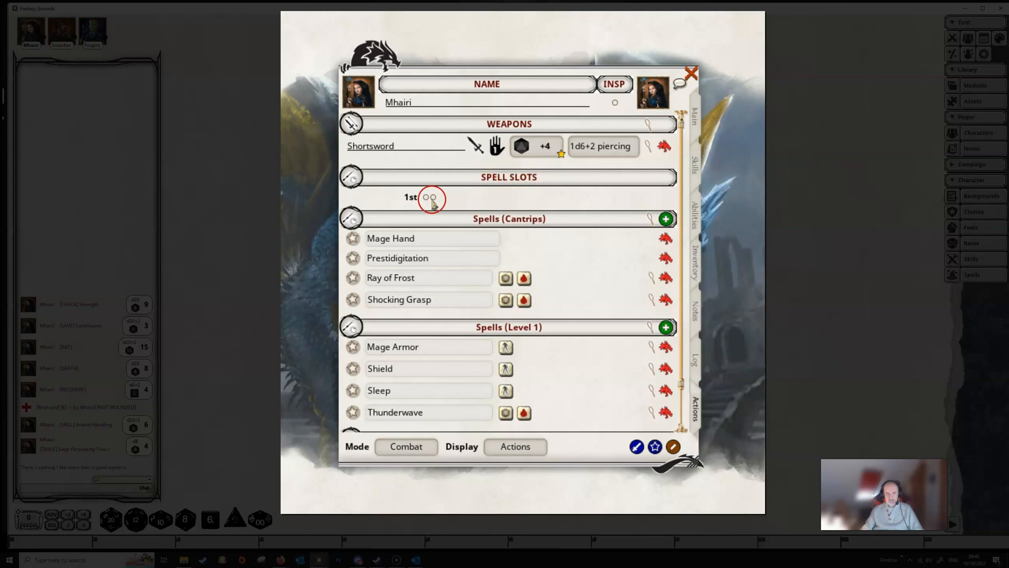
scroll(down, 3)
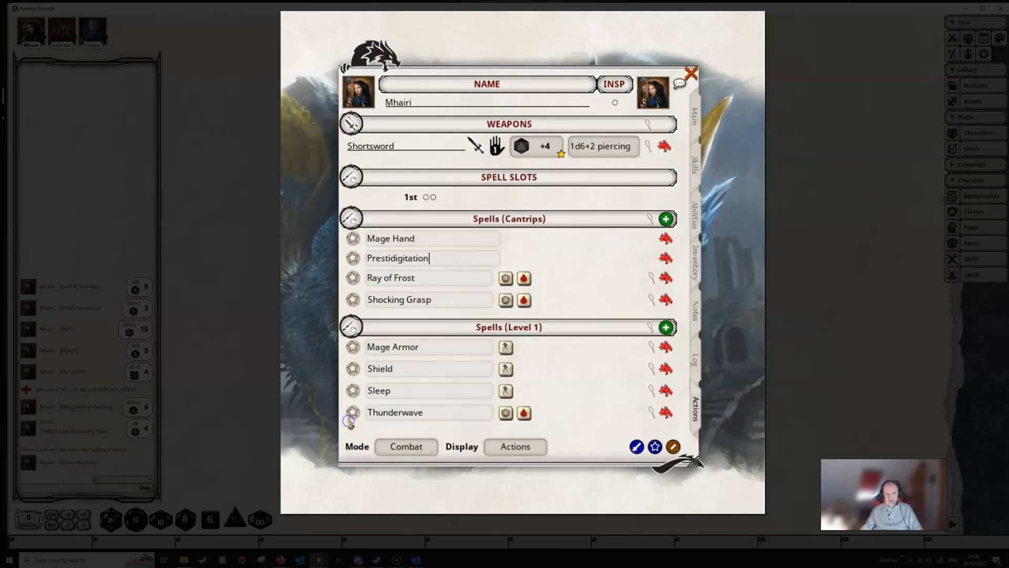
mouse_move(612, 447)
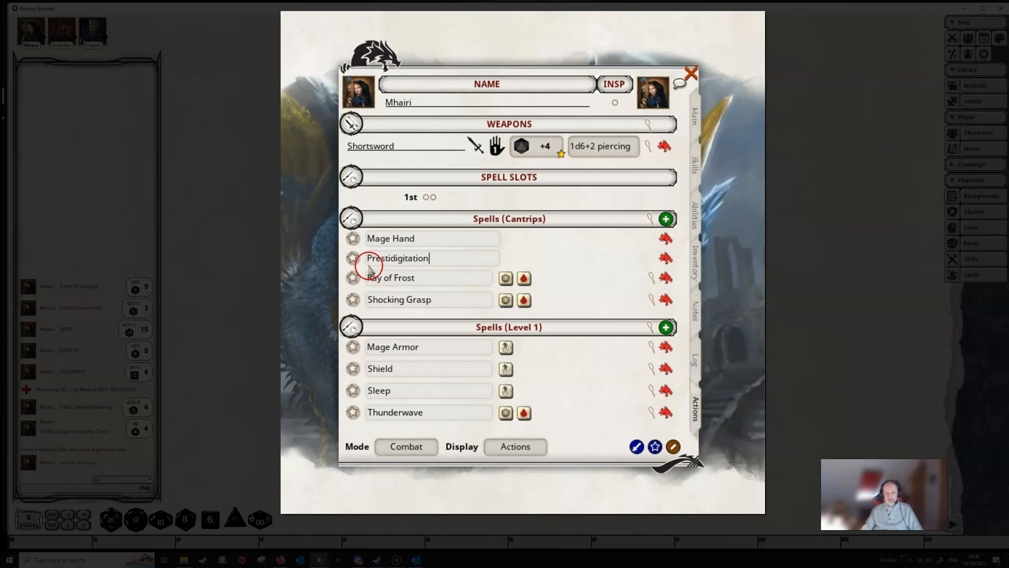
mouse_move(694, 271)
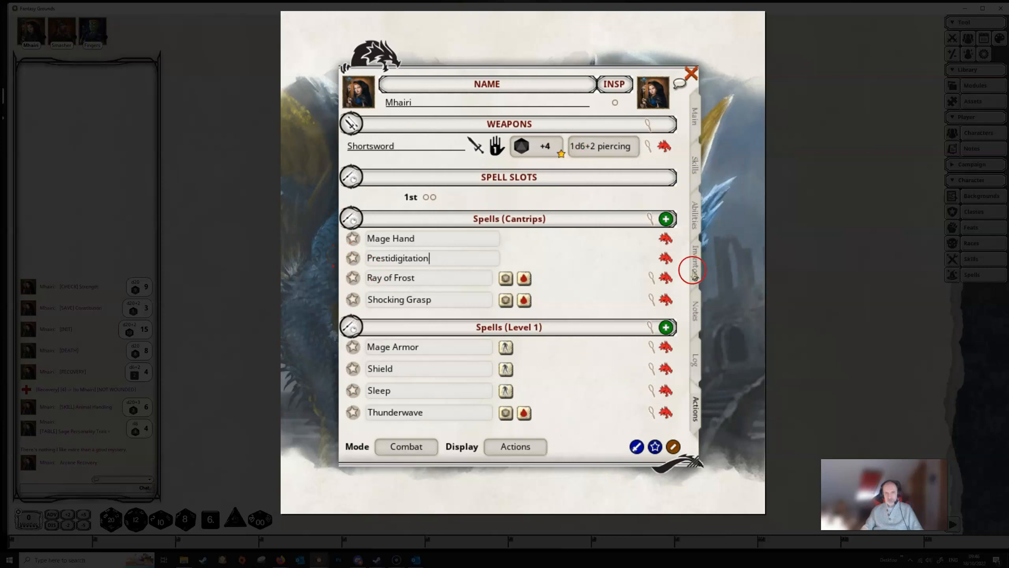
click(406, 446)
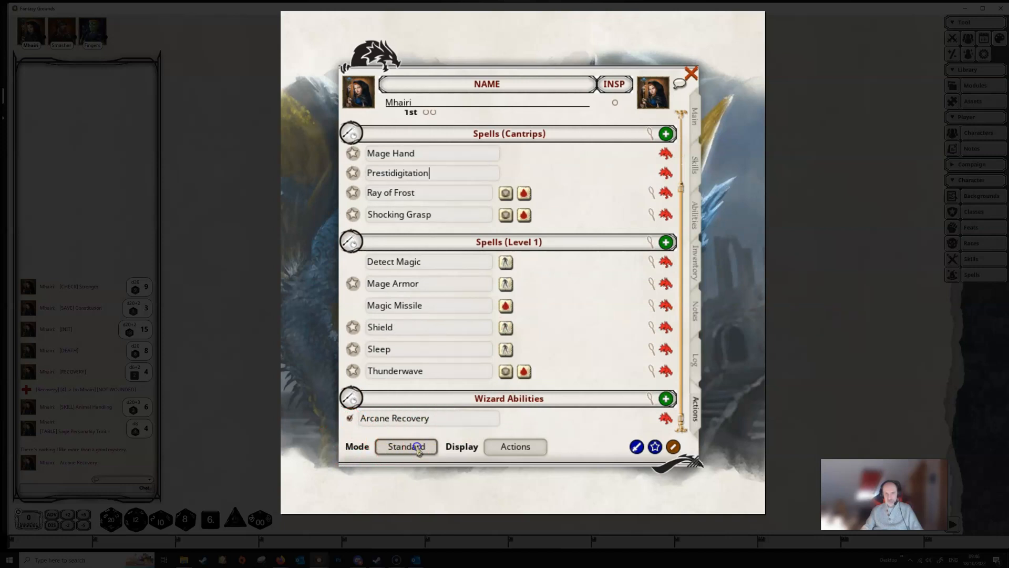
click(405, 446)
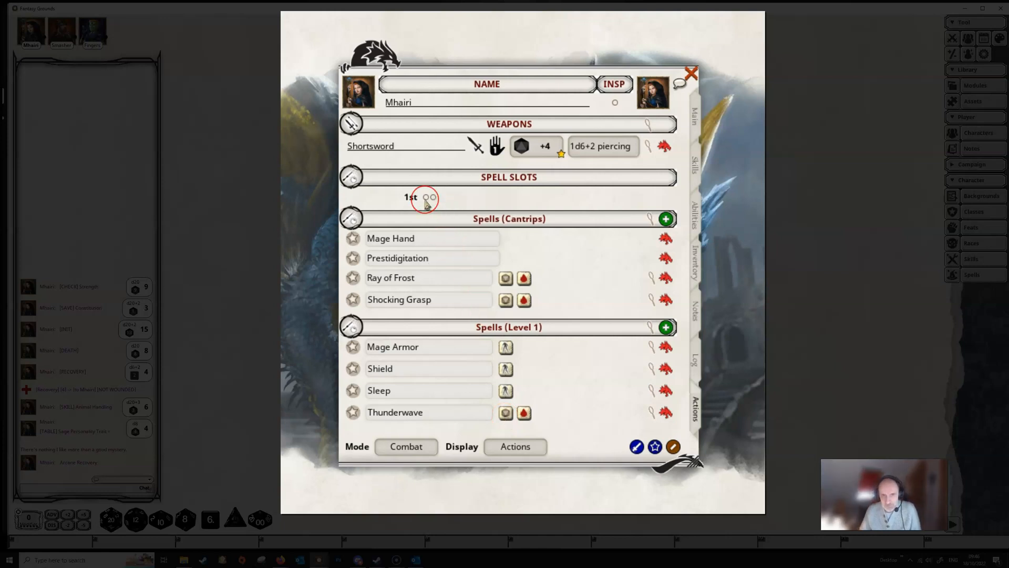
Step: Tick both 1st-level spell slots as spent, then clear one again
click(427, 197)
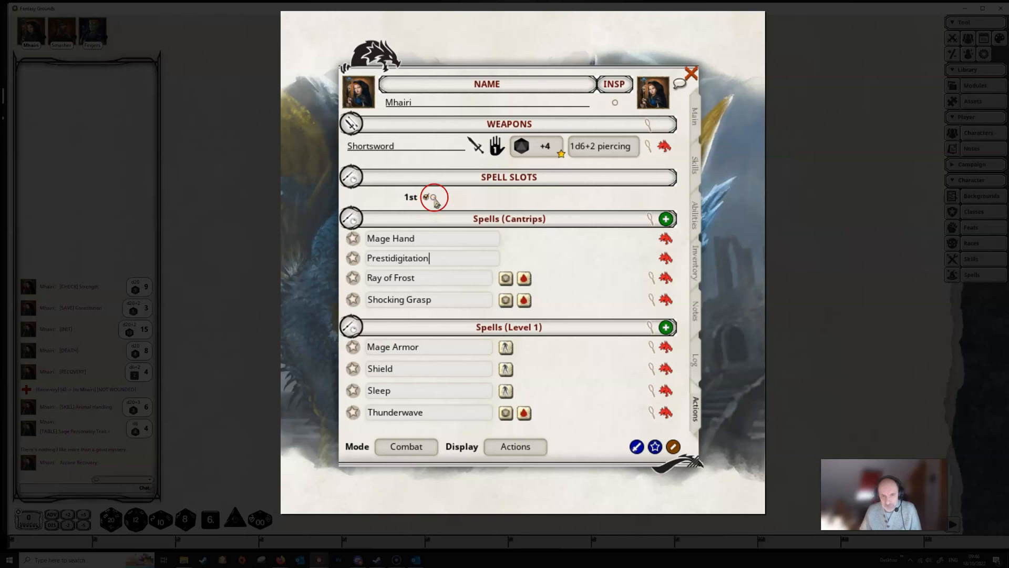
click(352, 326)
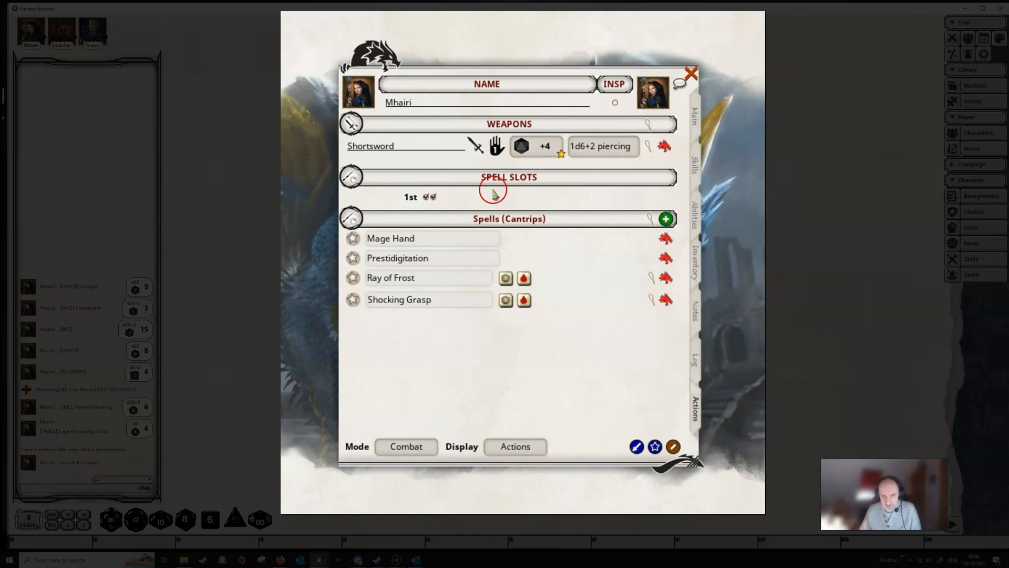
mouse_move(735, 387)
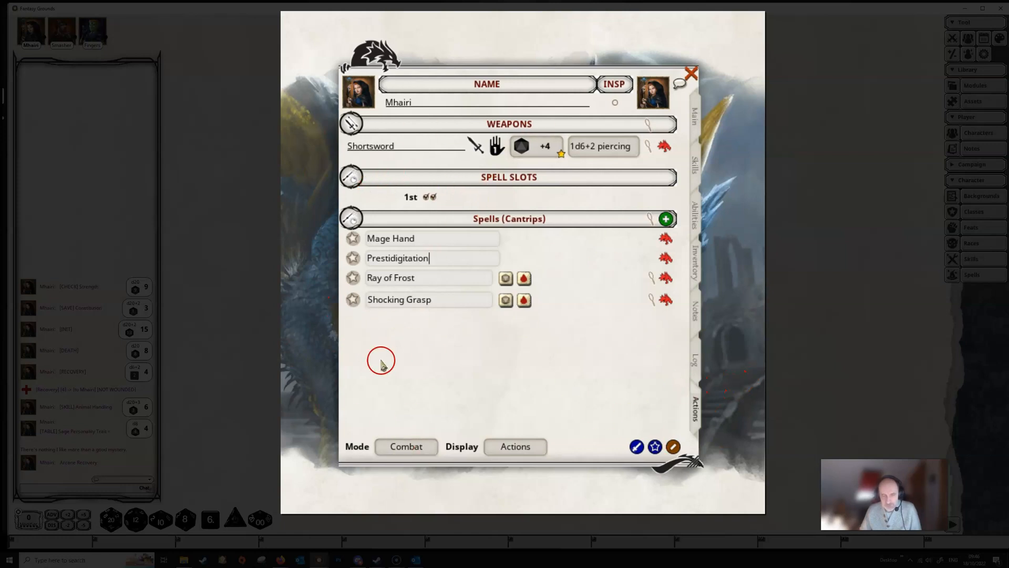
mouse_move(598, 353)
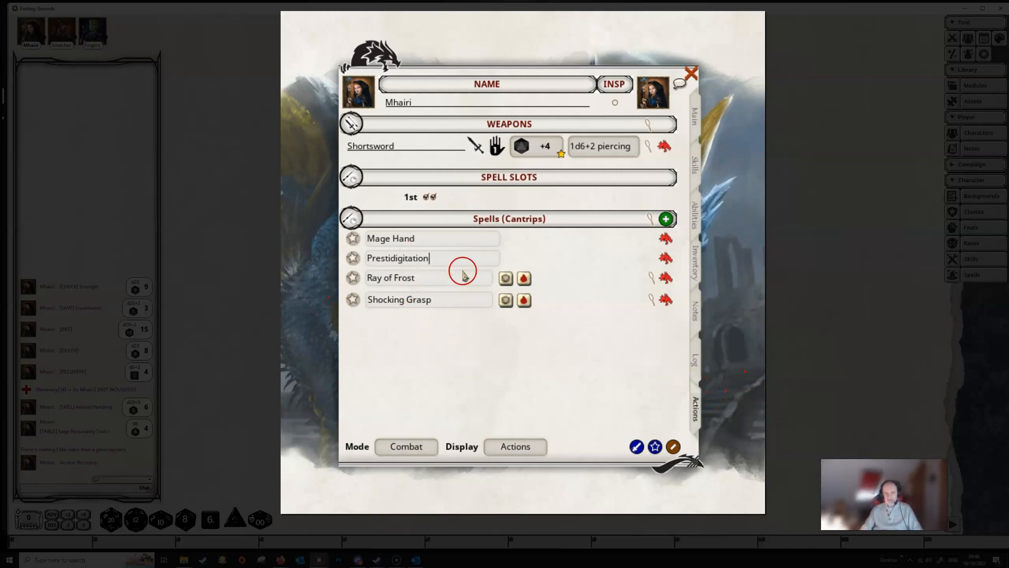
mouse_move(487, 352)
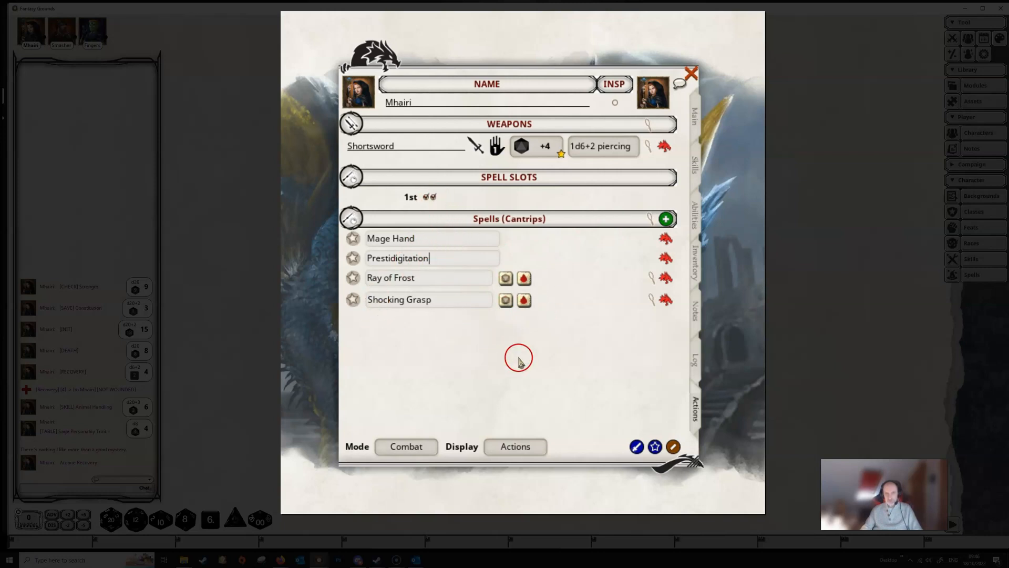
mouse_move(423, 397)
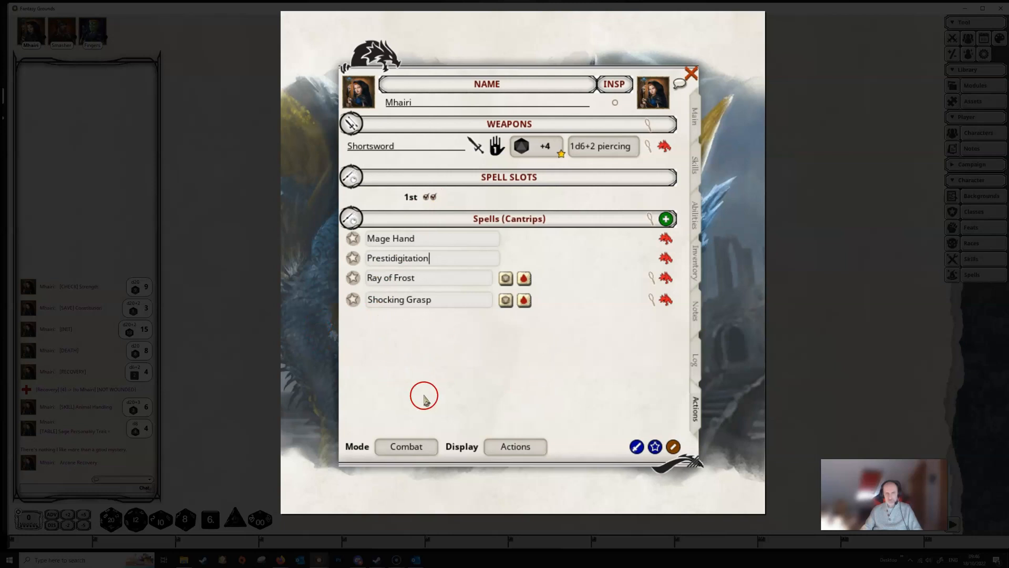
mouse_move(480, 358)
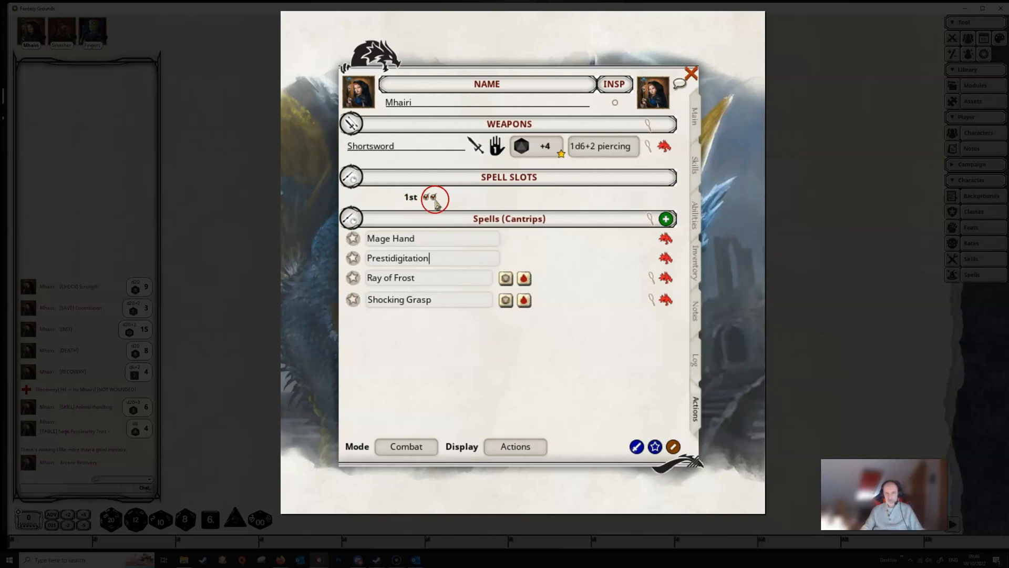
click(427, 197)
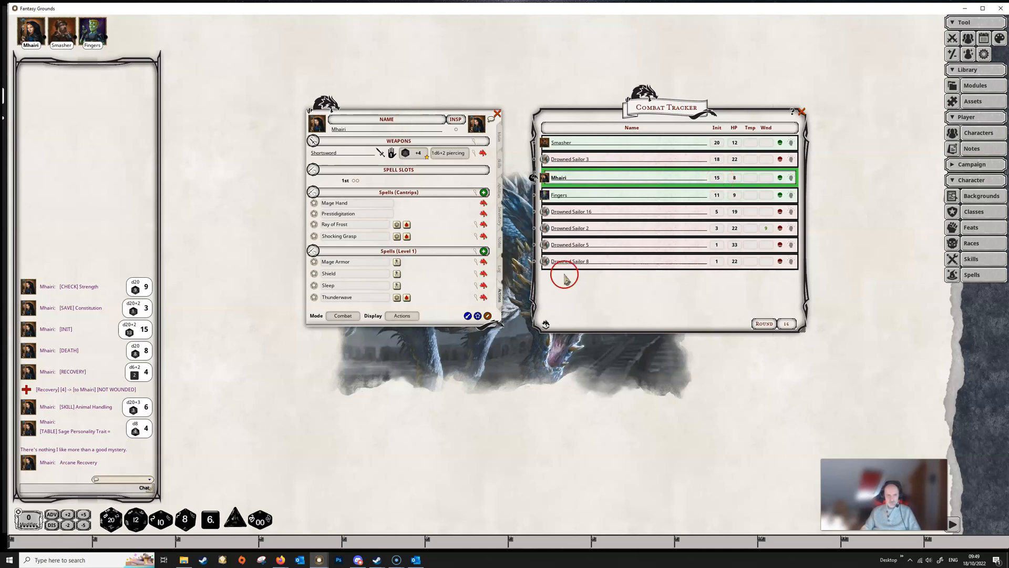
mouse_move(547, 219)
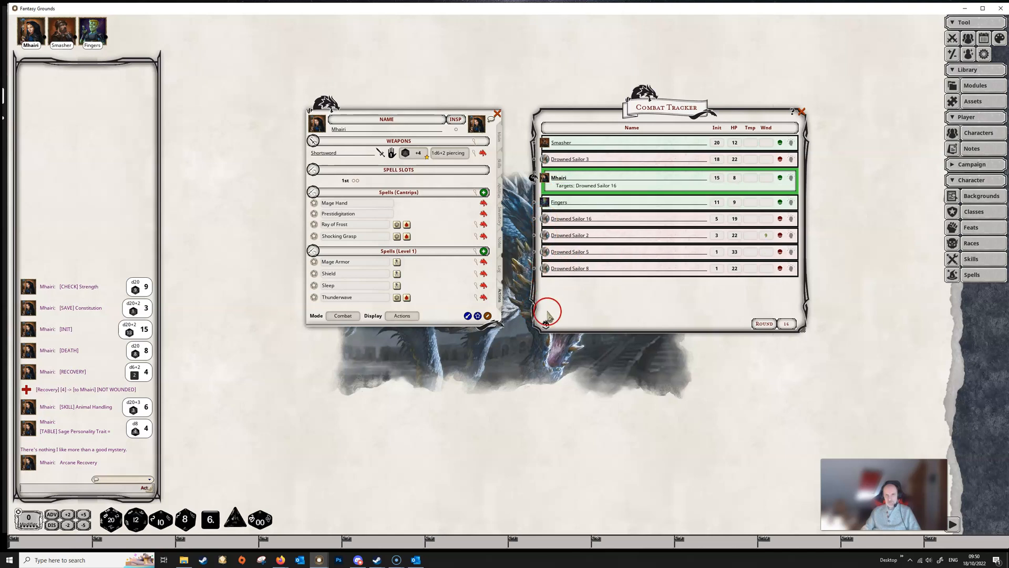
mouse_move(564, 383)
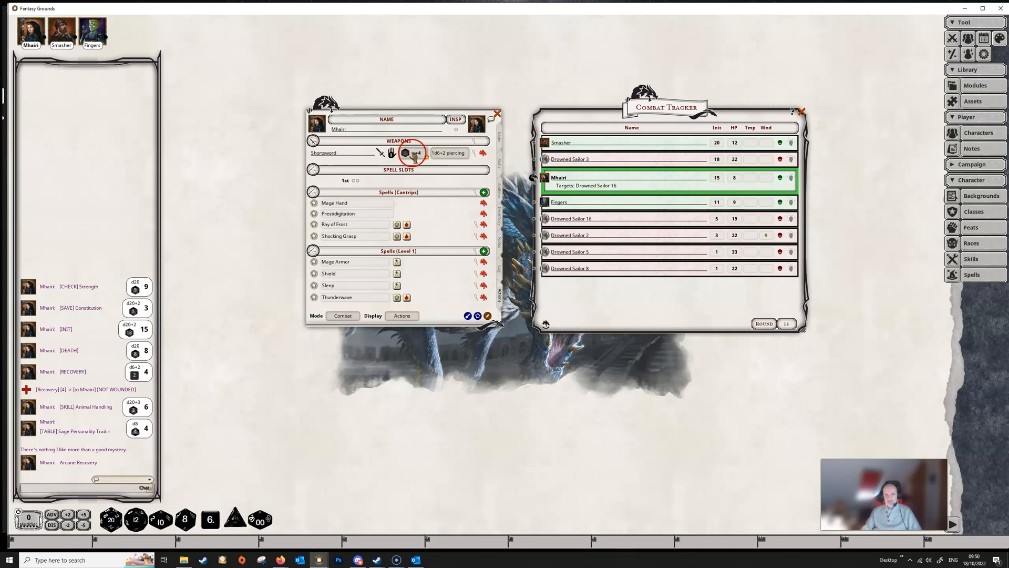
Step: Roll the Shortsword attack and damage against Drowned Sailor 16, hitting for 7 piercing
click(411, 152)
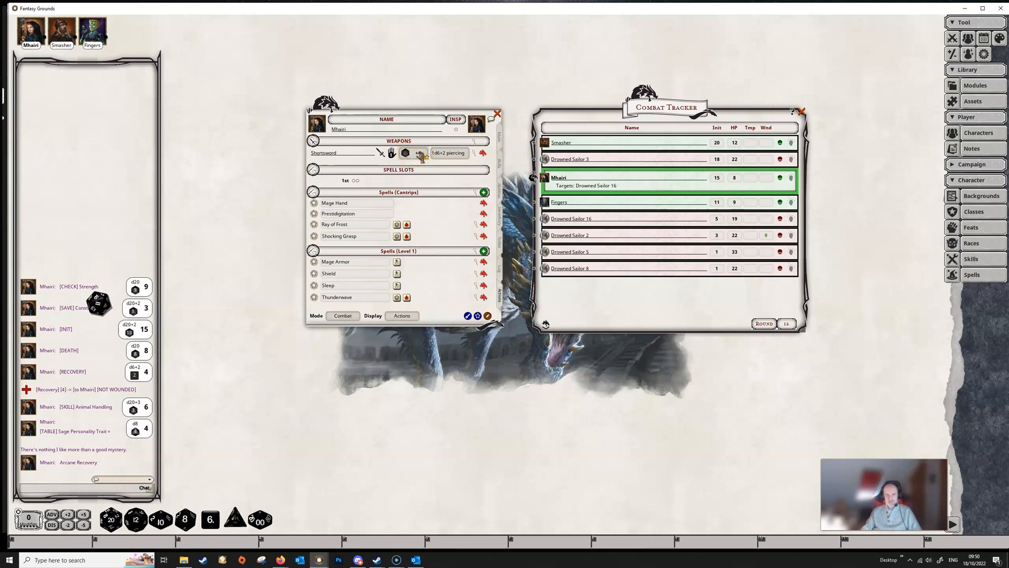
click(417, 153)
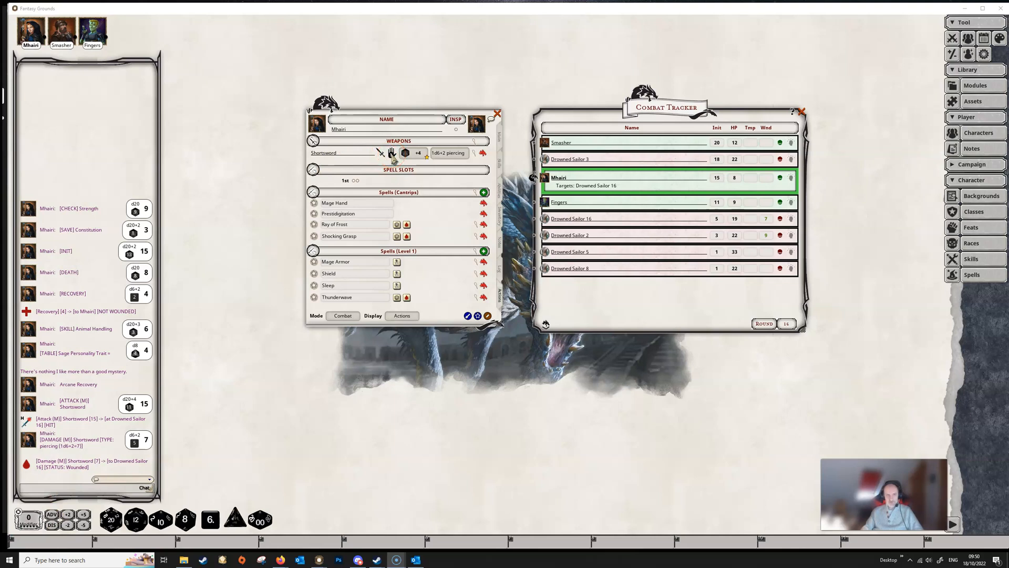
click(382, 153)
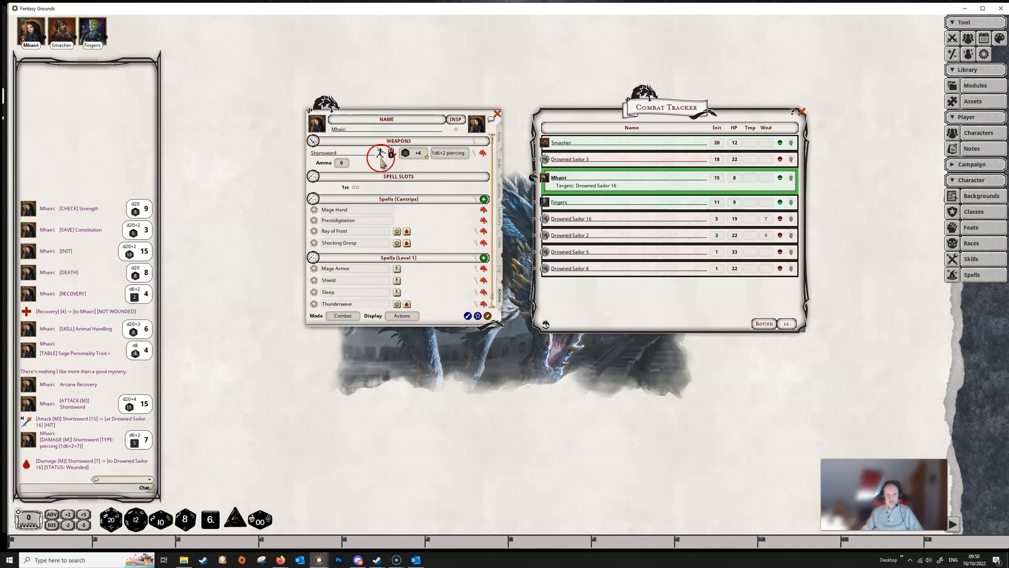
click(314, 140)
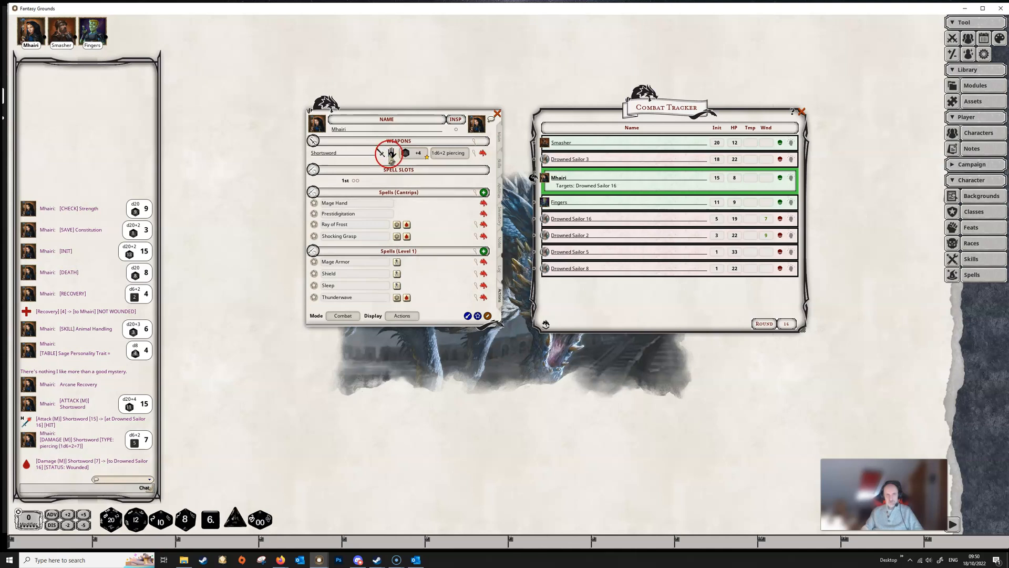
mouse_move(391, 152)
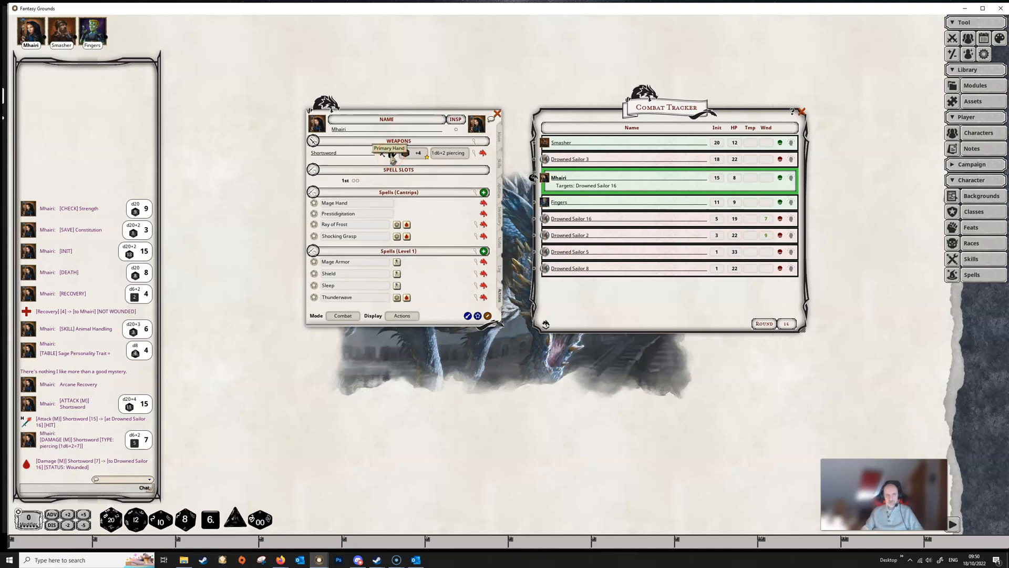
click(392, 153)
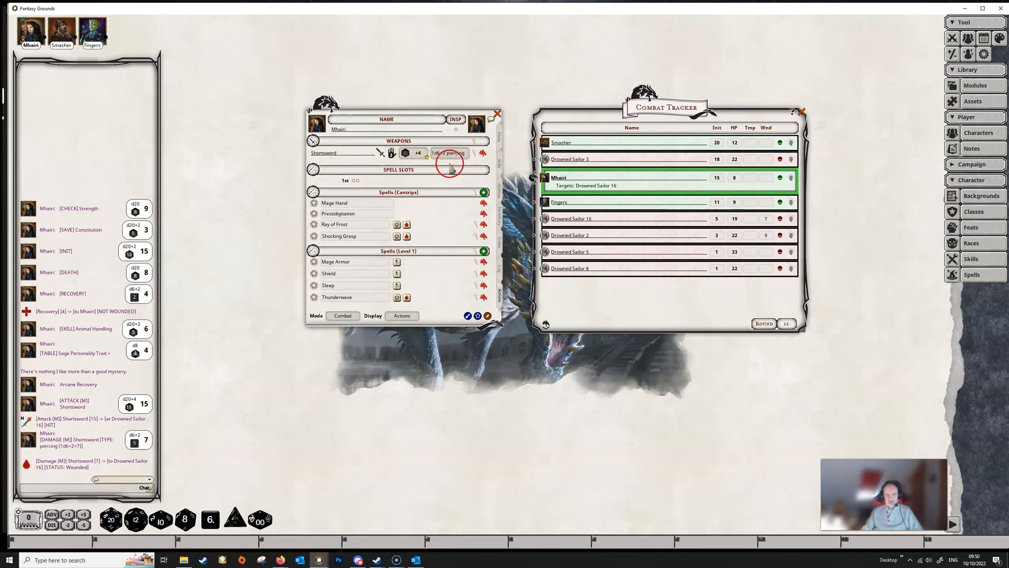
click(392, 153)
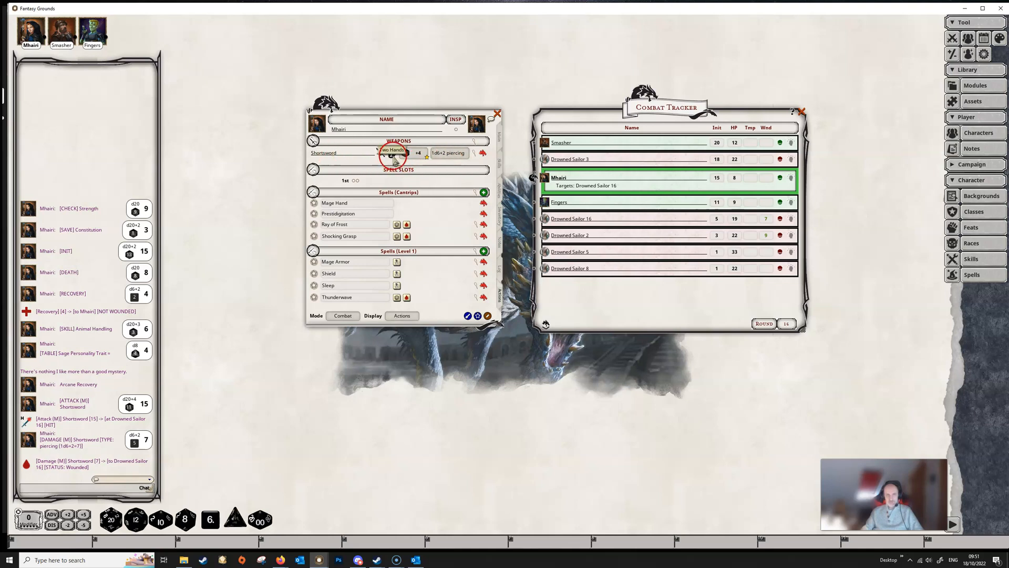
click(392, 153)
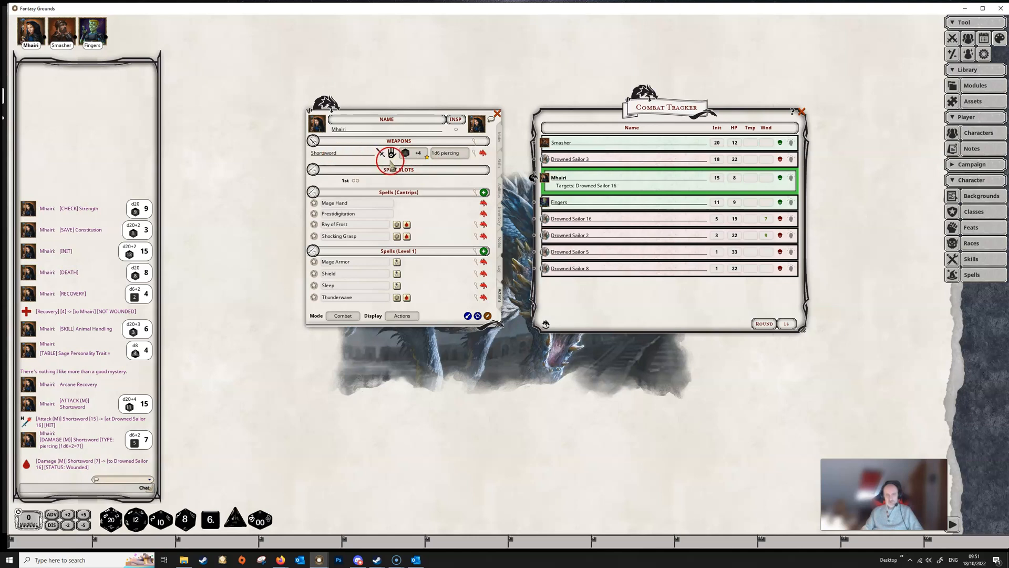
mouse_move(443, 152)
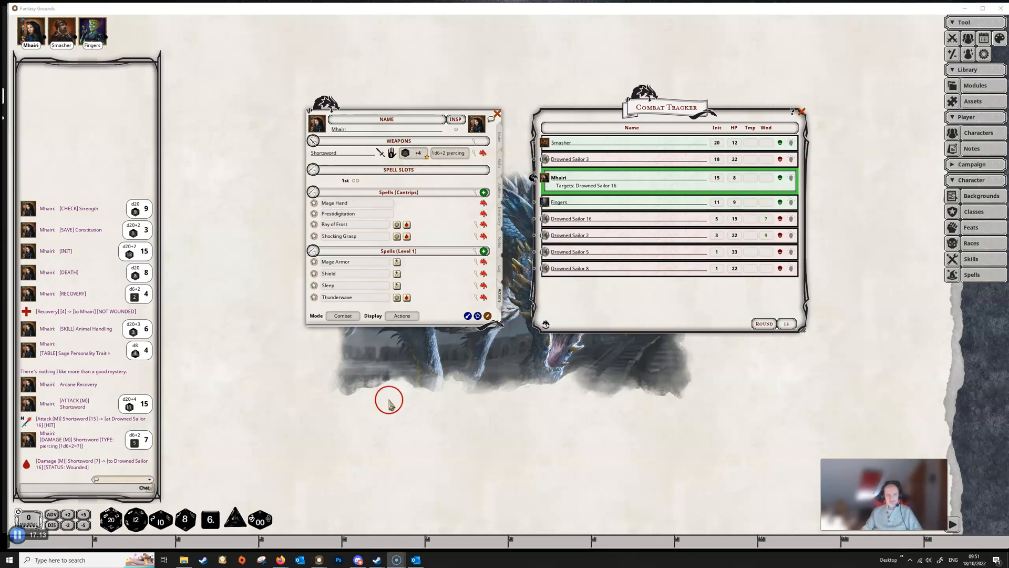
mouse_move(392, 203)
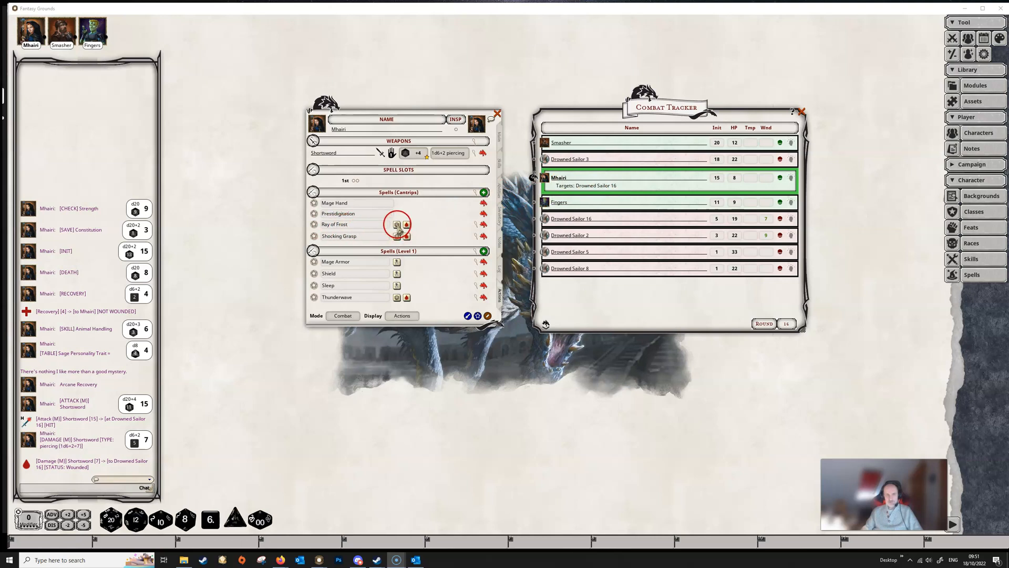
Step: Cast Ray of Frost at Drowned Sailor 16, rolling the attack and 7 cold damage
click(398, 223)
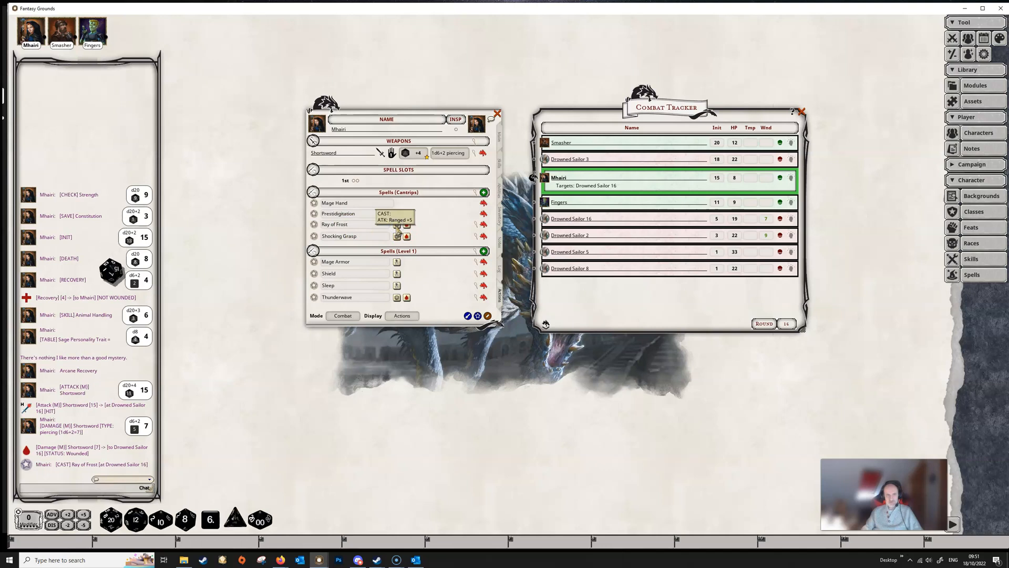
click(397, 224)
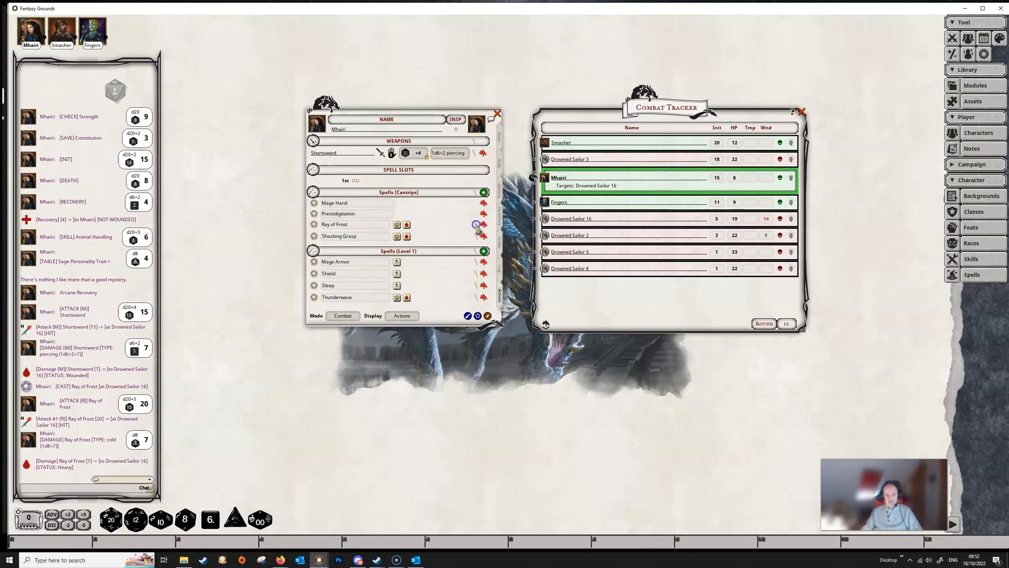
click(340, 235)
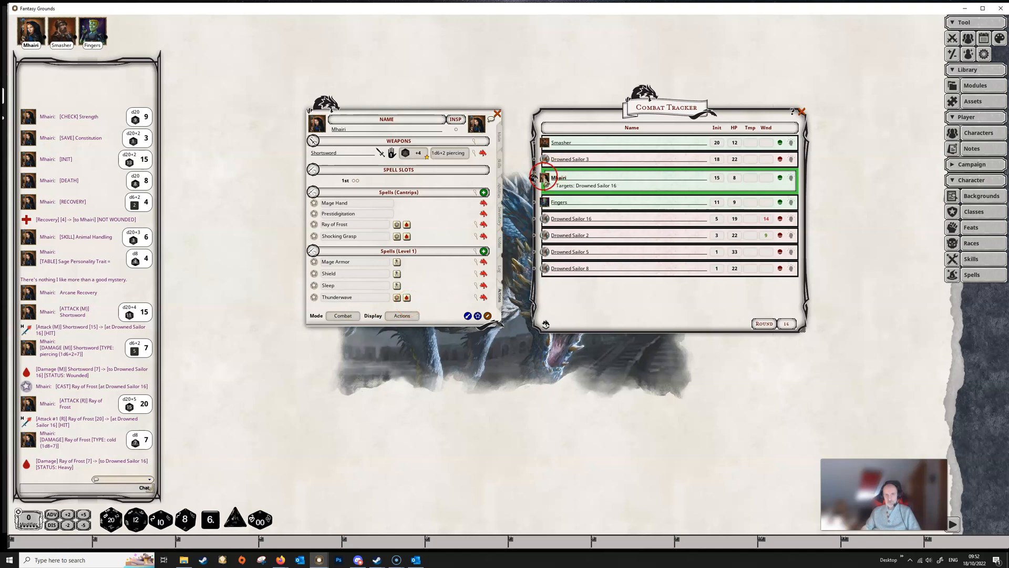
mouse_move(618, 192)
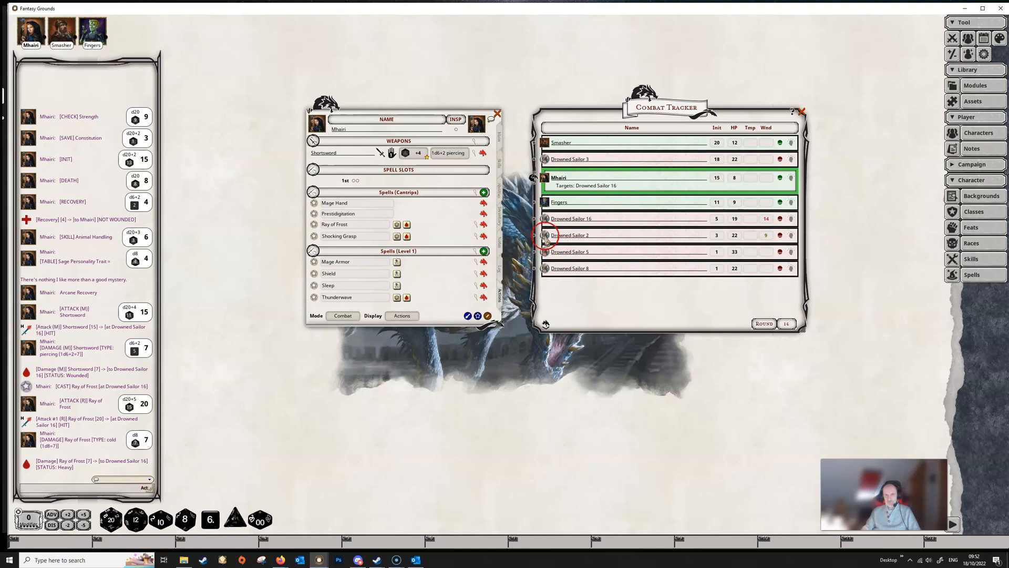
Step: Target Drowned Sailor 2 too, cast Thunderwave forcing Constitution saves, and roll its thunder damage
click(545, 235)
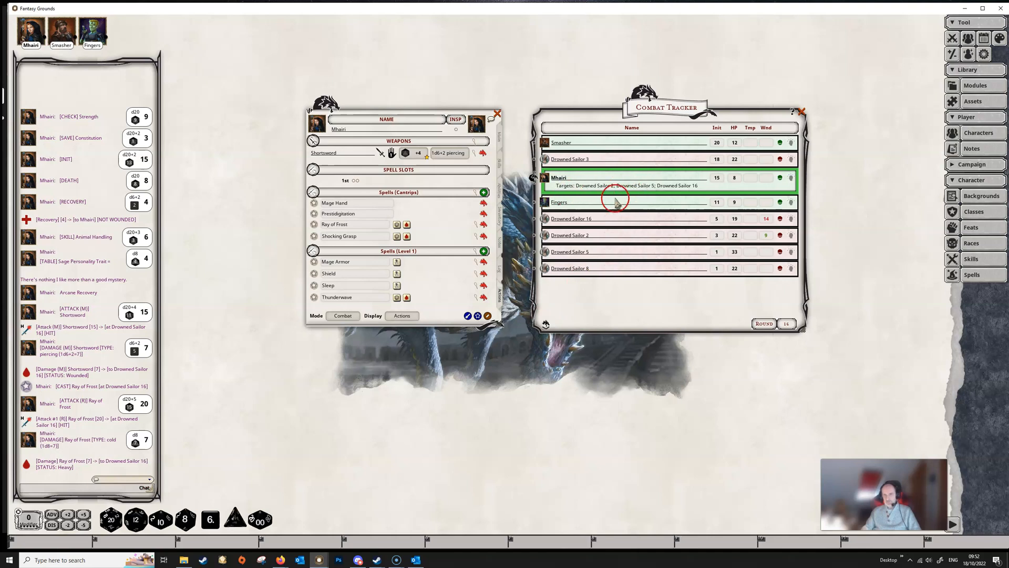
mouse_move(403, 300)
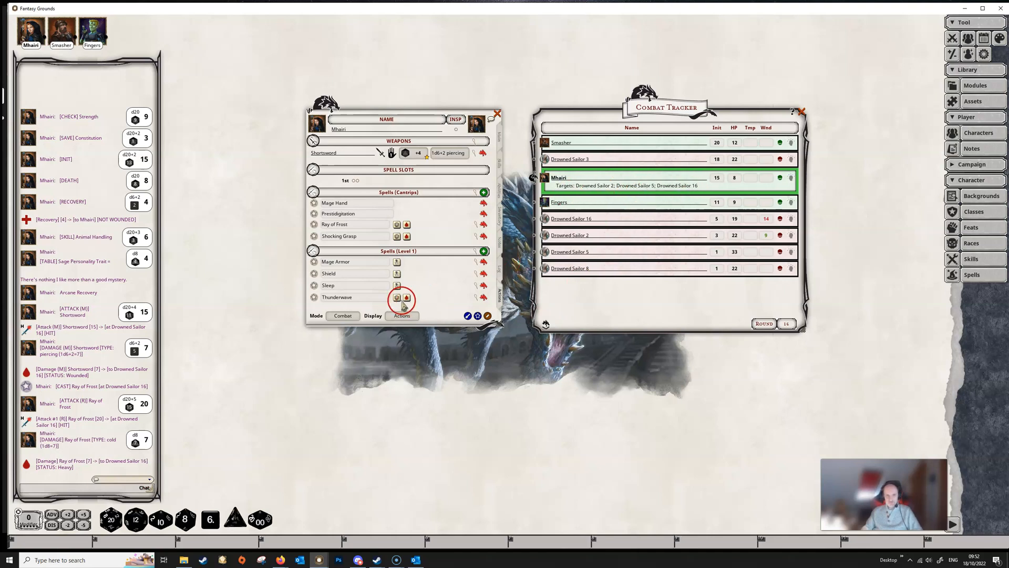
mouse_move(397, 297)
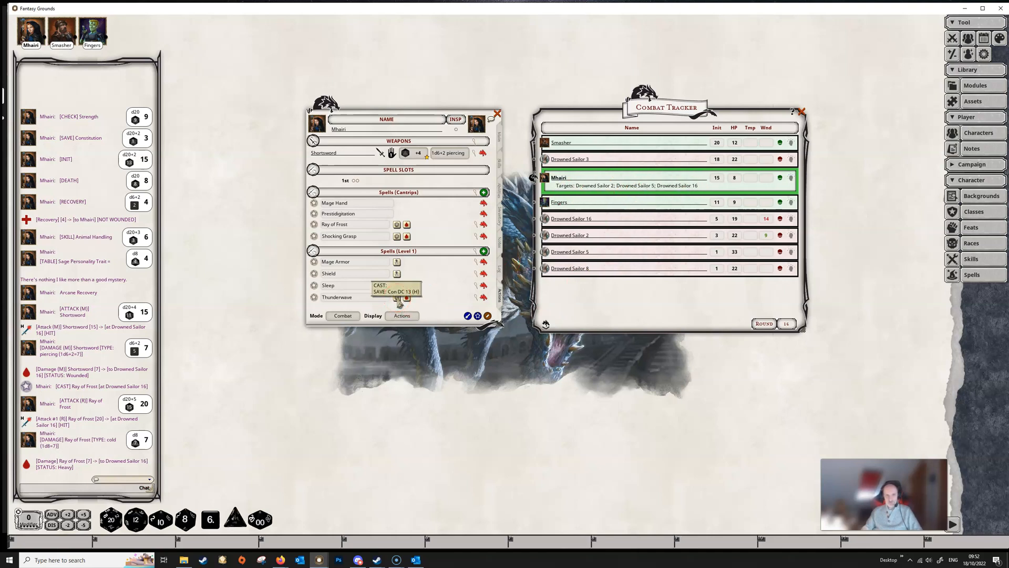
click(398, 297)
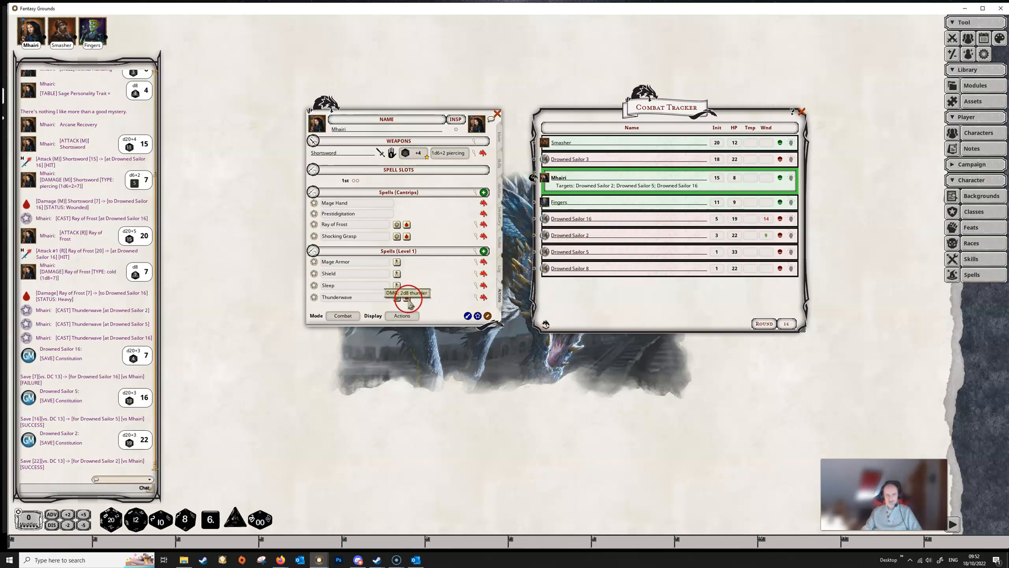
click(407, 293)
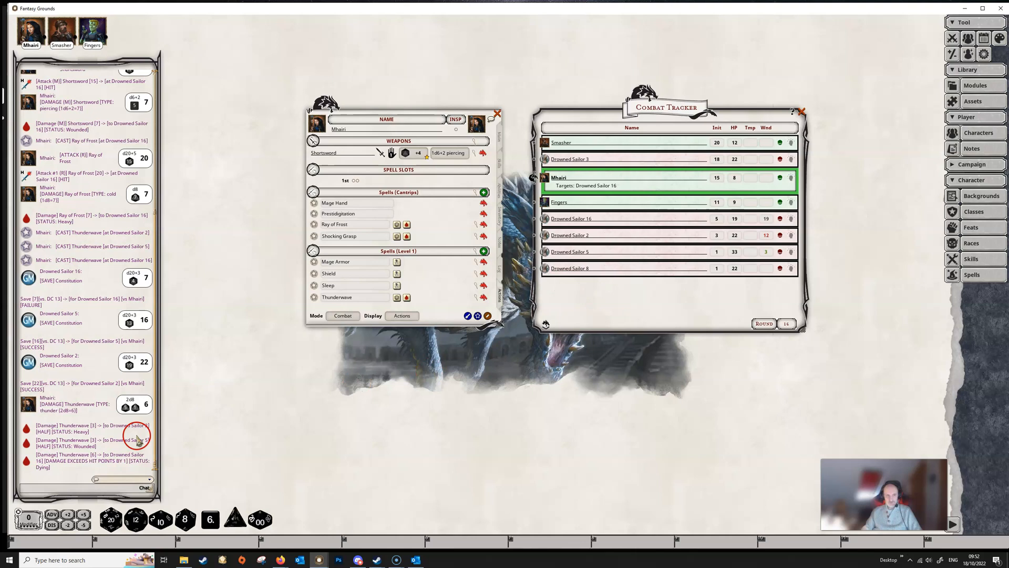
mouse_move(137, 479)
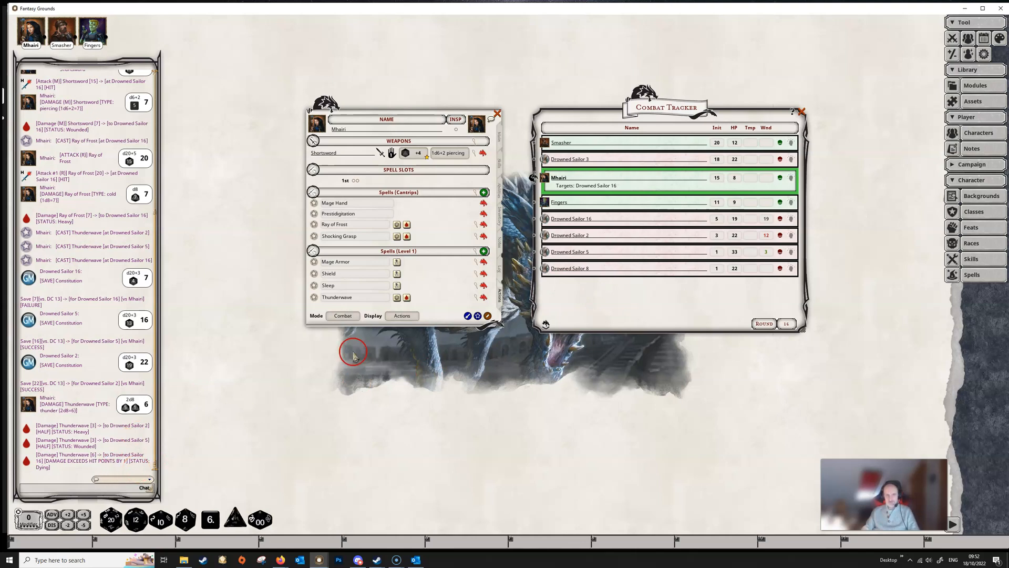
mouse_move(415, 304)
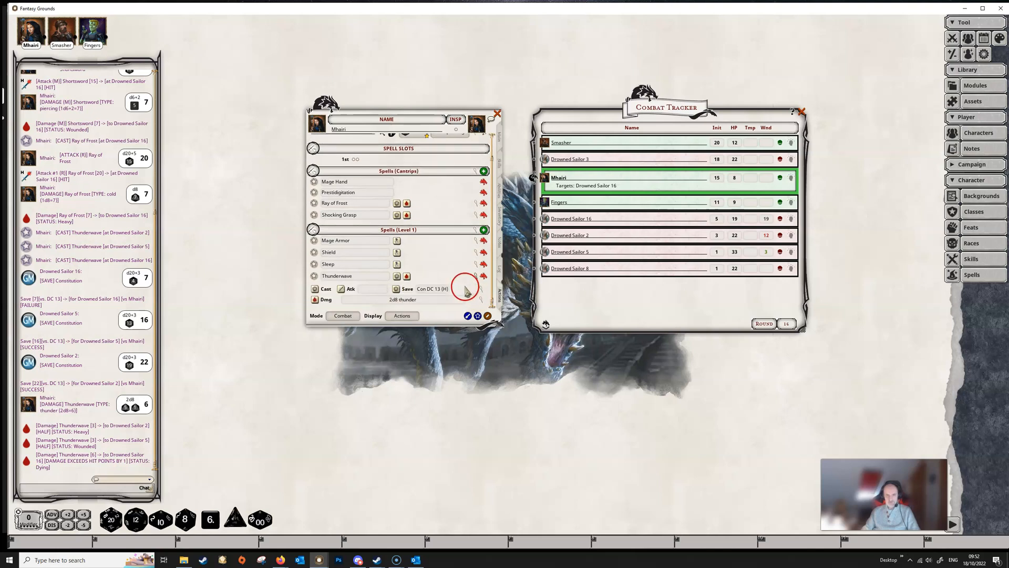
mouse_move(325, 303)
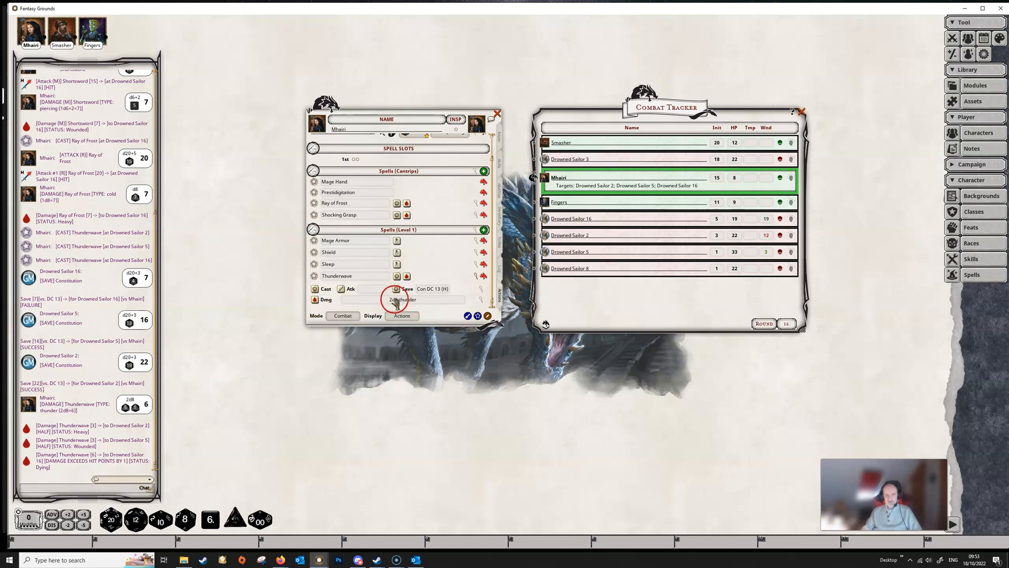
Step: Roll Thunderwave's 3d8 damage again, dealing 12 thunder damage to Sailors 2, 5 and 16
click(315, 300)
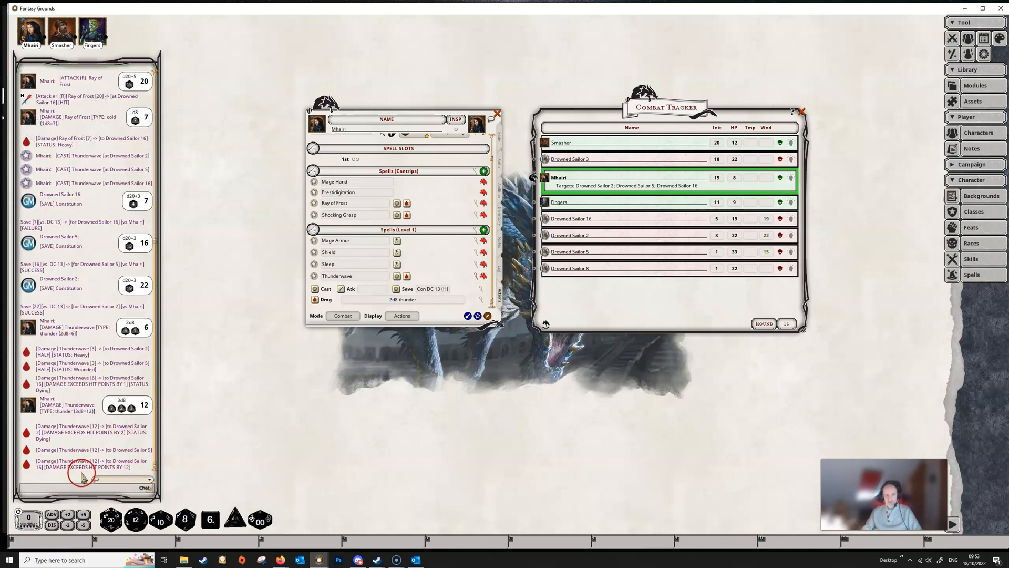
mouse_move(607, 379)
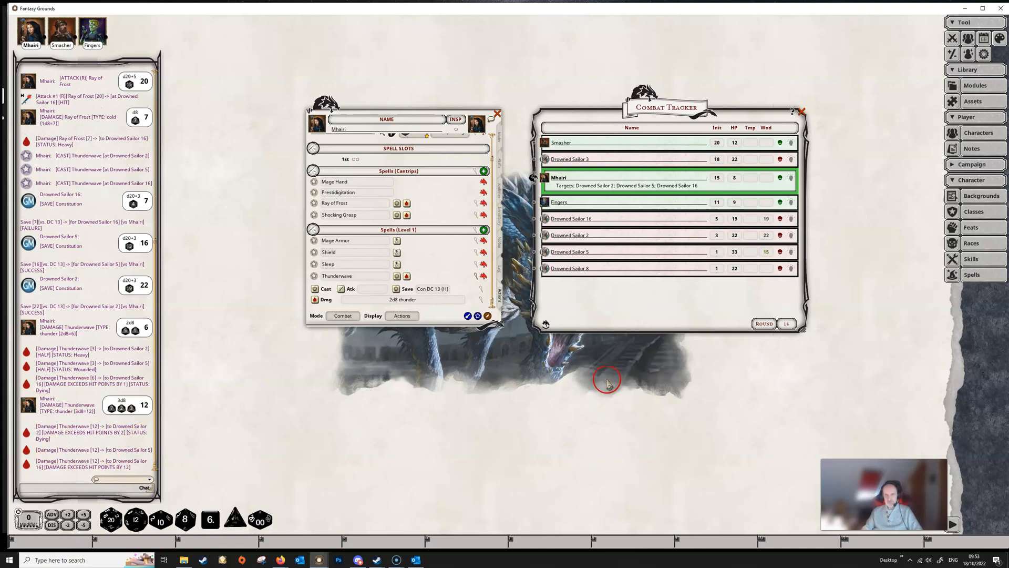
mouse_move(293, 373)
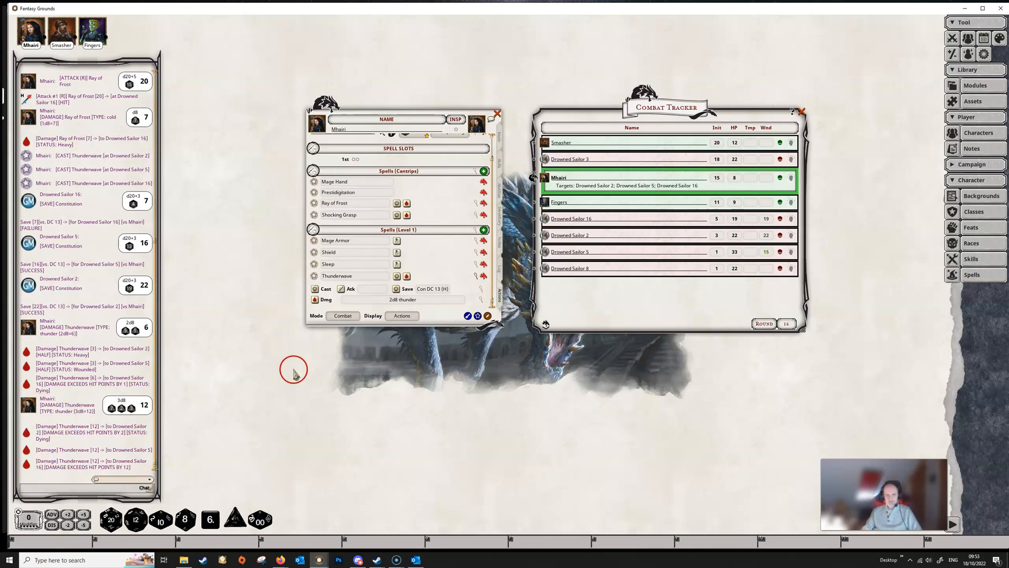
mouse_move(286, 430)
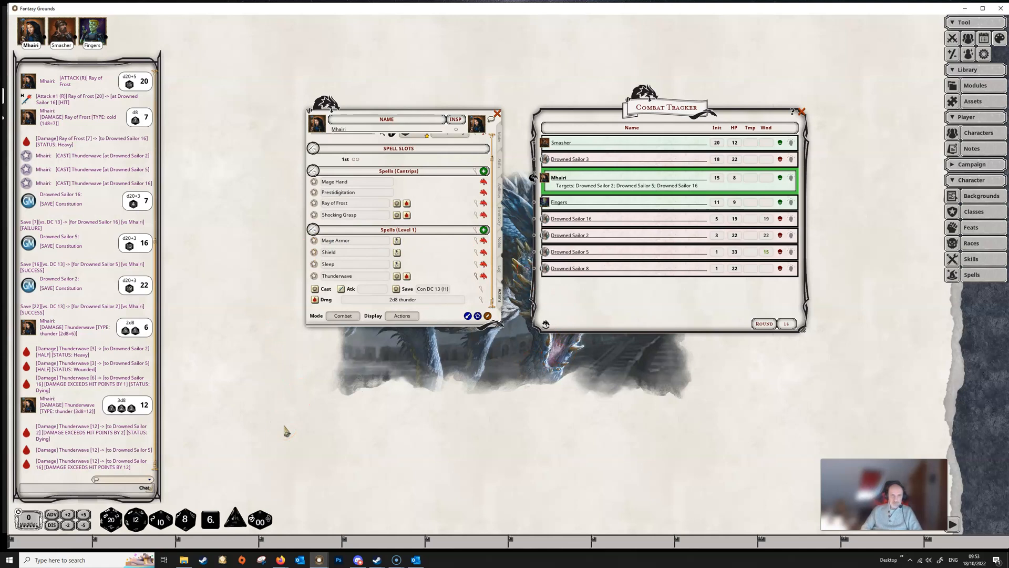